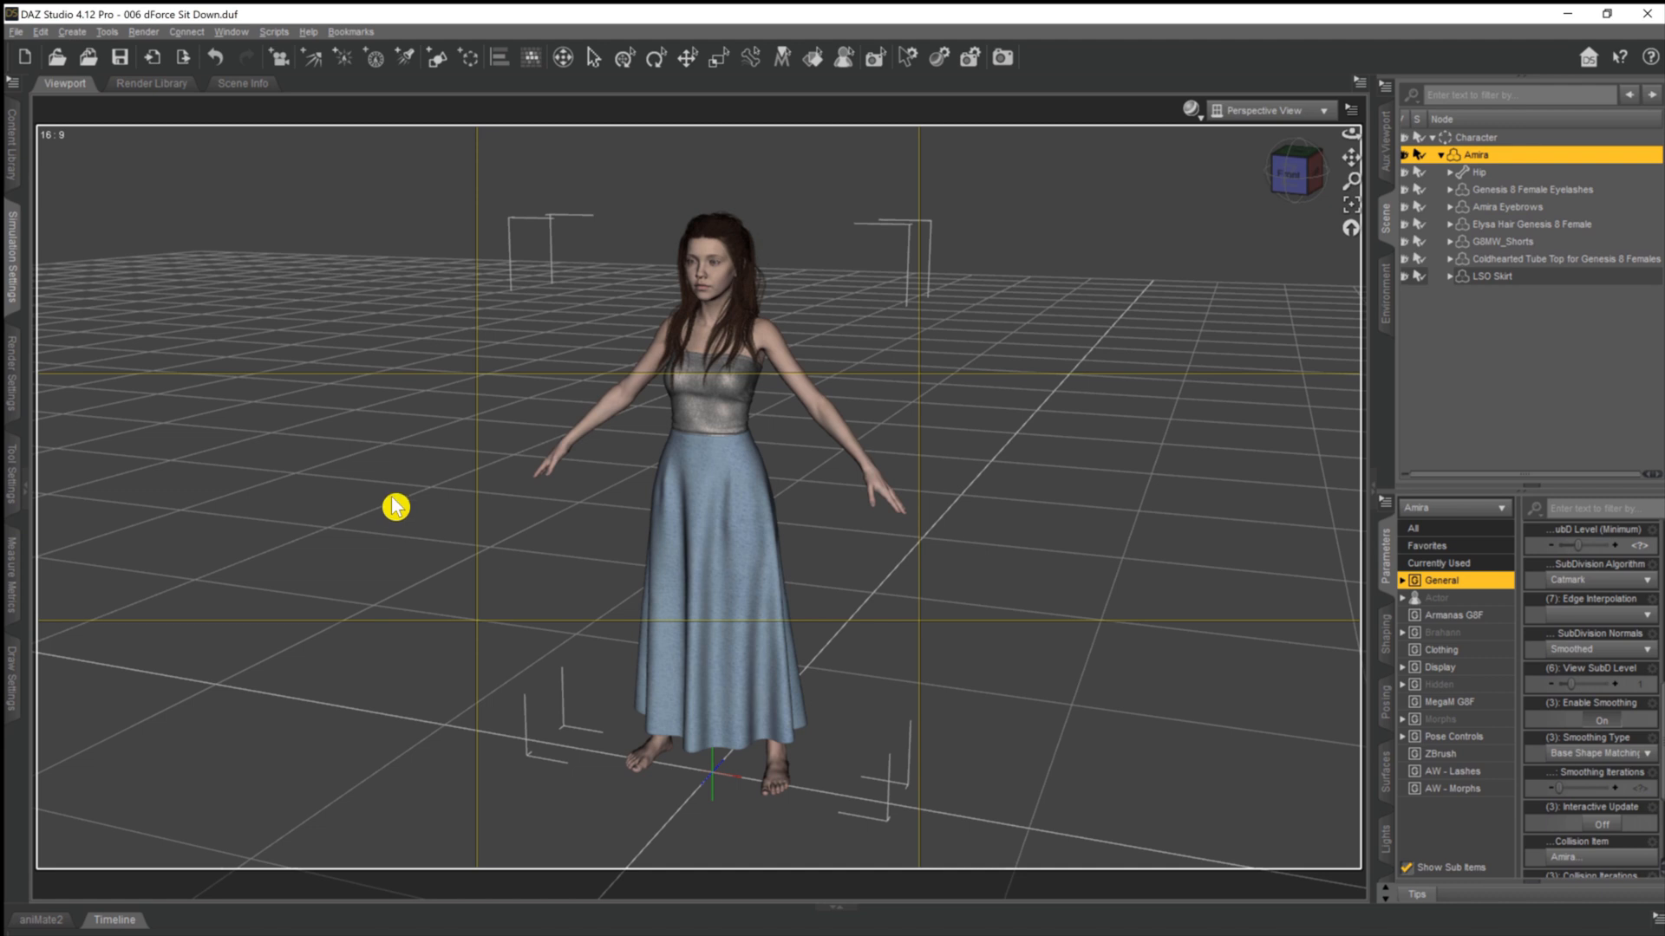
mouse_move(453, 482)
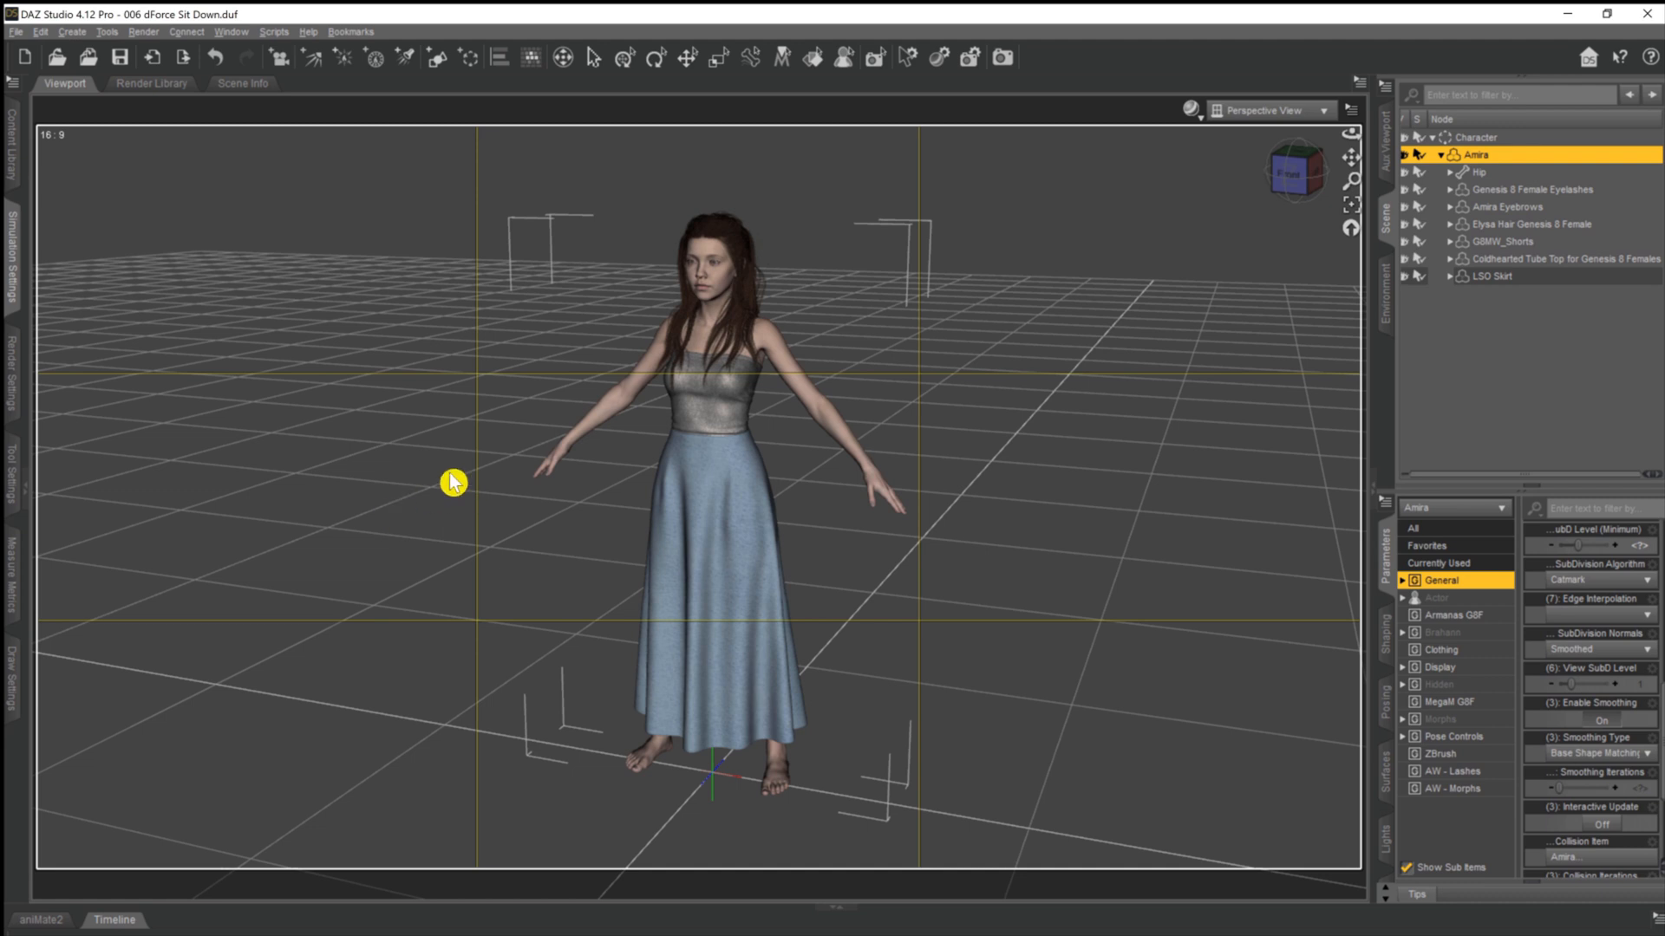
mouse_move(430, 476)
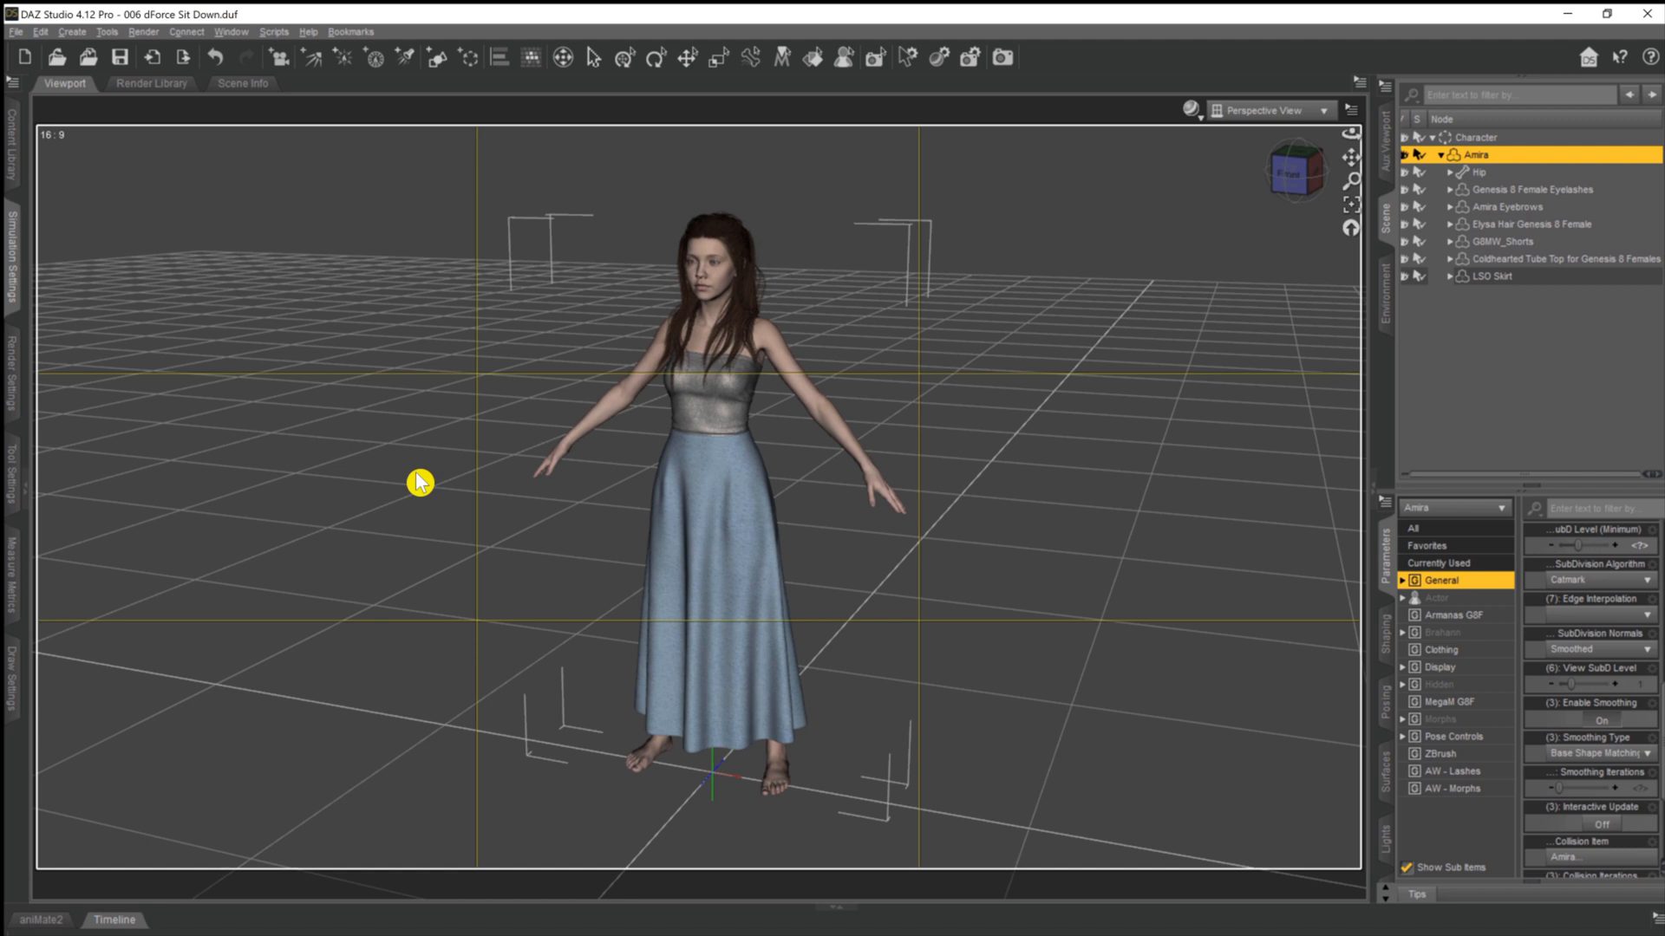
mouse_move(319, 439)
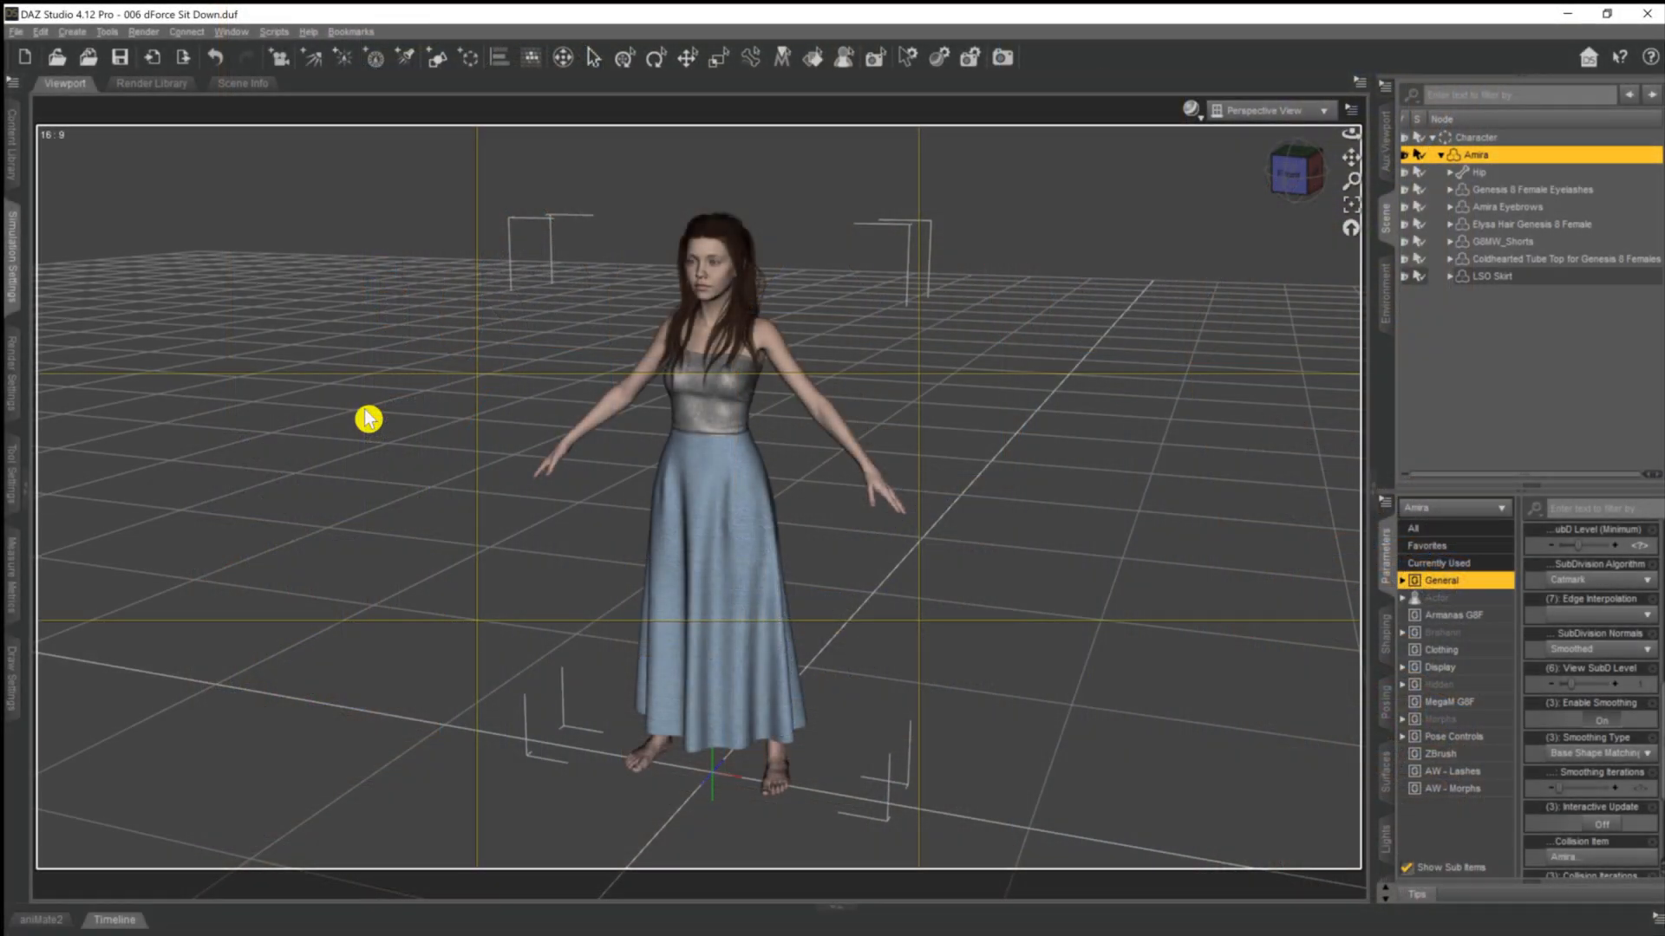
mouse_move(366, 414)
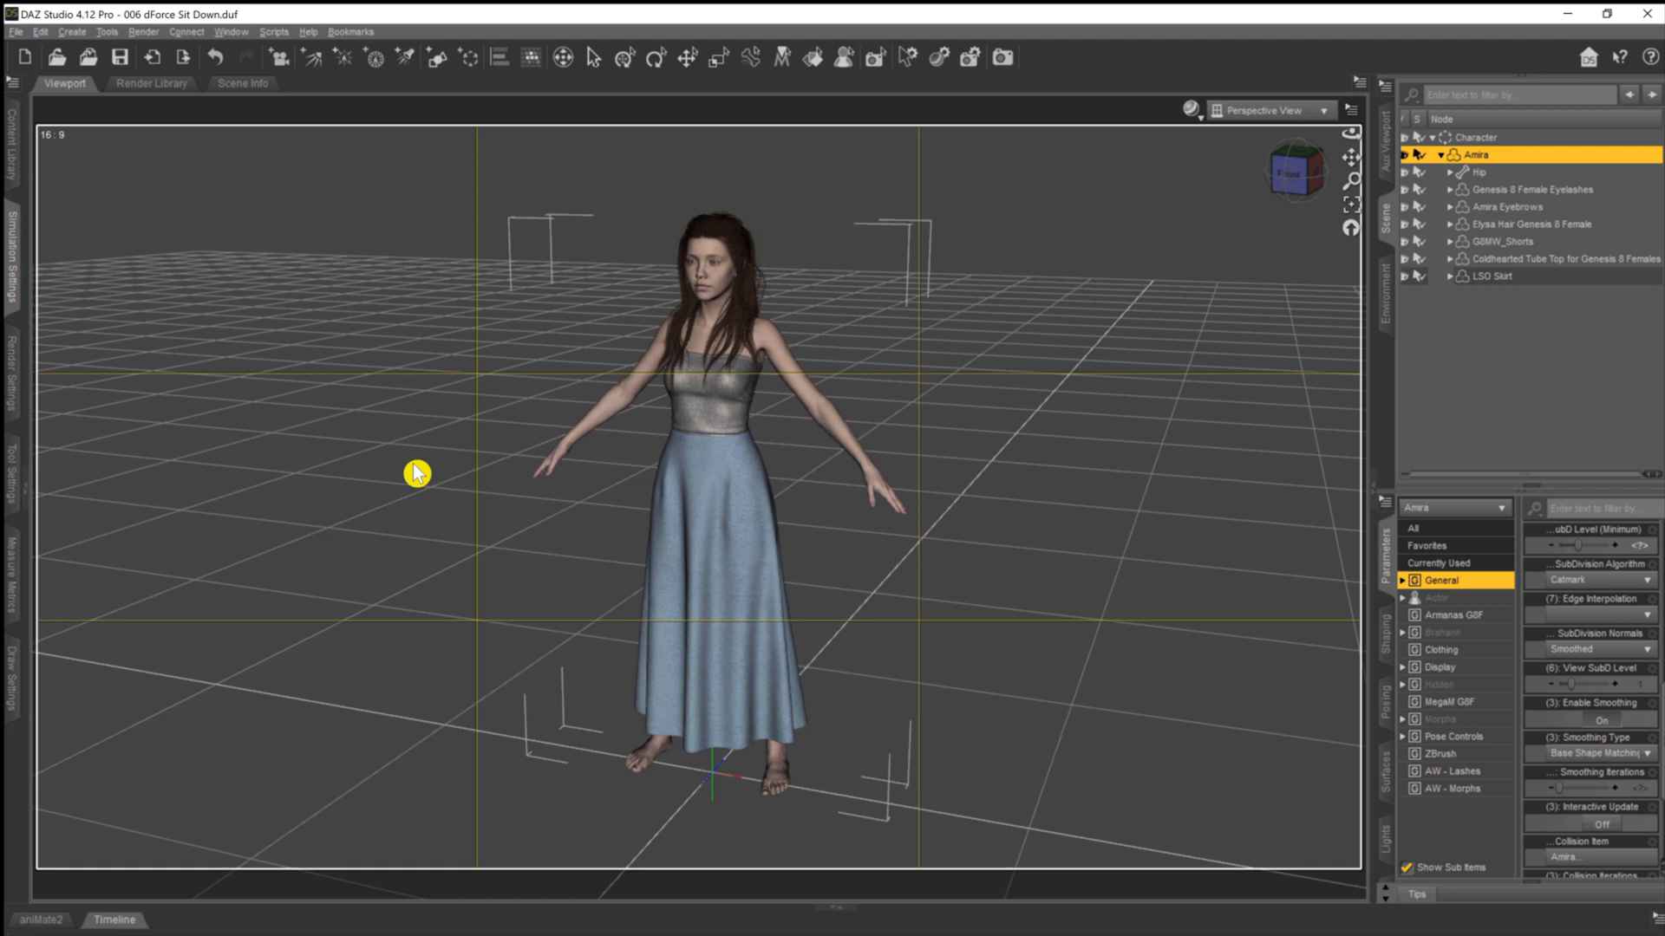
mouse_move(253, 571)
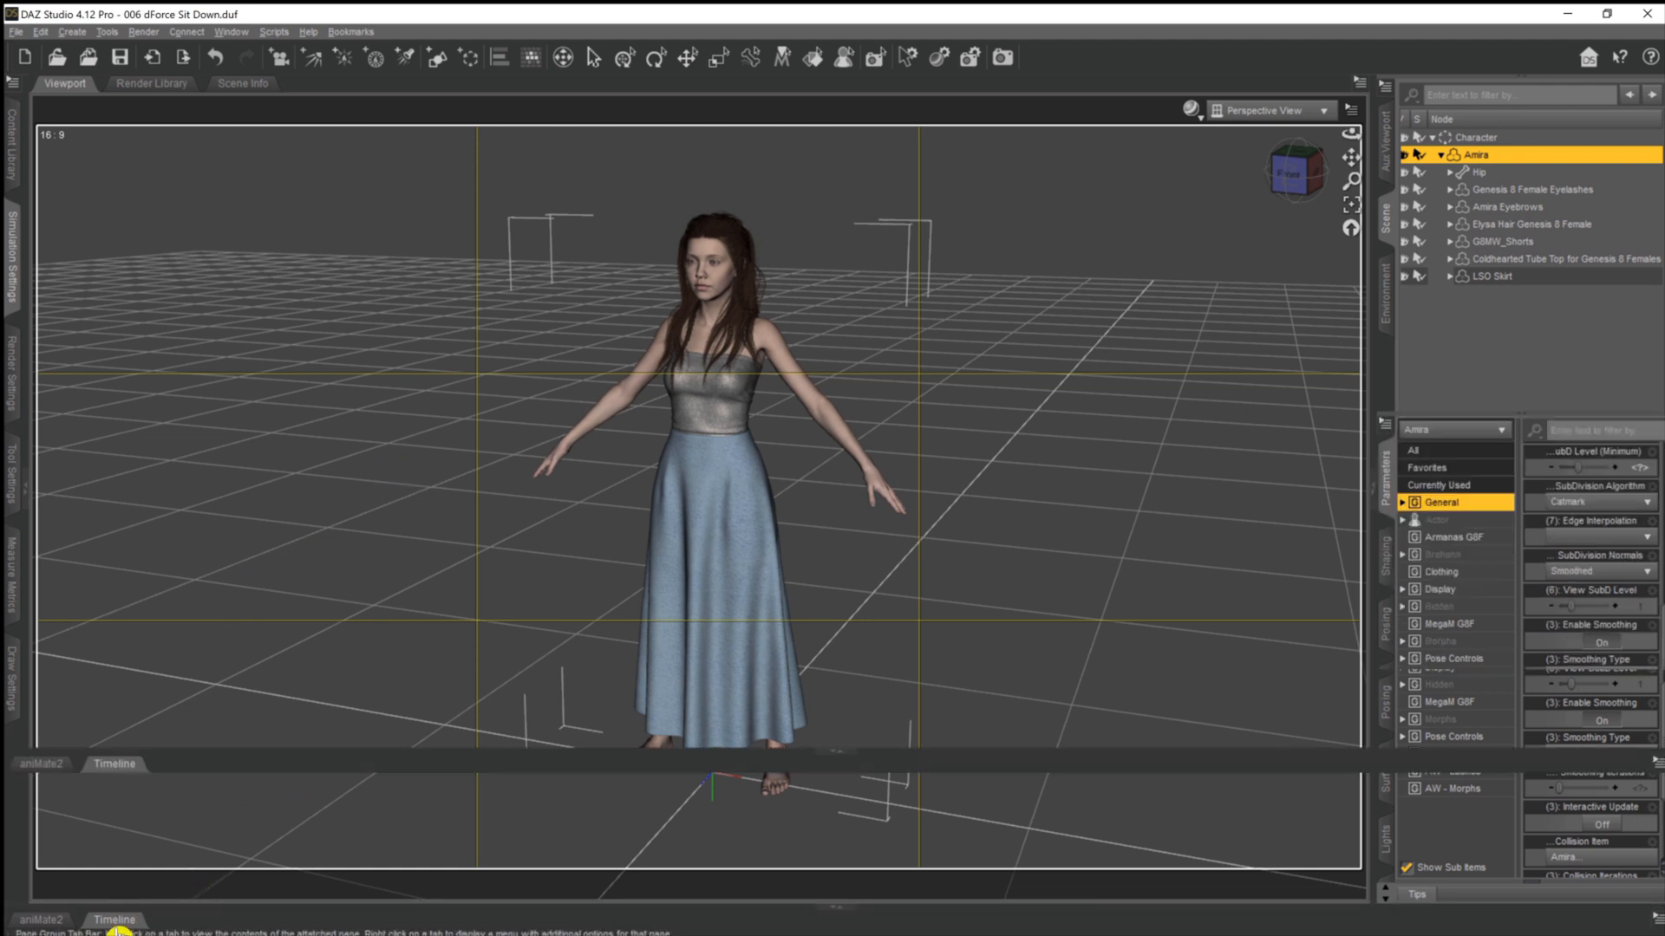
Show the Timeline pane and move the playhead to frame 30 of a 30-frame range
left_click(112, 763)
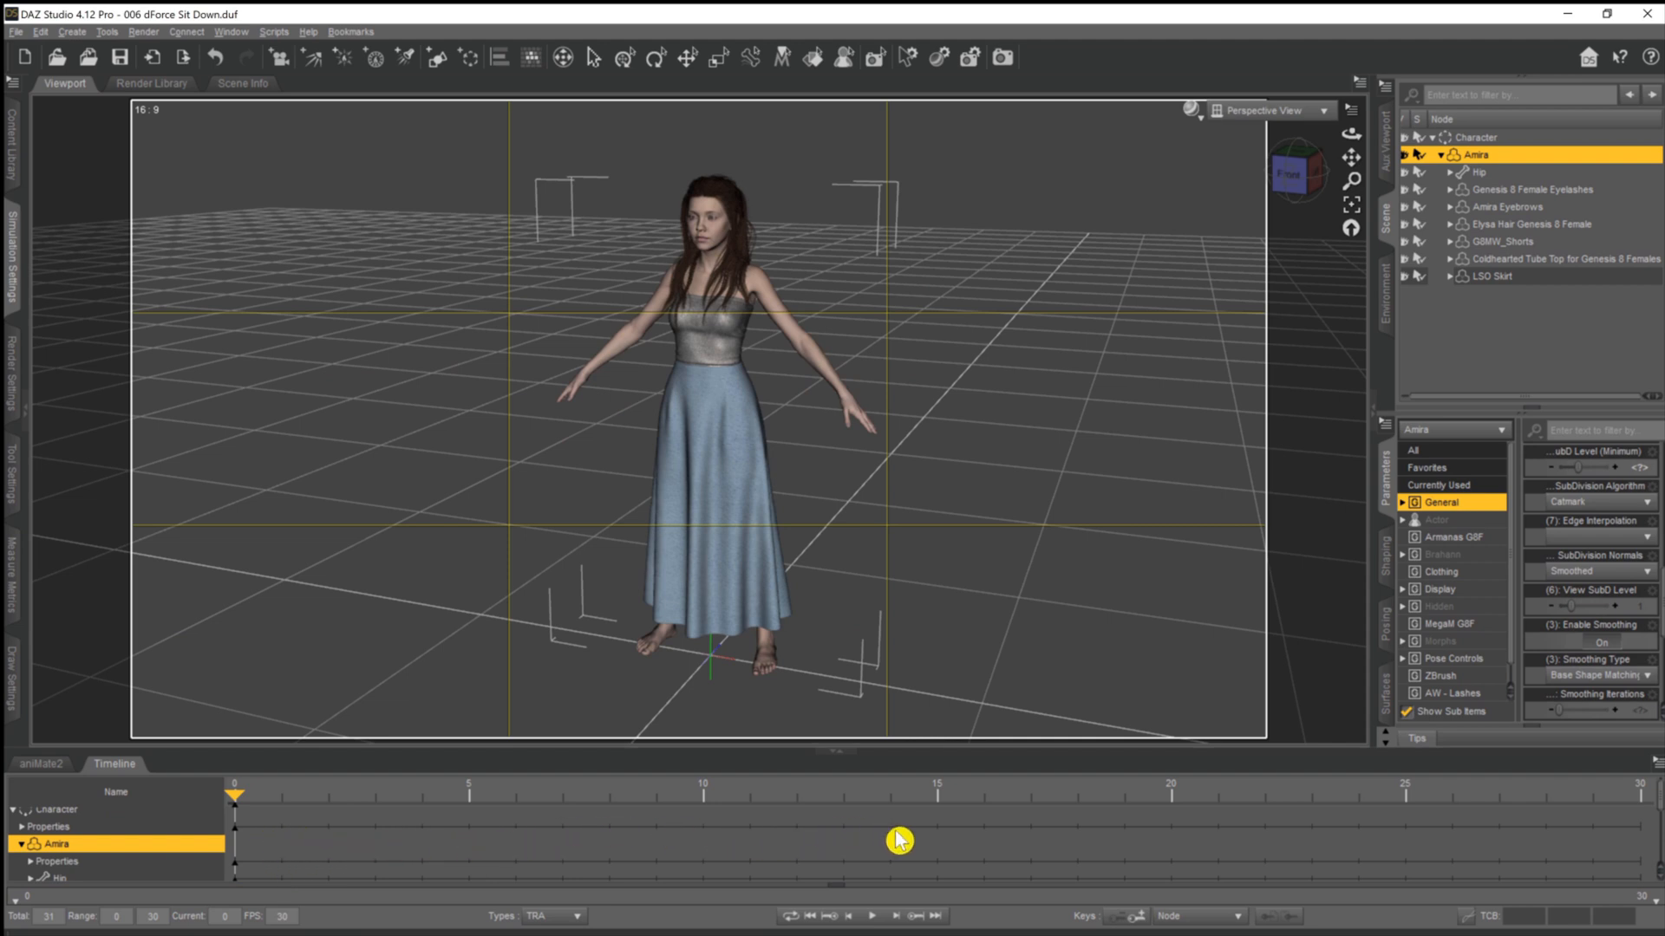
mouse_move(1297, 848)
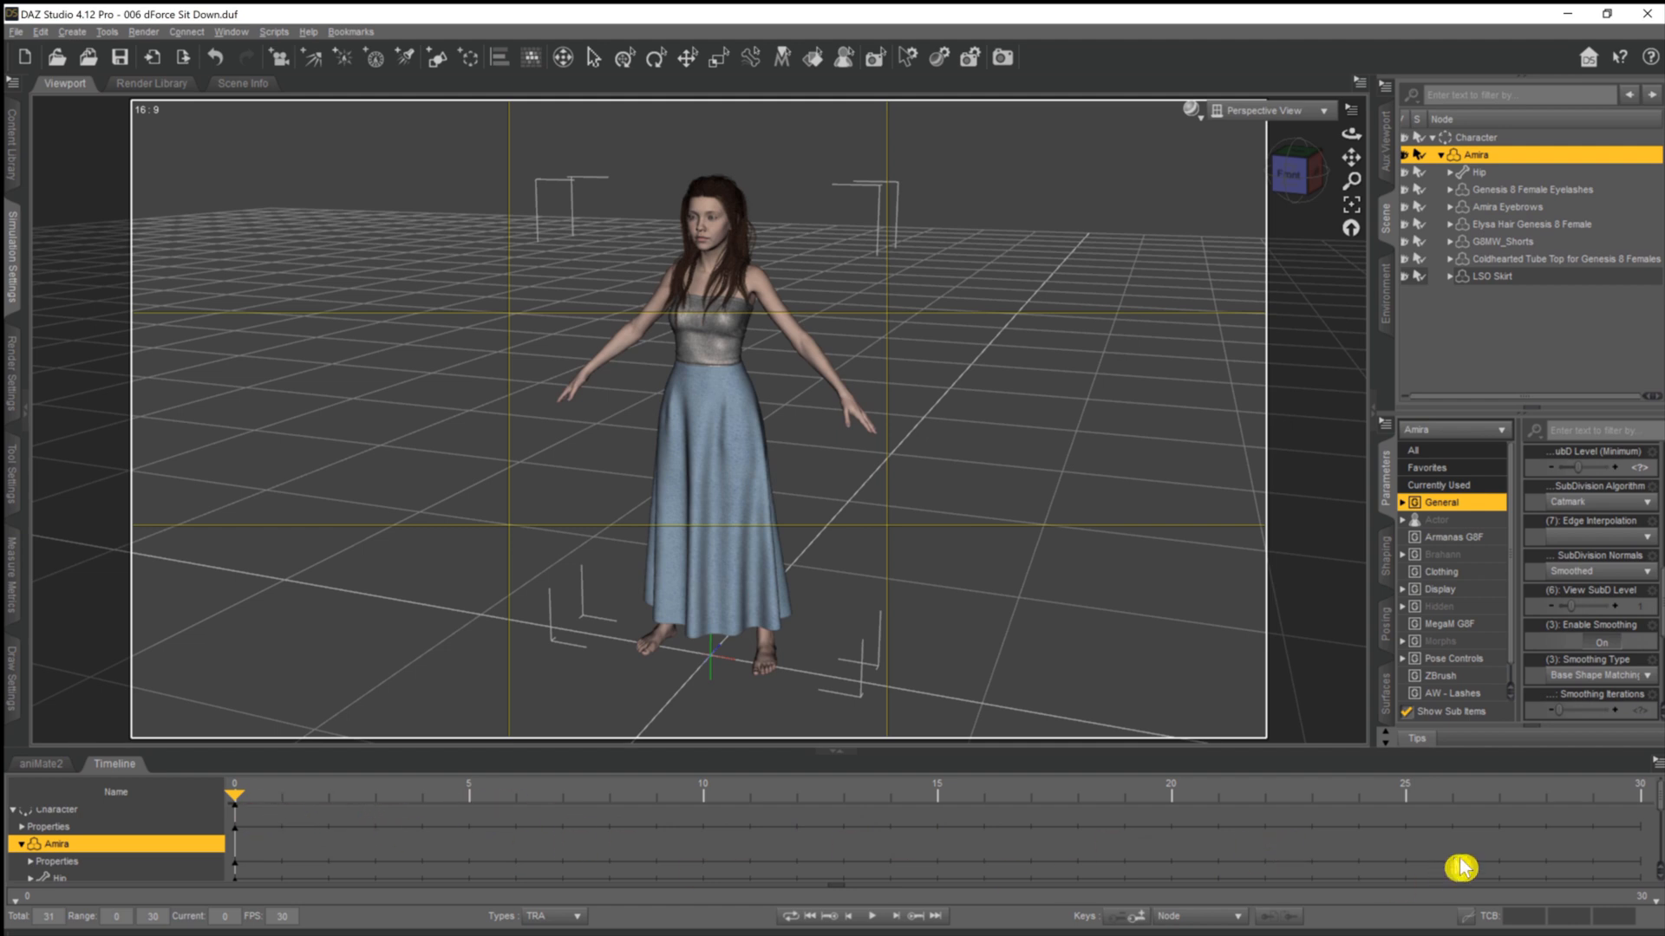
mouse_move(1633, 805)
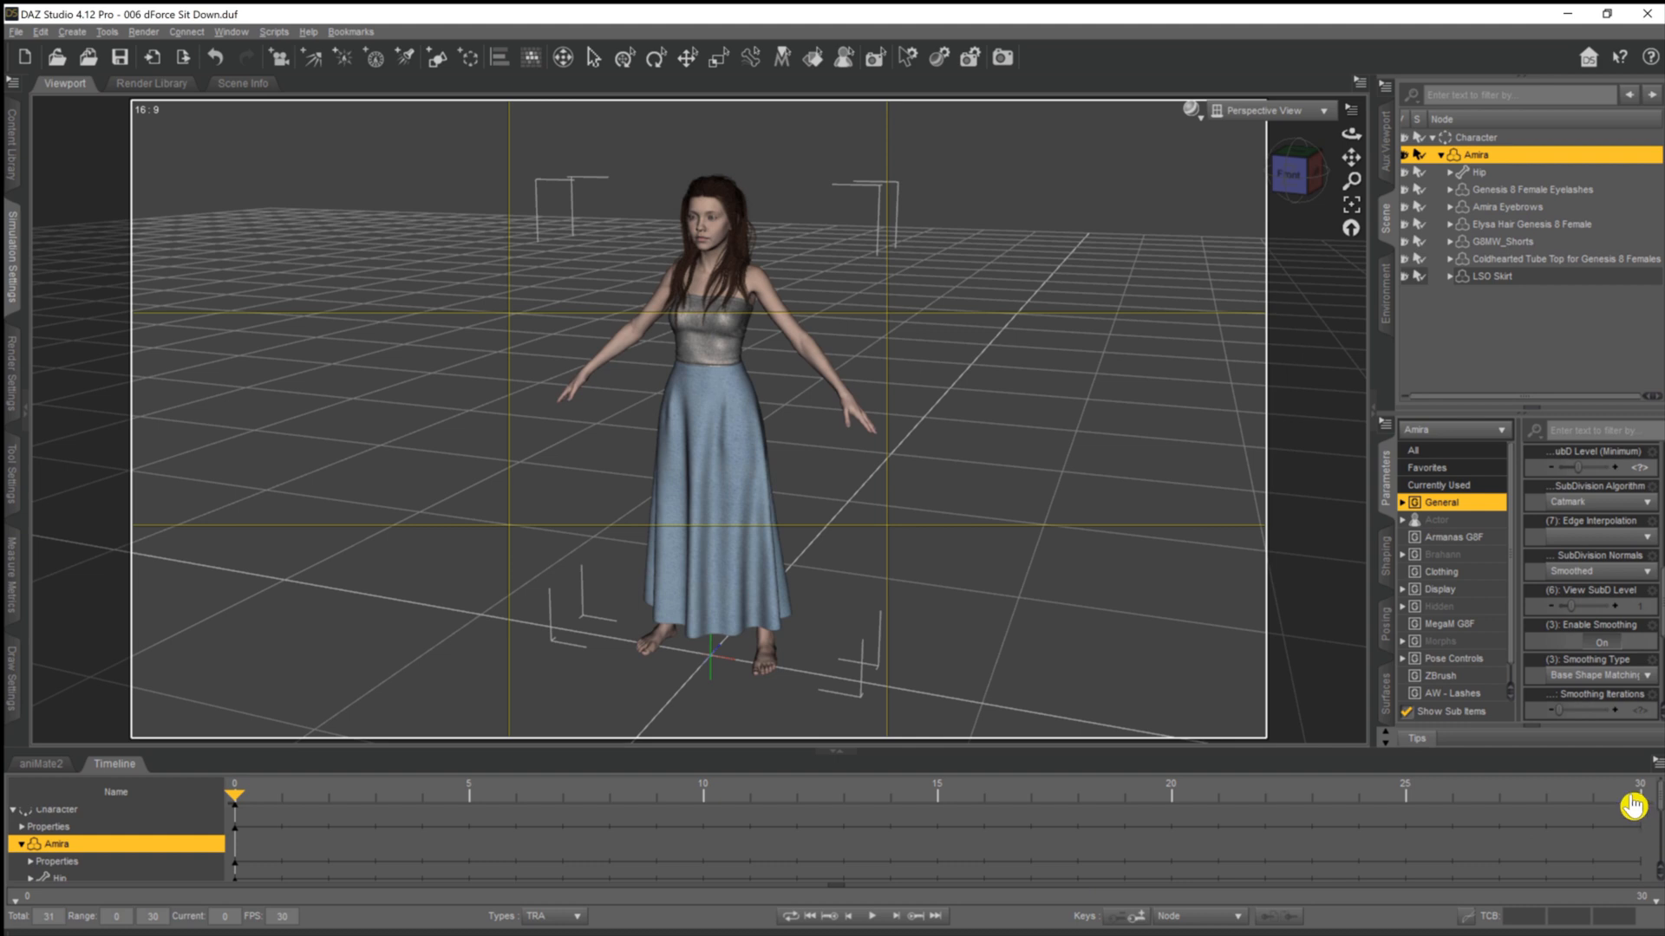
mouse_move(1007, 815)
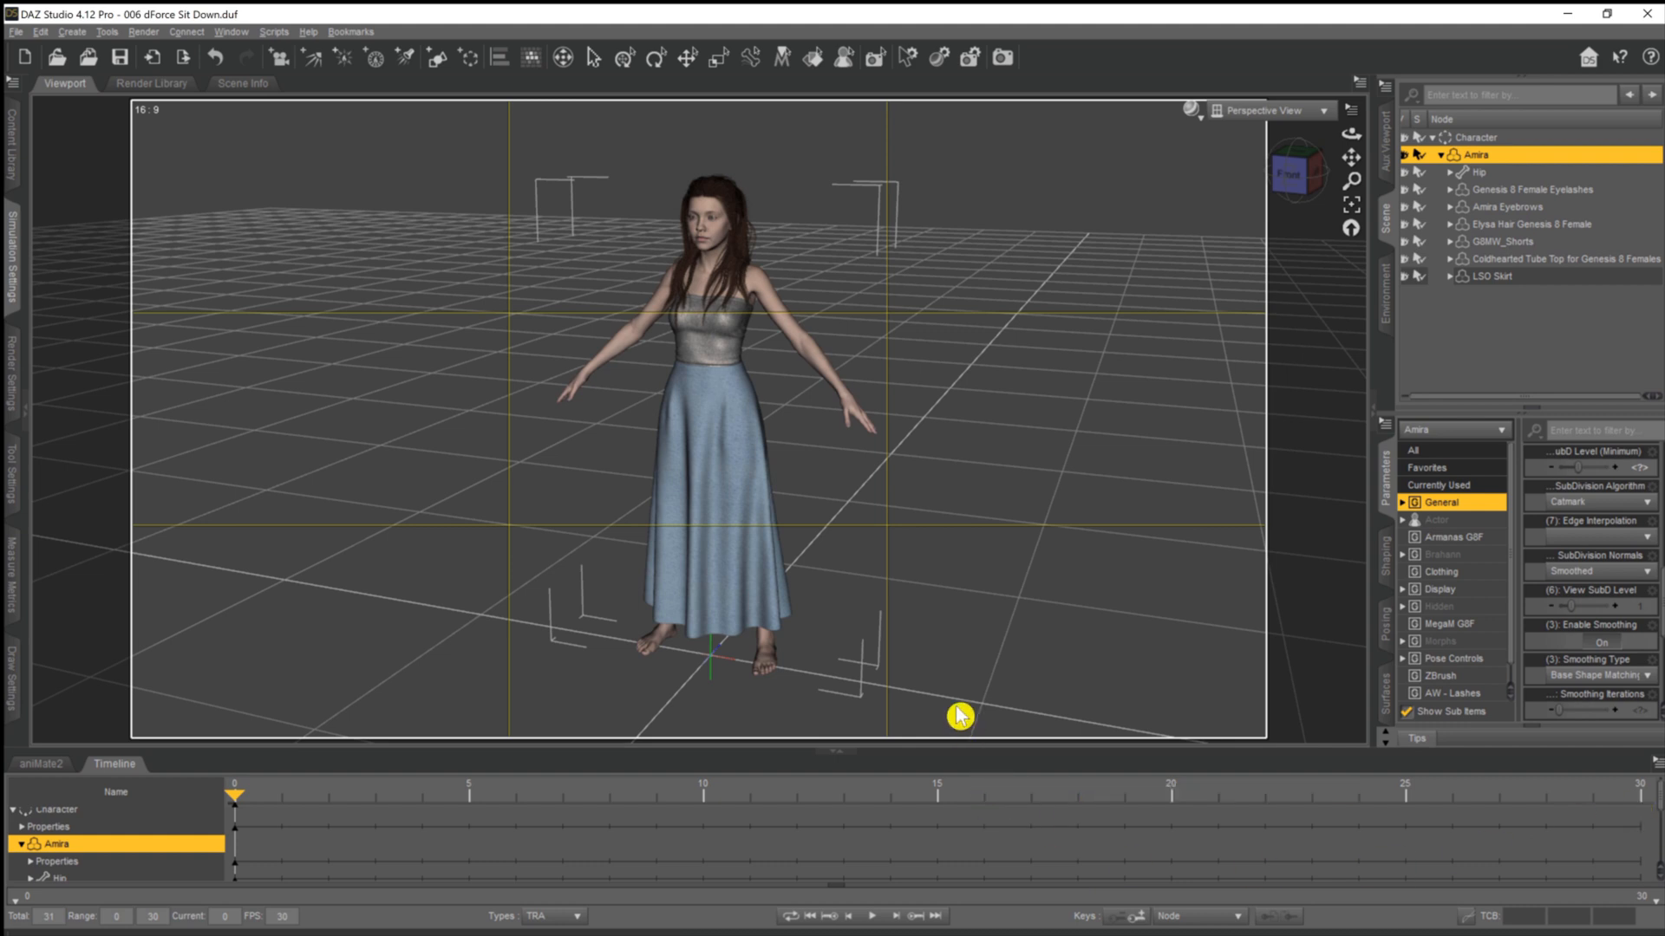
mouse_move(884, 645)
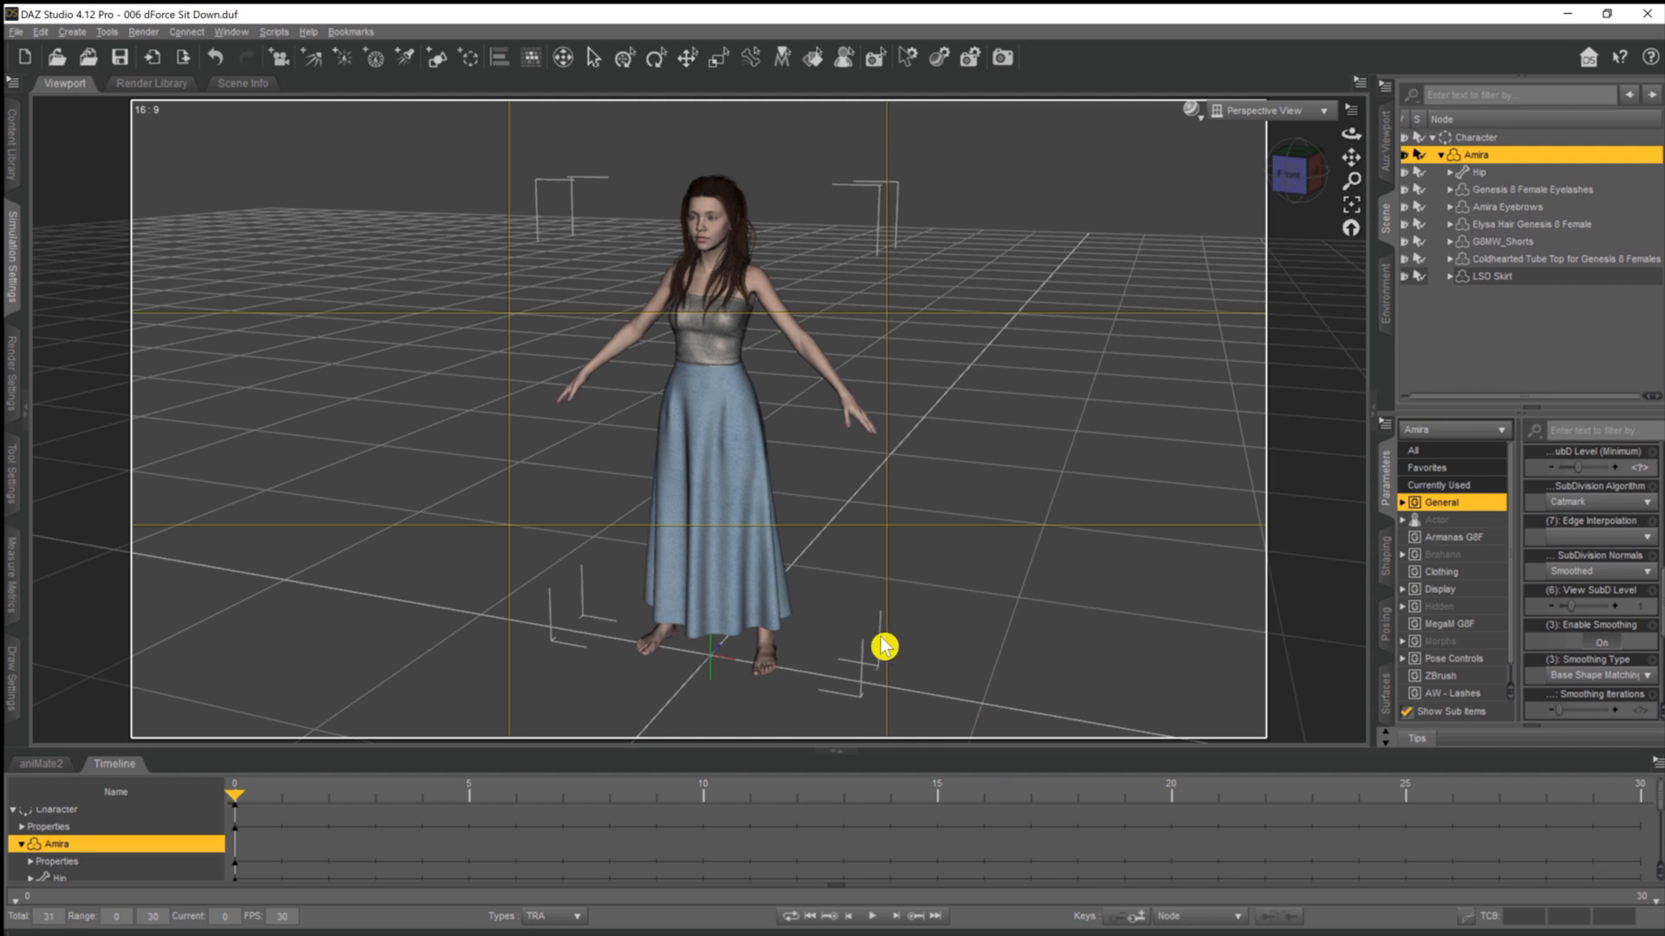
left_click(1406, 503)
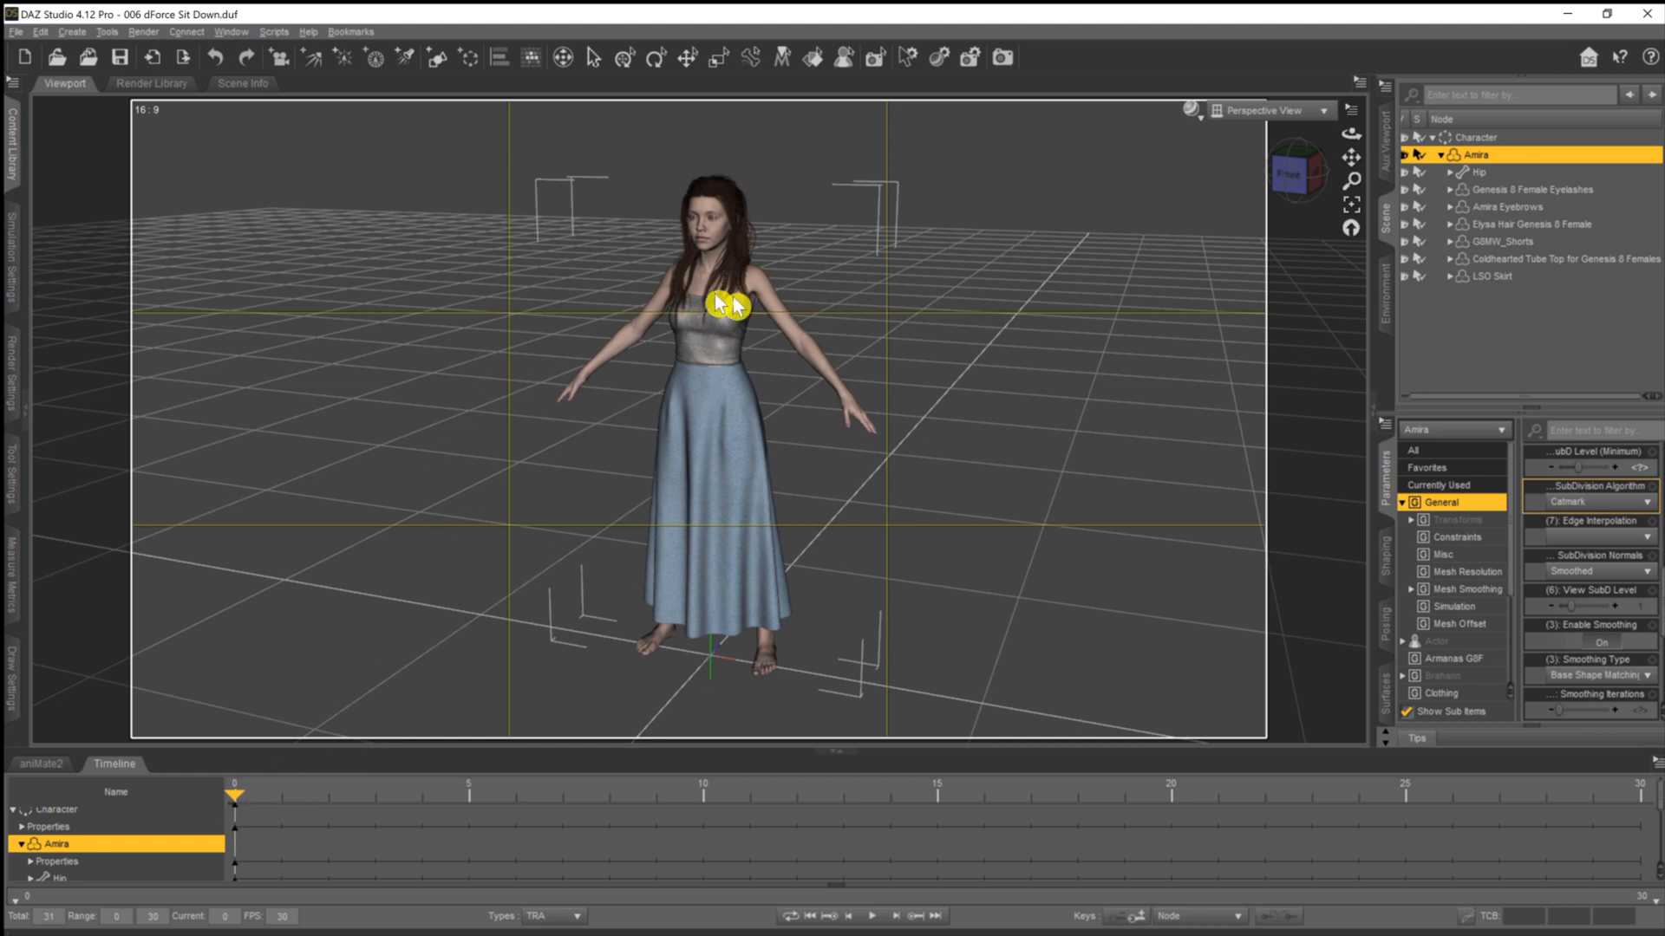
mouse_move(244, 495)
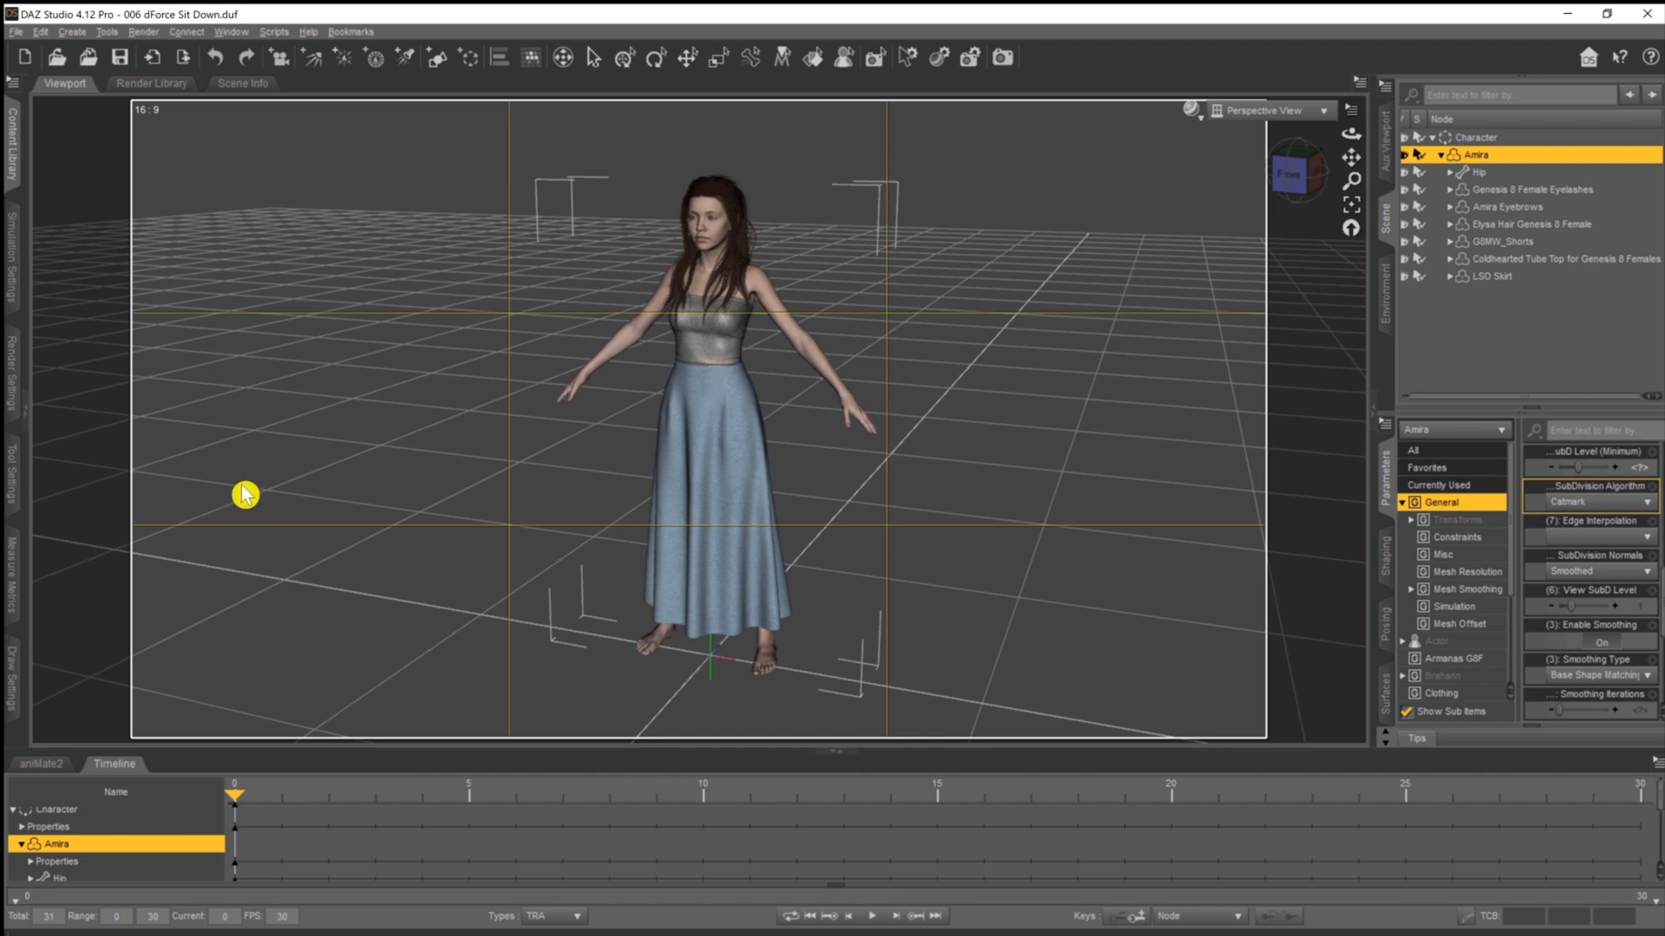
mouse_move(1623, 810)
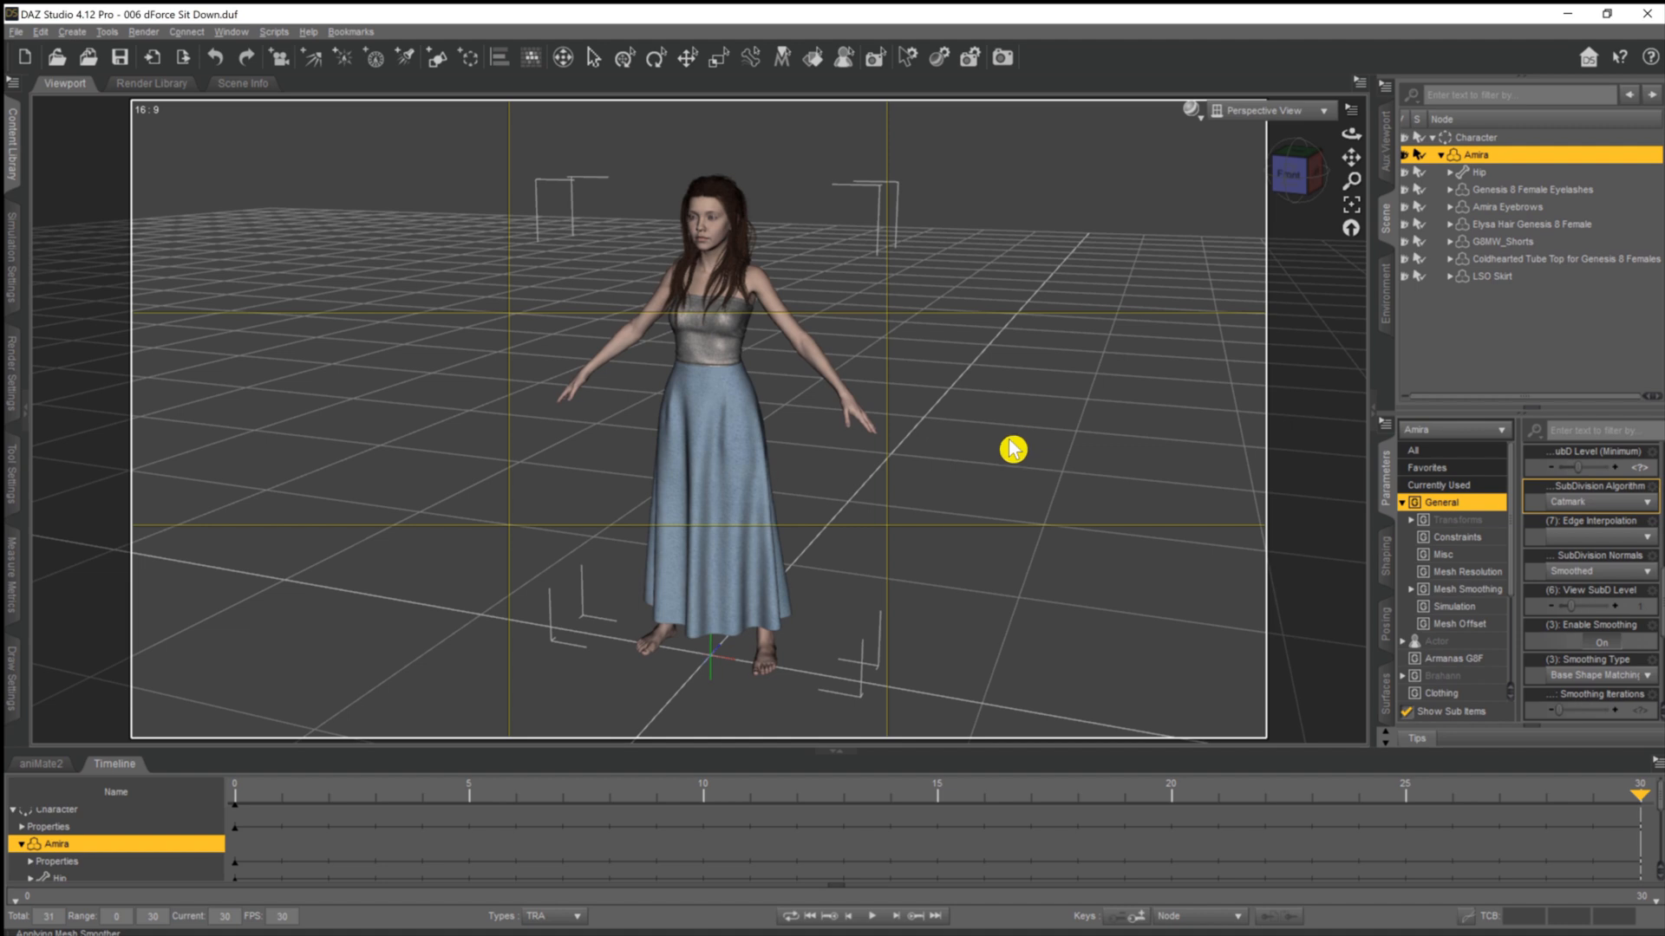
mouse_move(1006, 461)
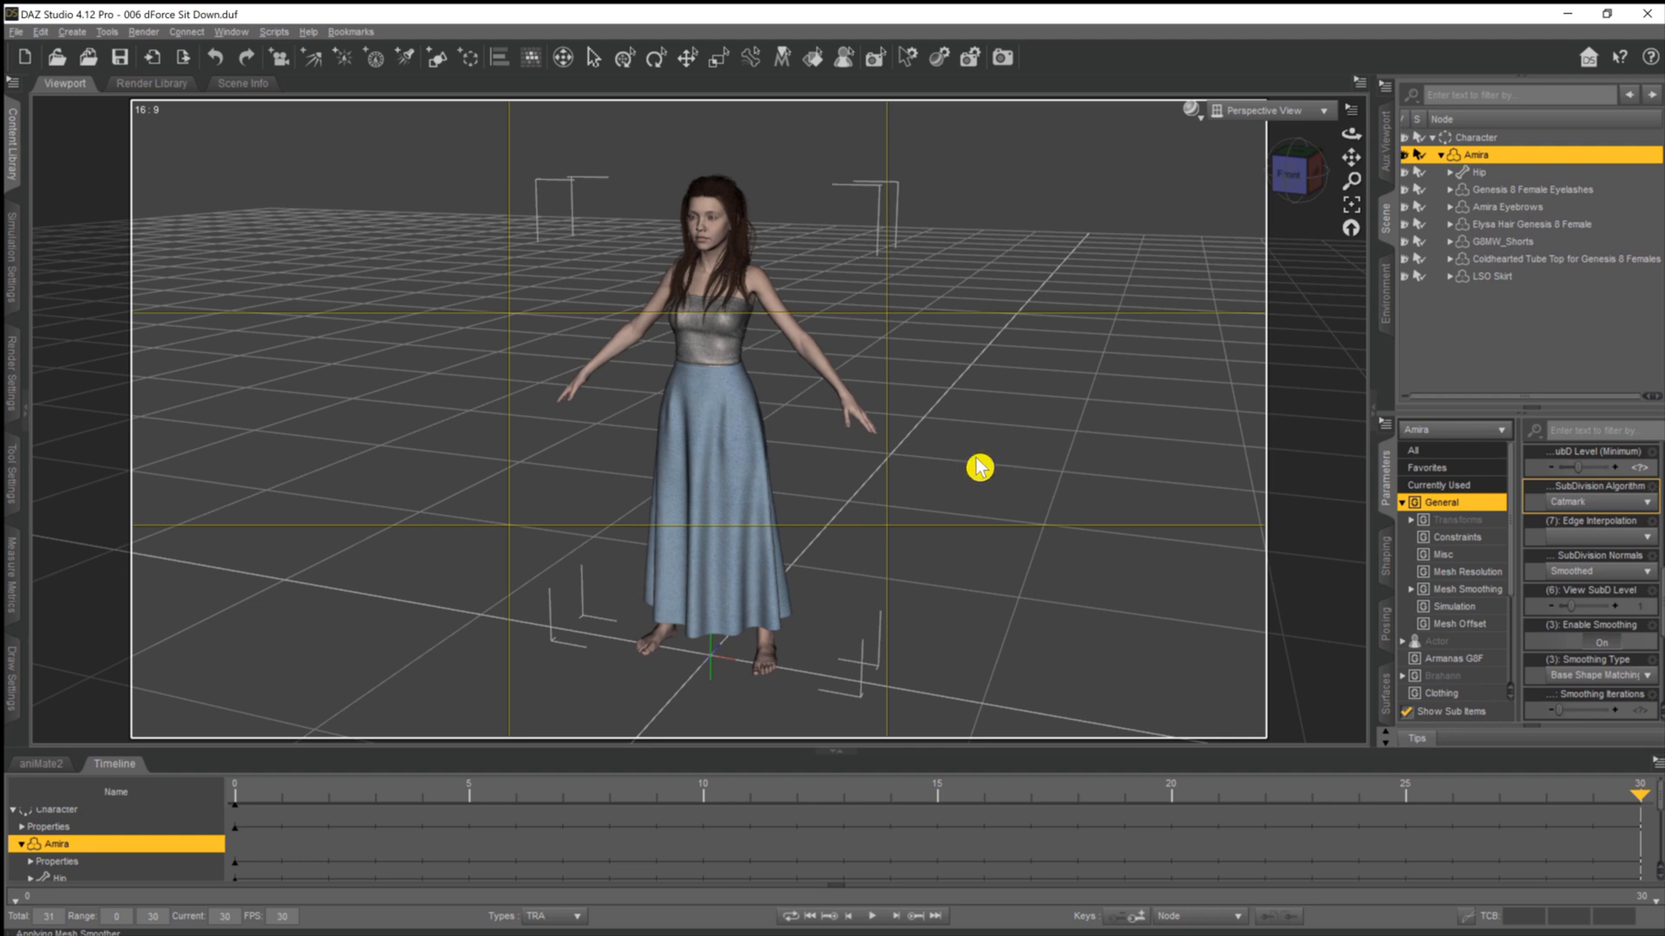
mouse_move(268, 814)
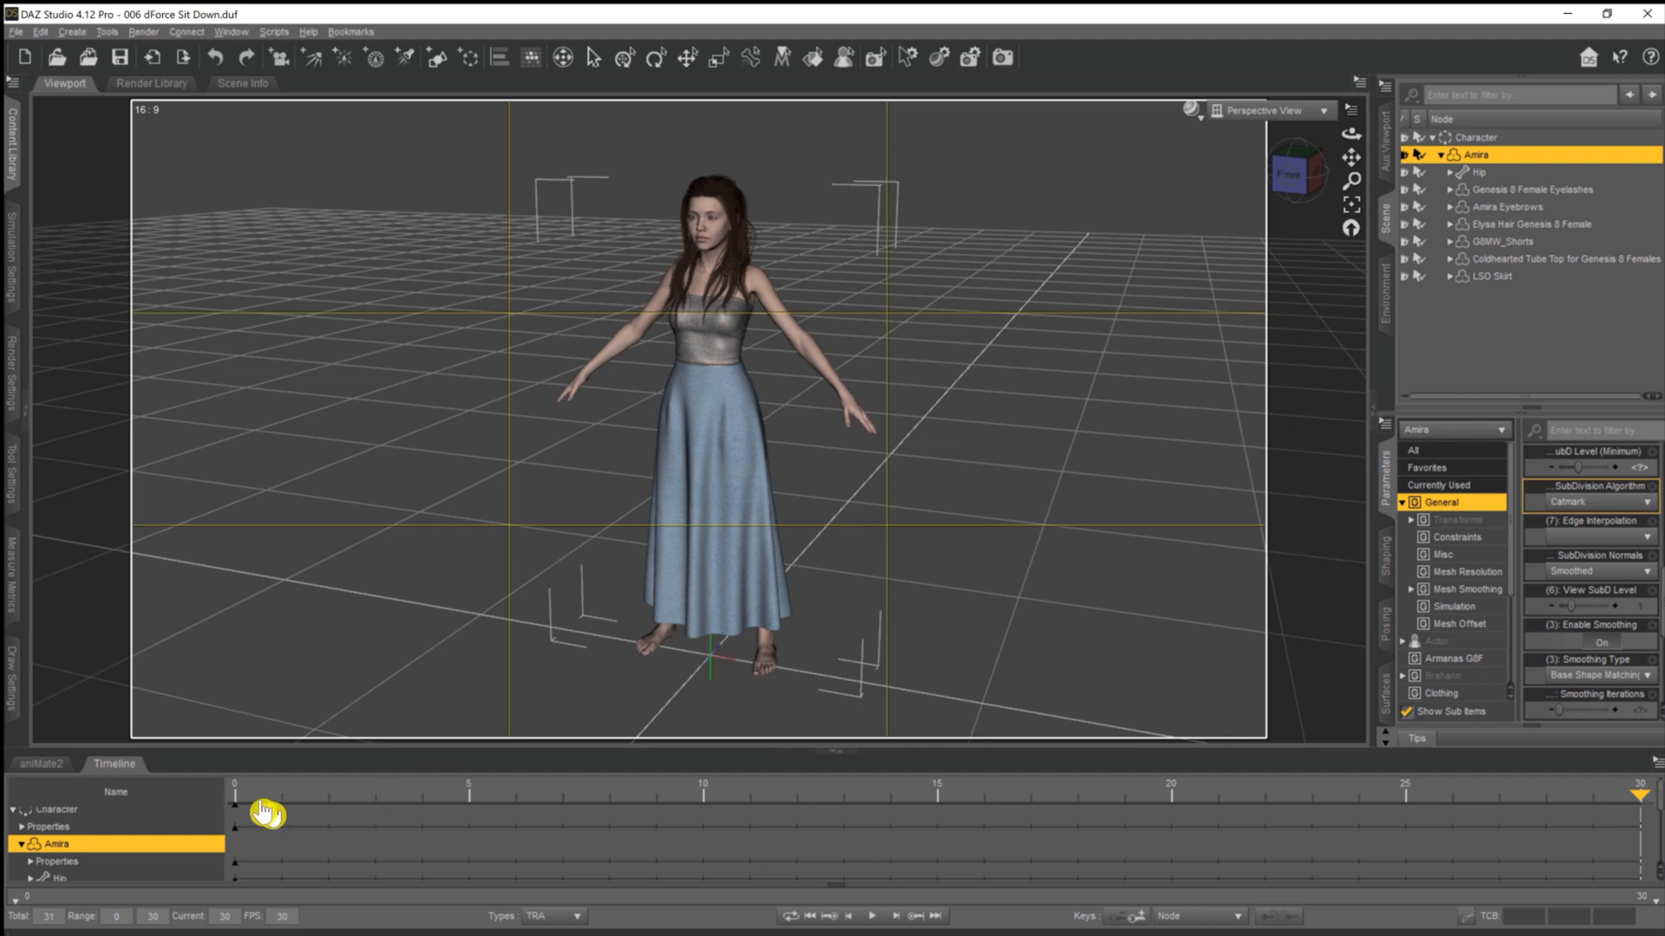
mouse_move(1615, 810)
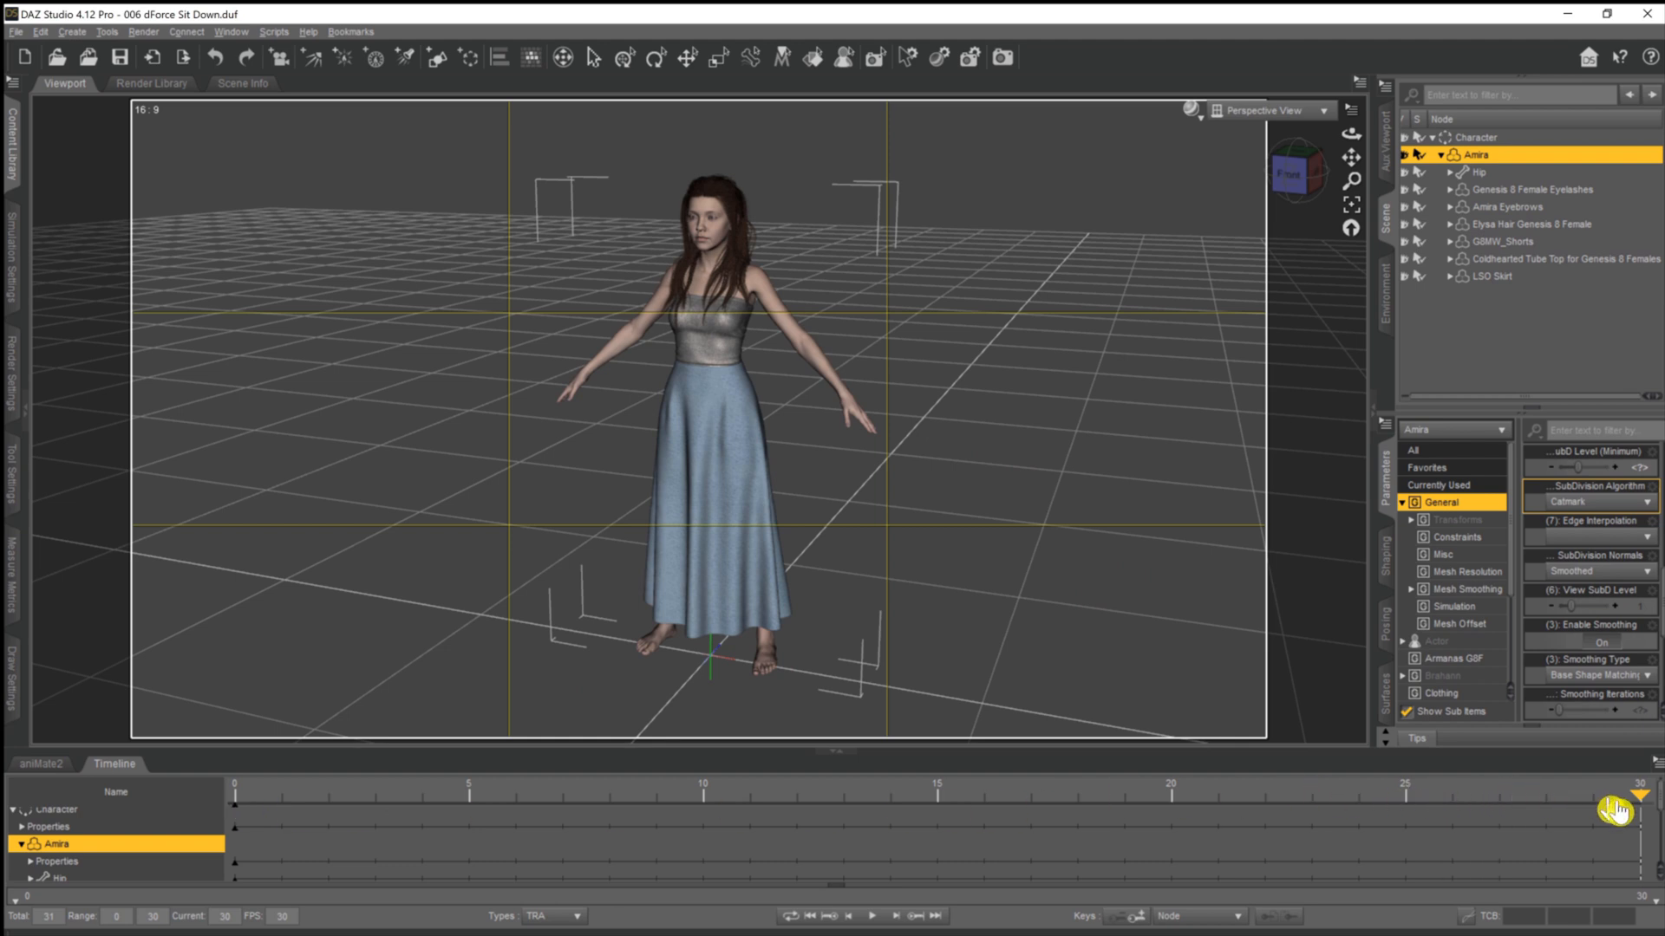
mouse_move(822, 607)
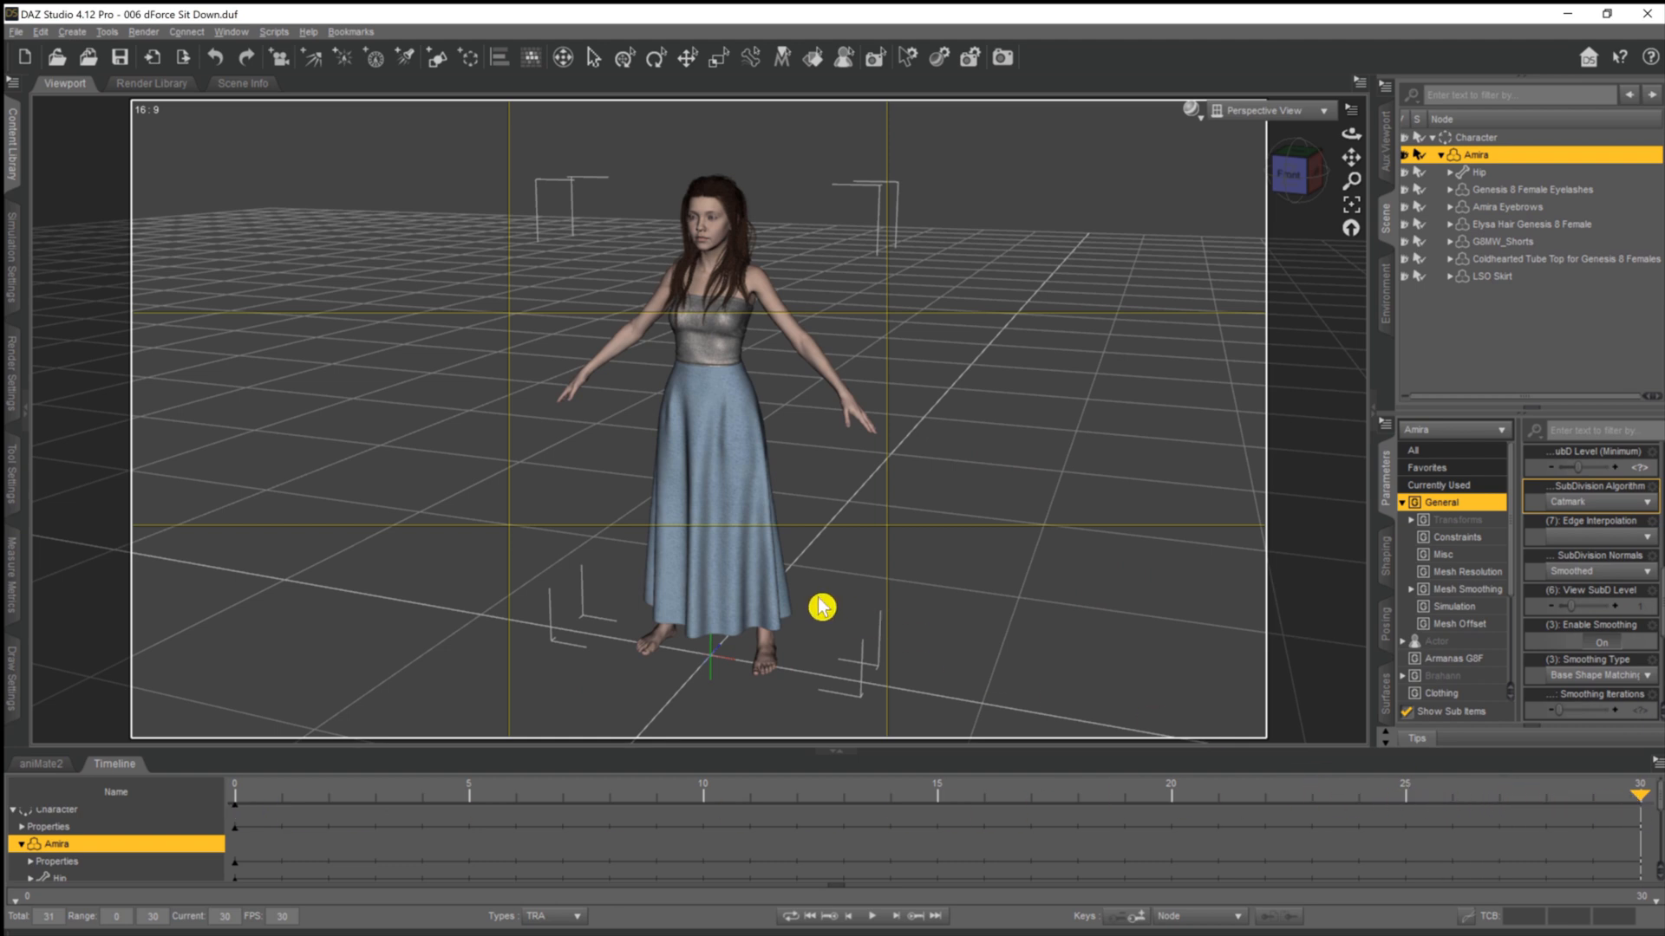
mouse_move(809, 602)
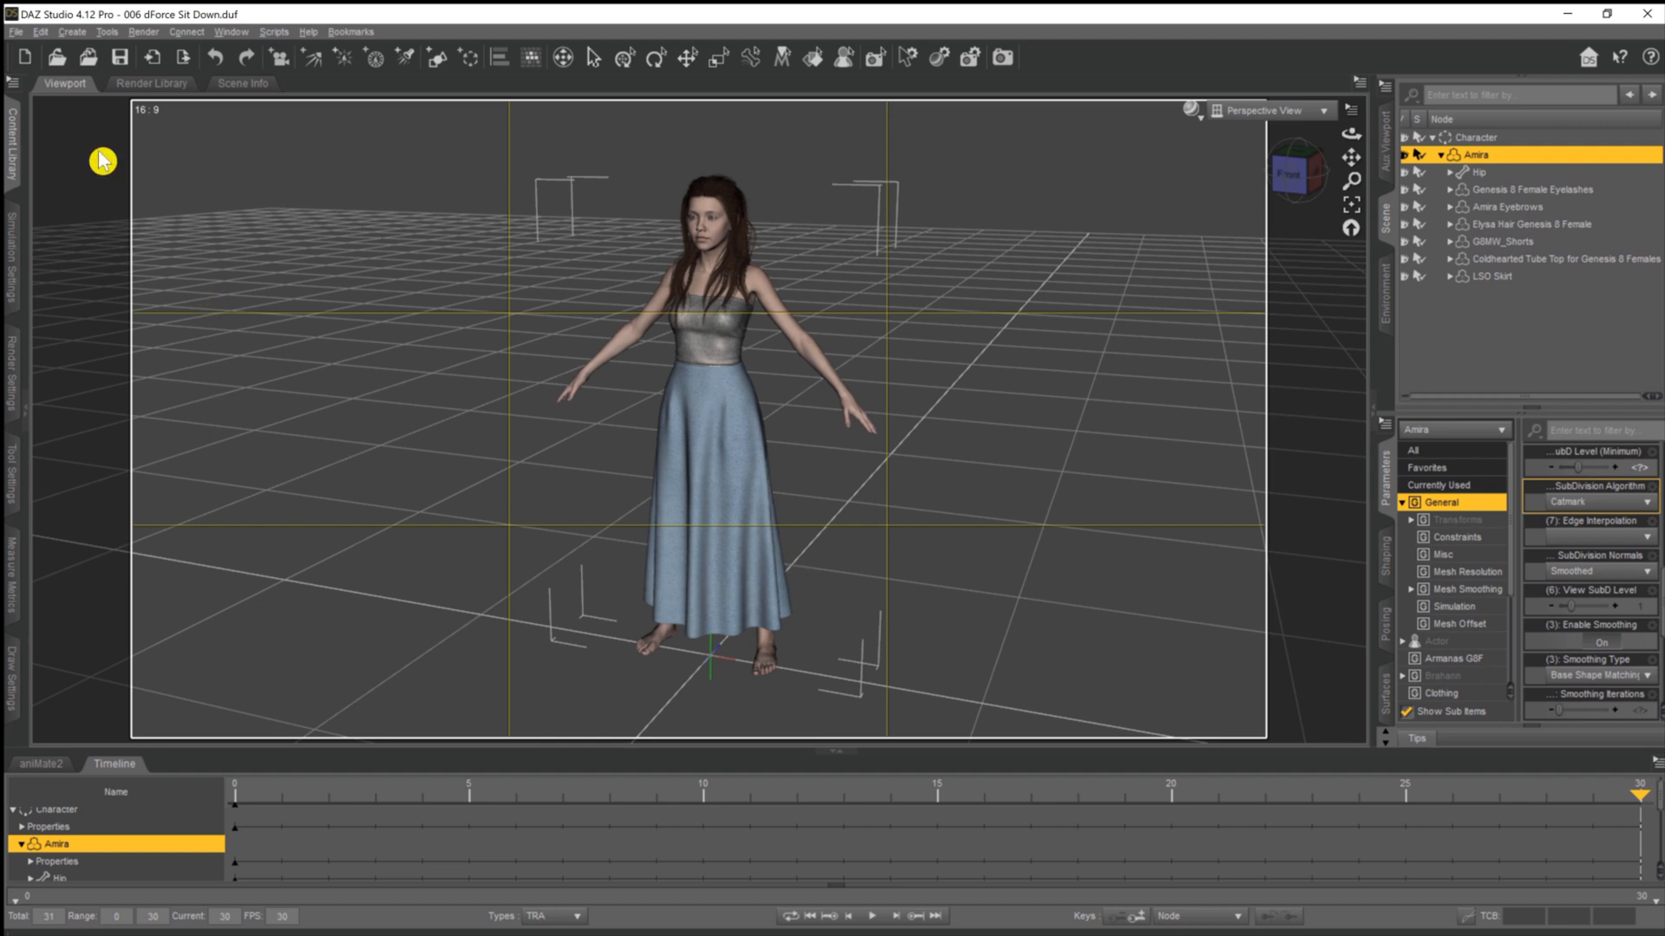
mouse_move(11, 146)
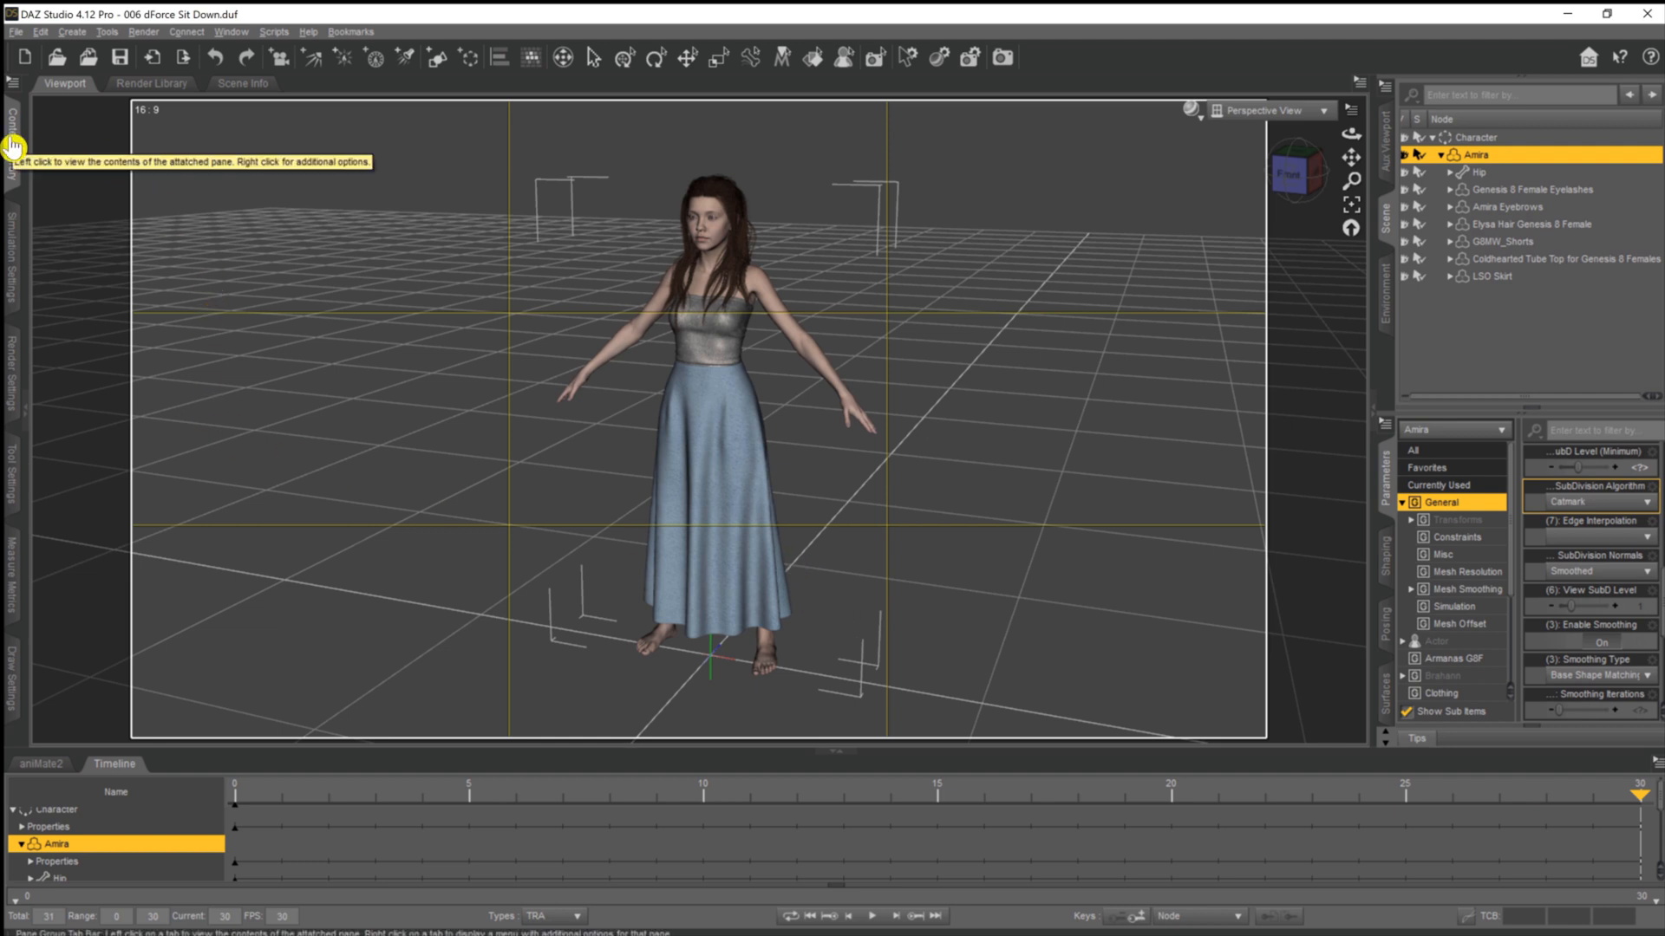
Apply the RS AS2 Sitting 027 Mirror pose from the Content Library at frame 30
left_click(11, 145)
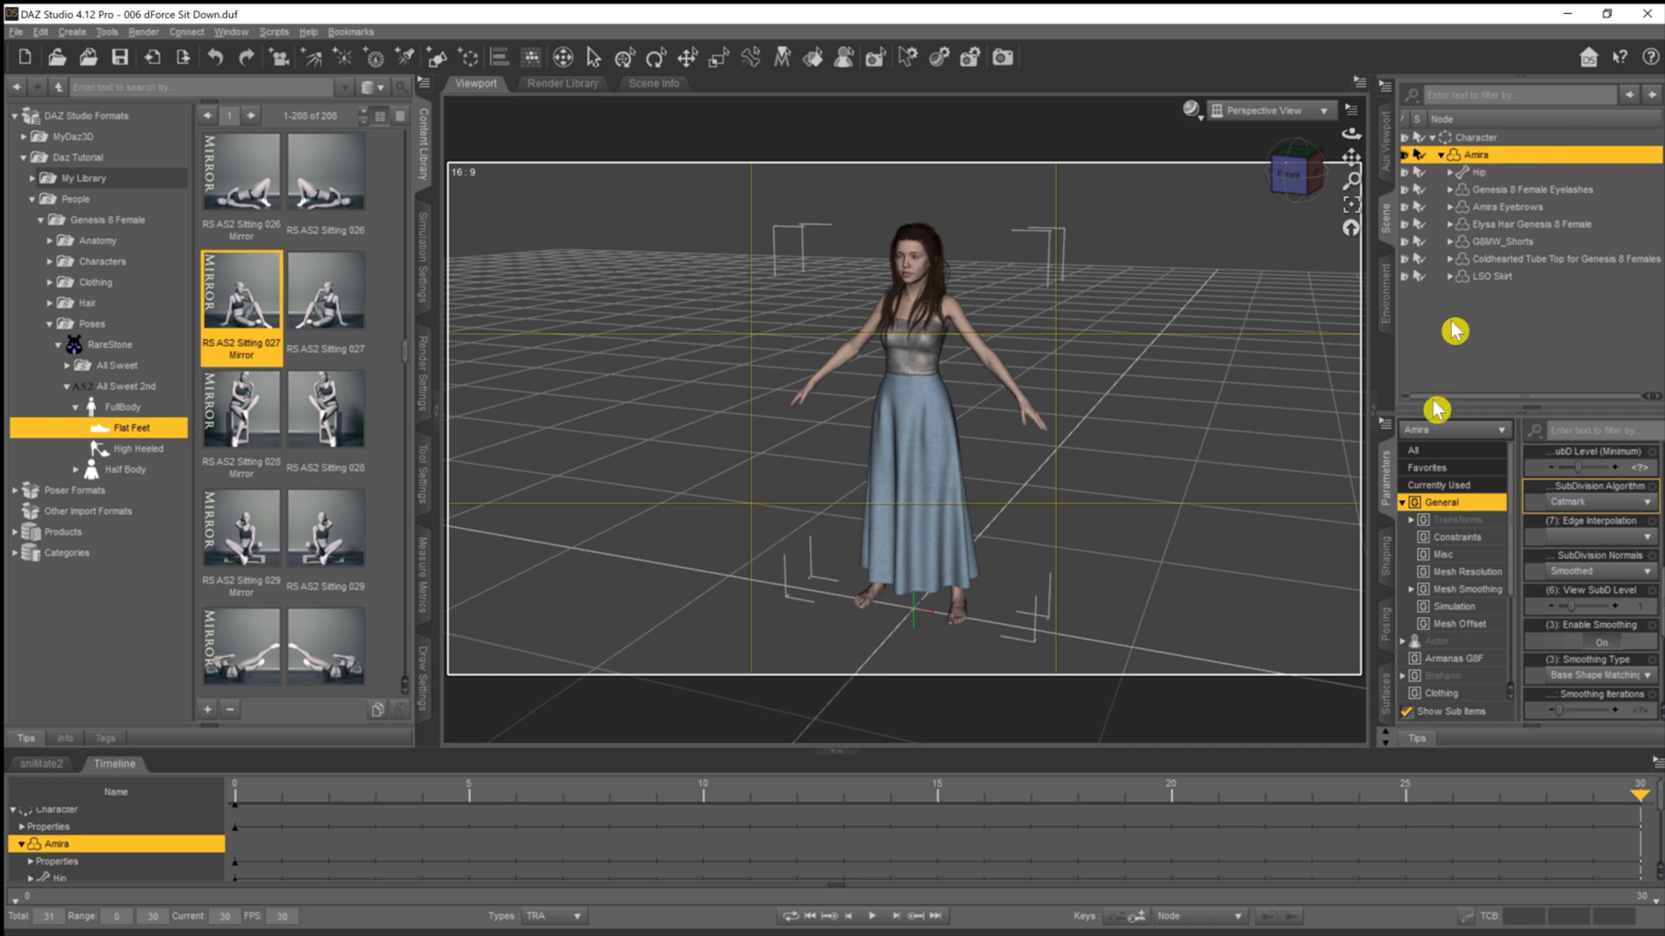
mouse_move(718, 329)
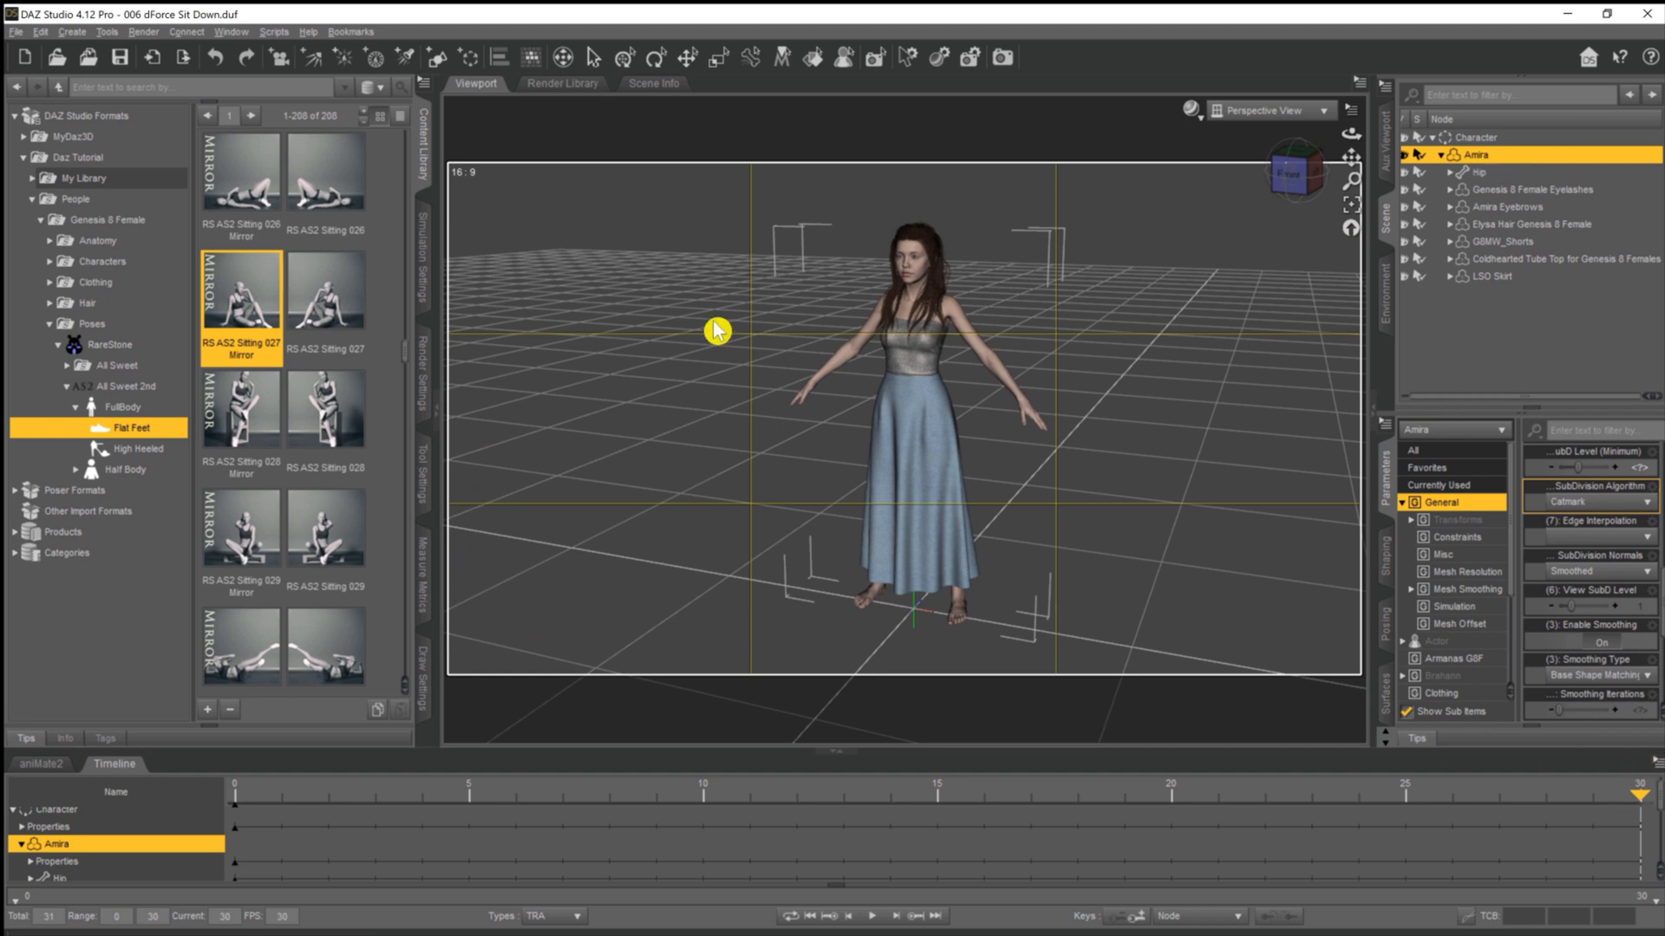
mouse_move(242, 319)
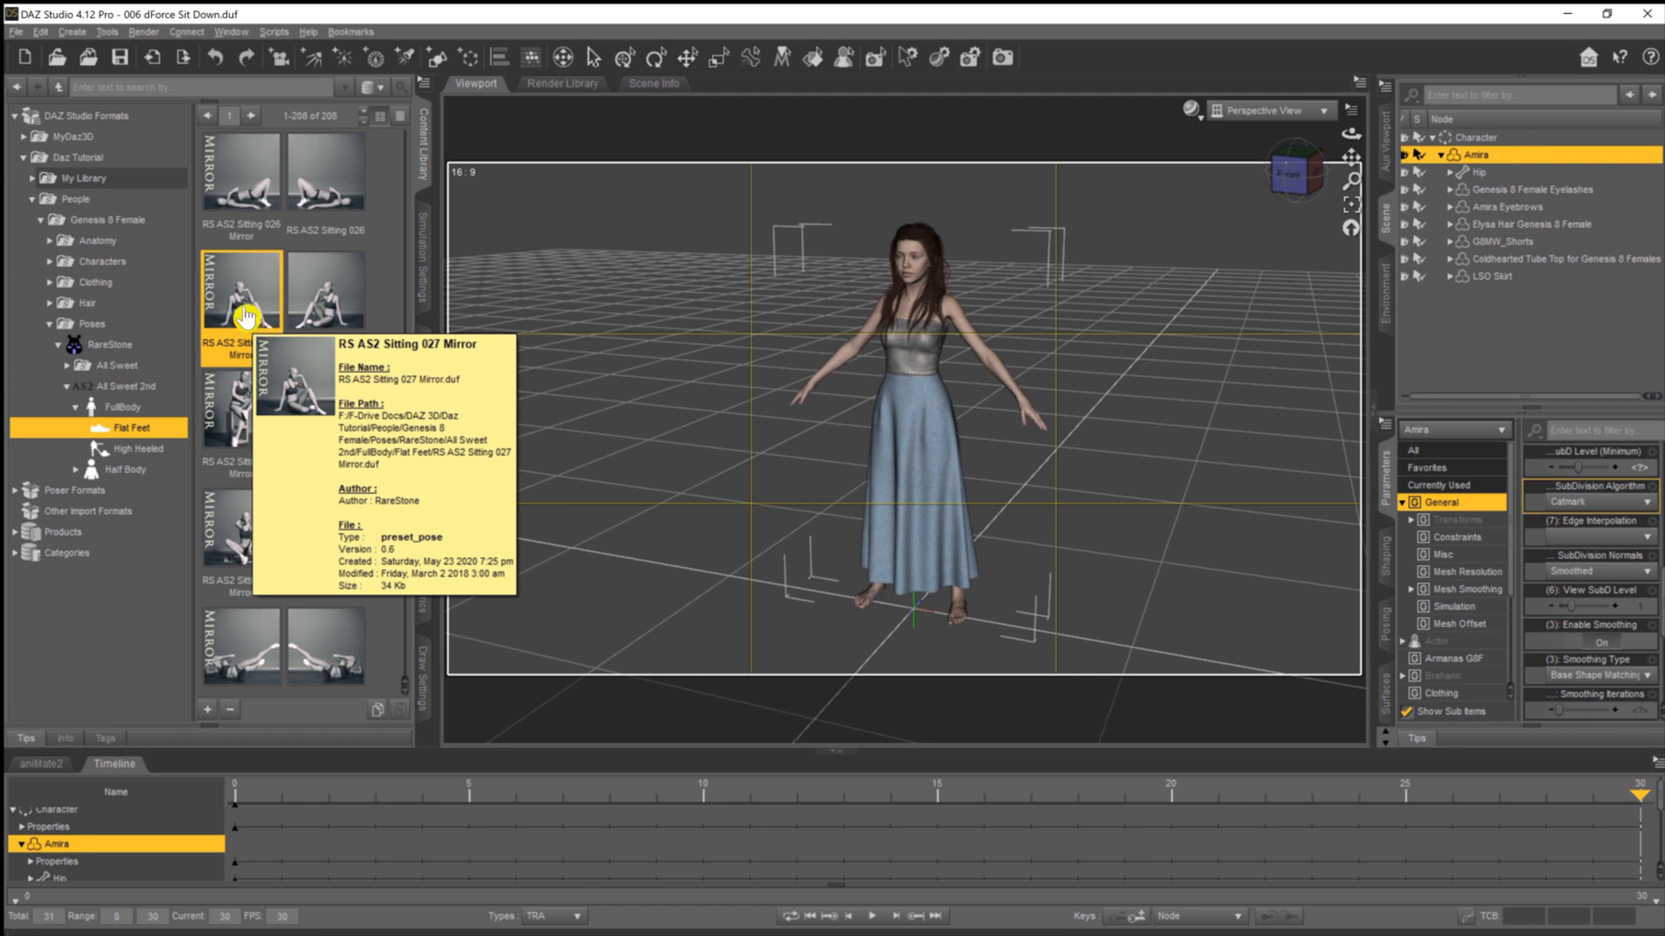
double_click(237, 290)
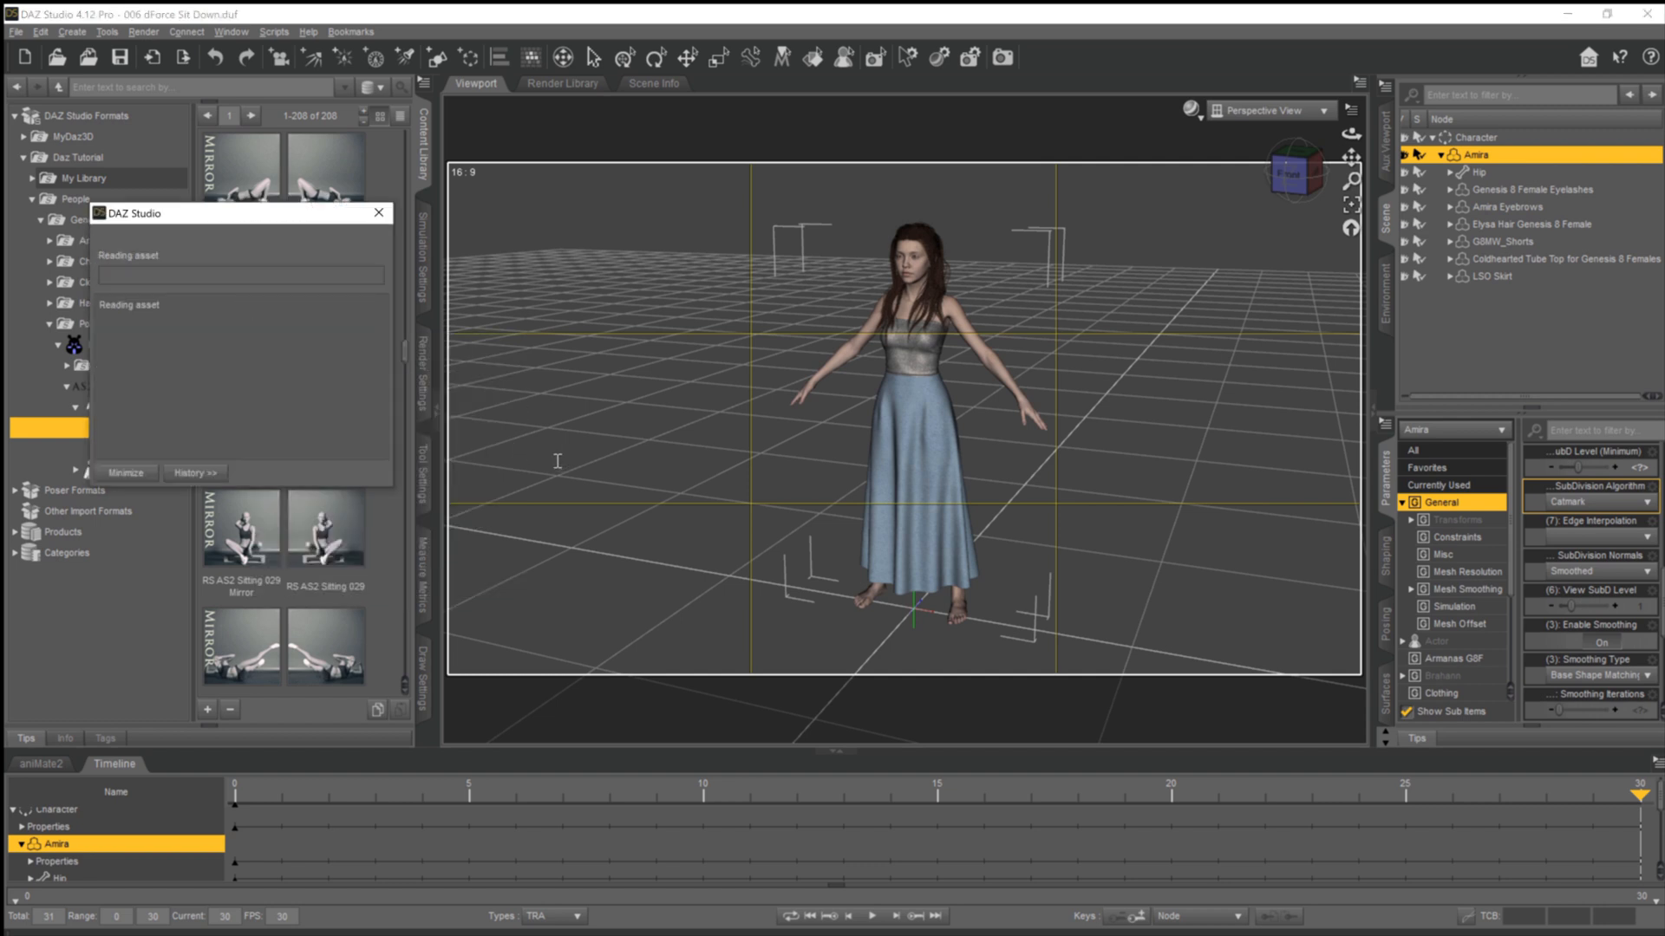
double_click(240, 289)
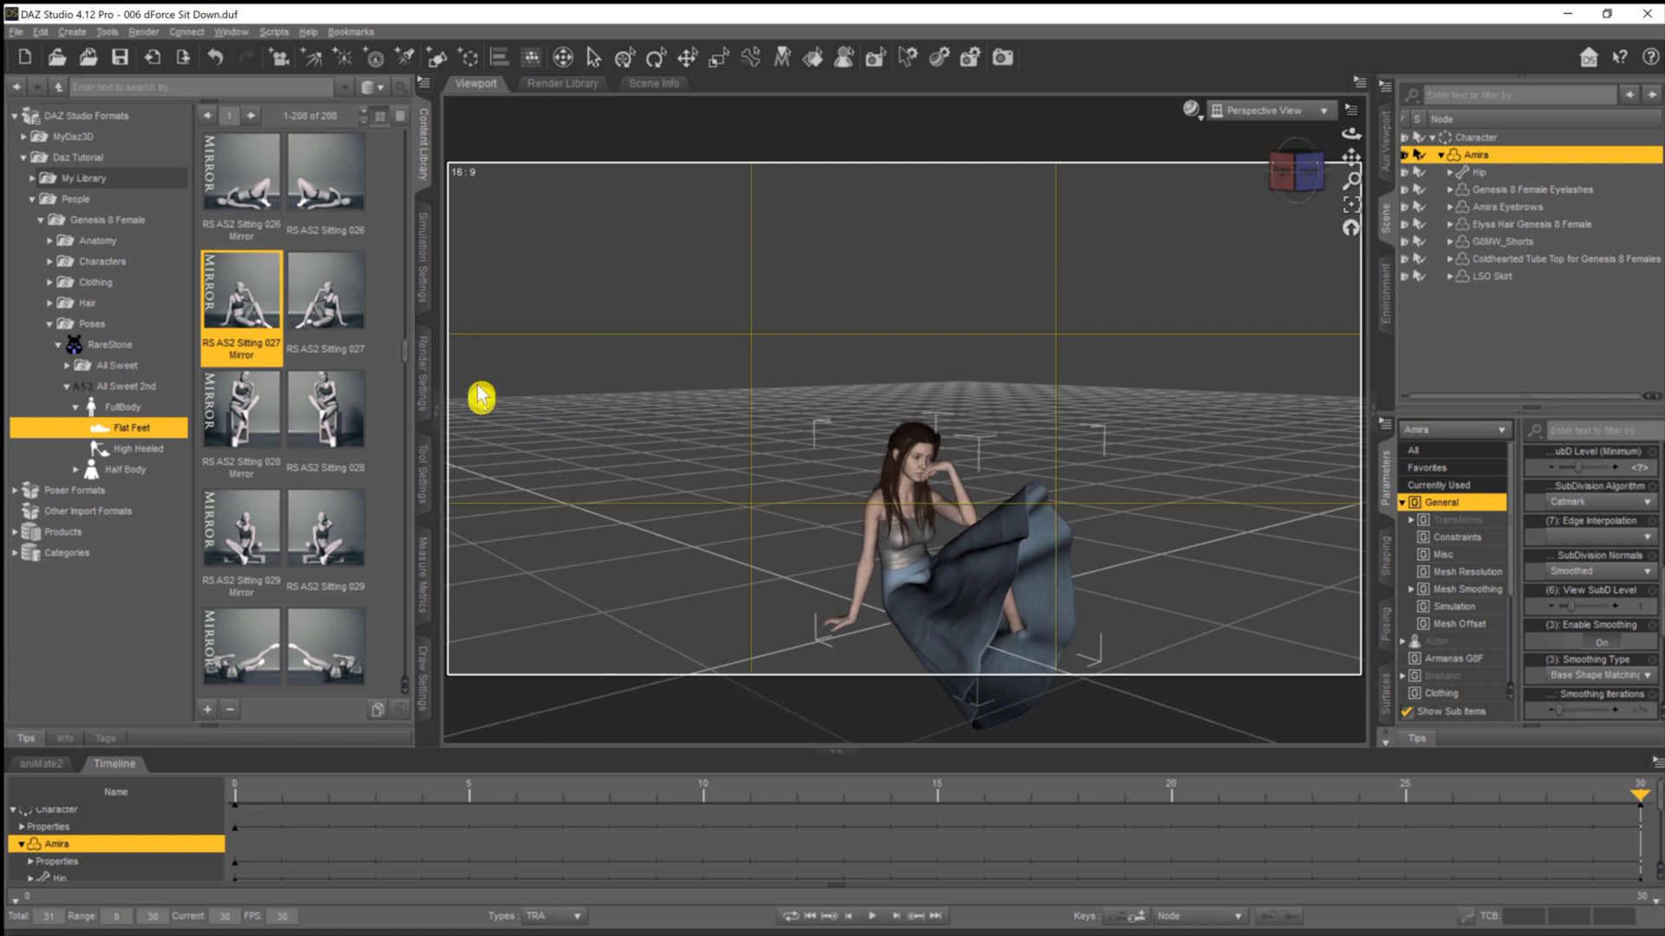
mouse_move(640, 387)
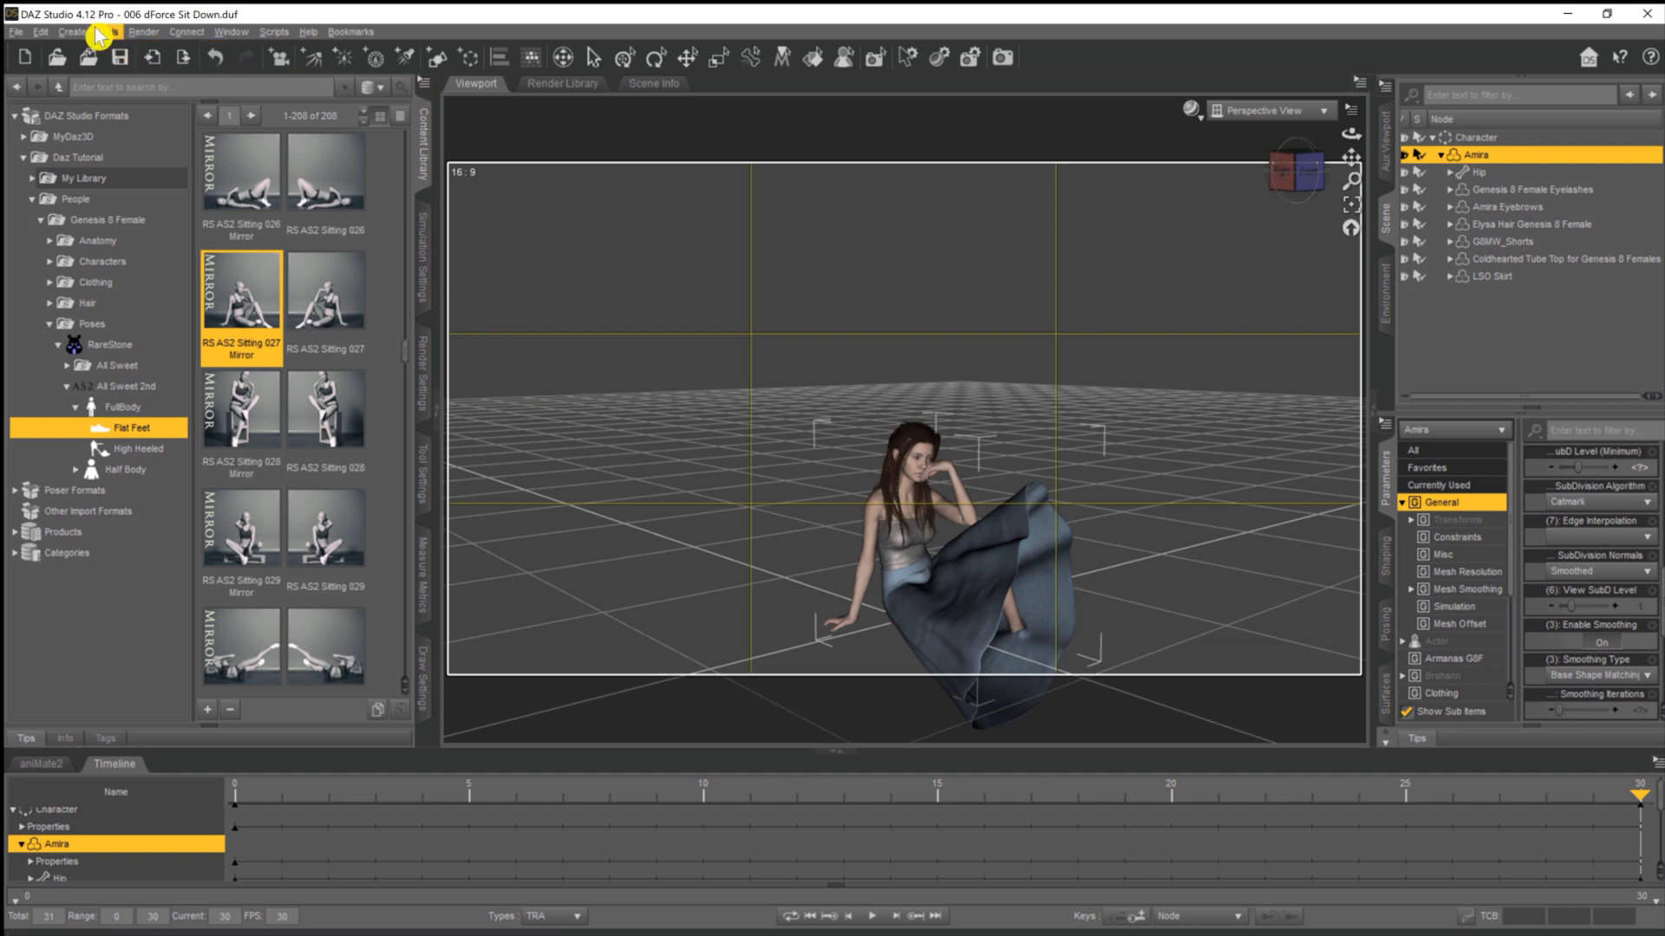
Create a new Plane primitive as a floor beneath the figure
left_click(71, 31)
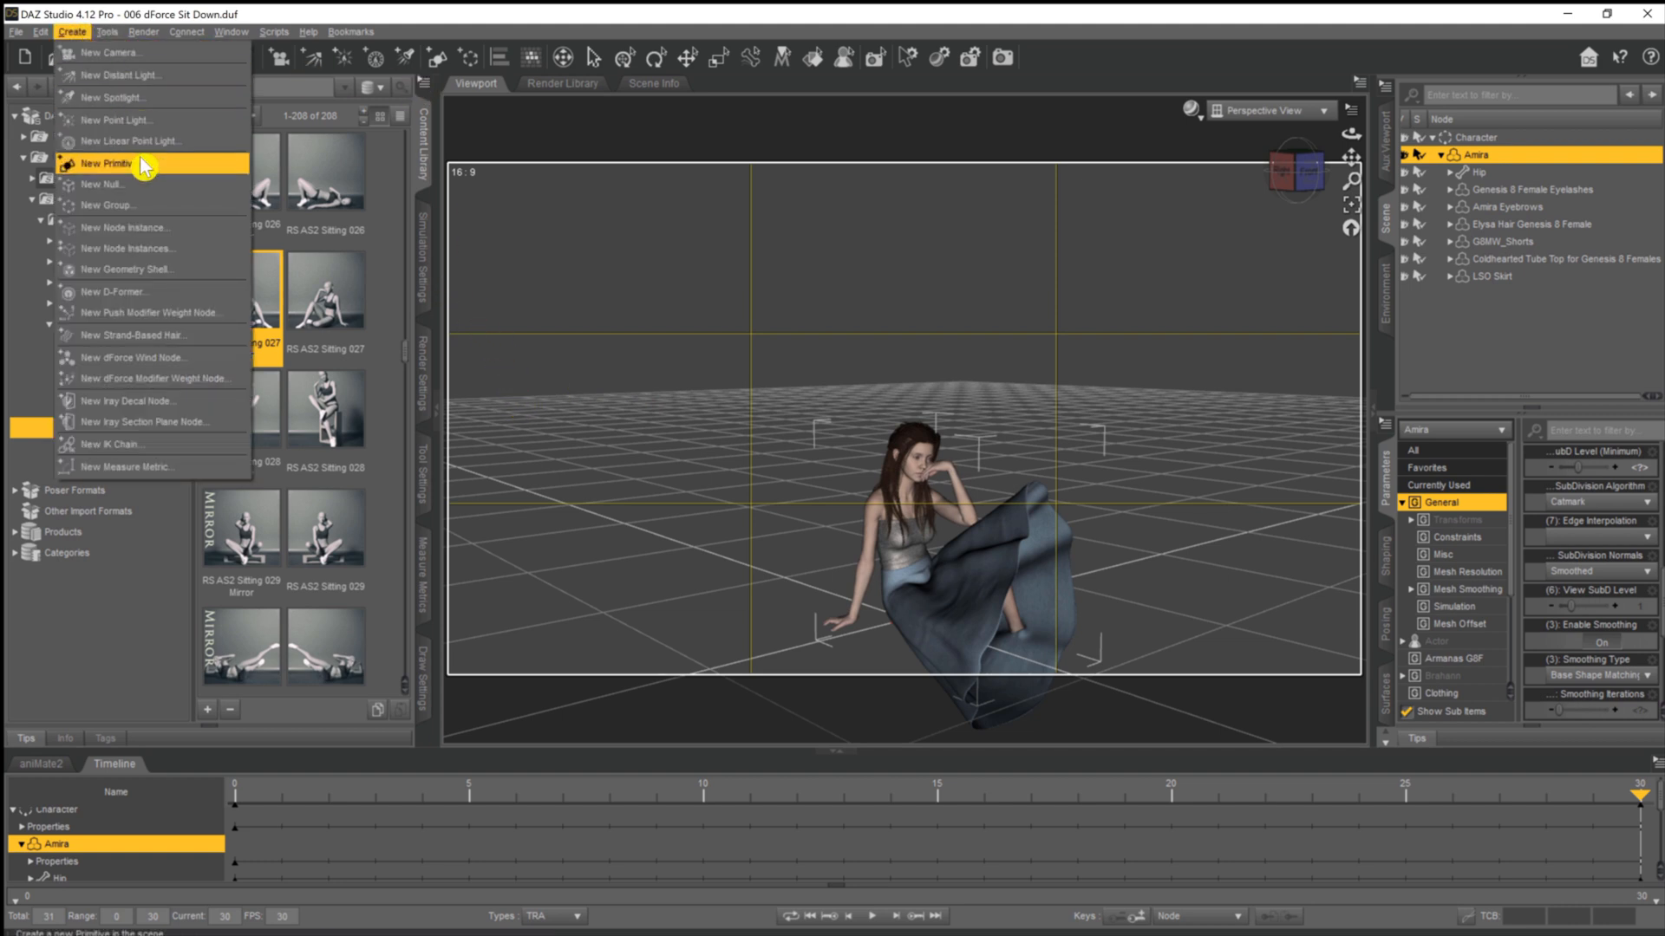
left_click(111, 163)
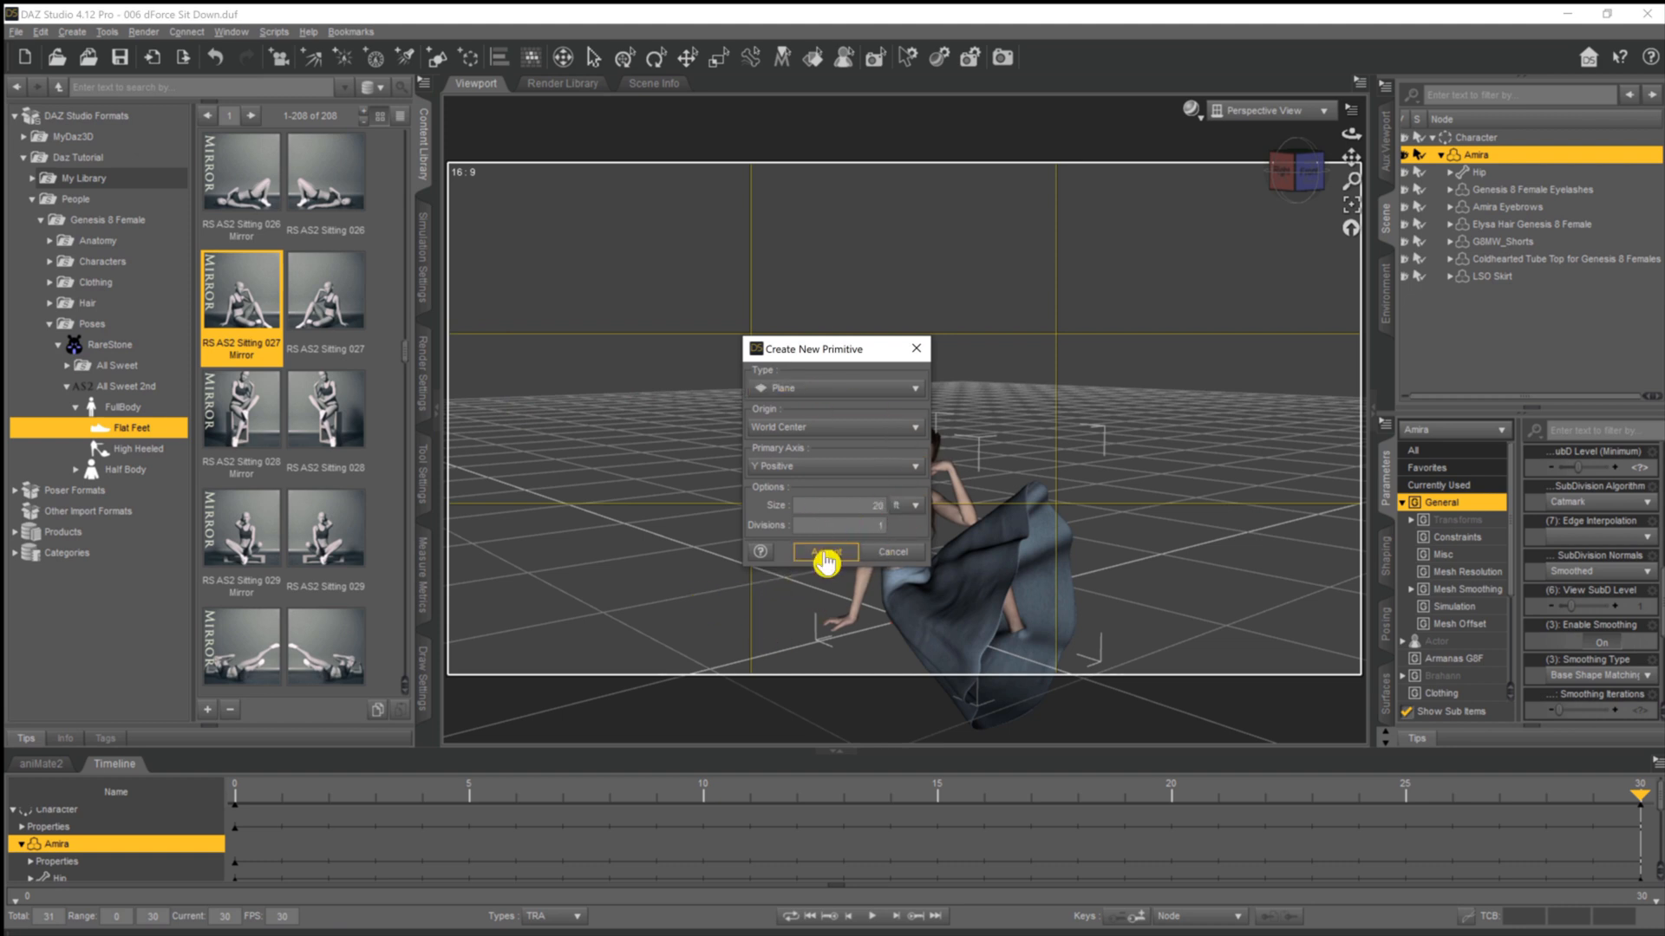
left_click(824, 552)
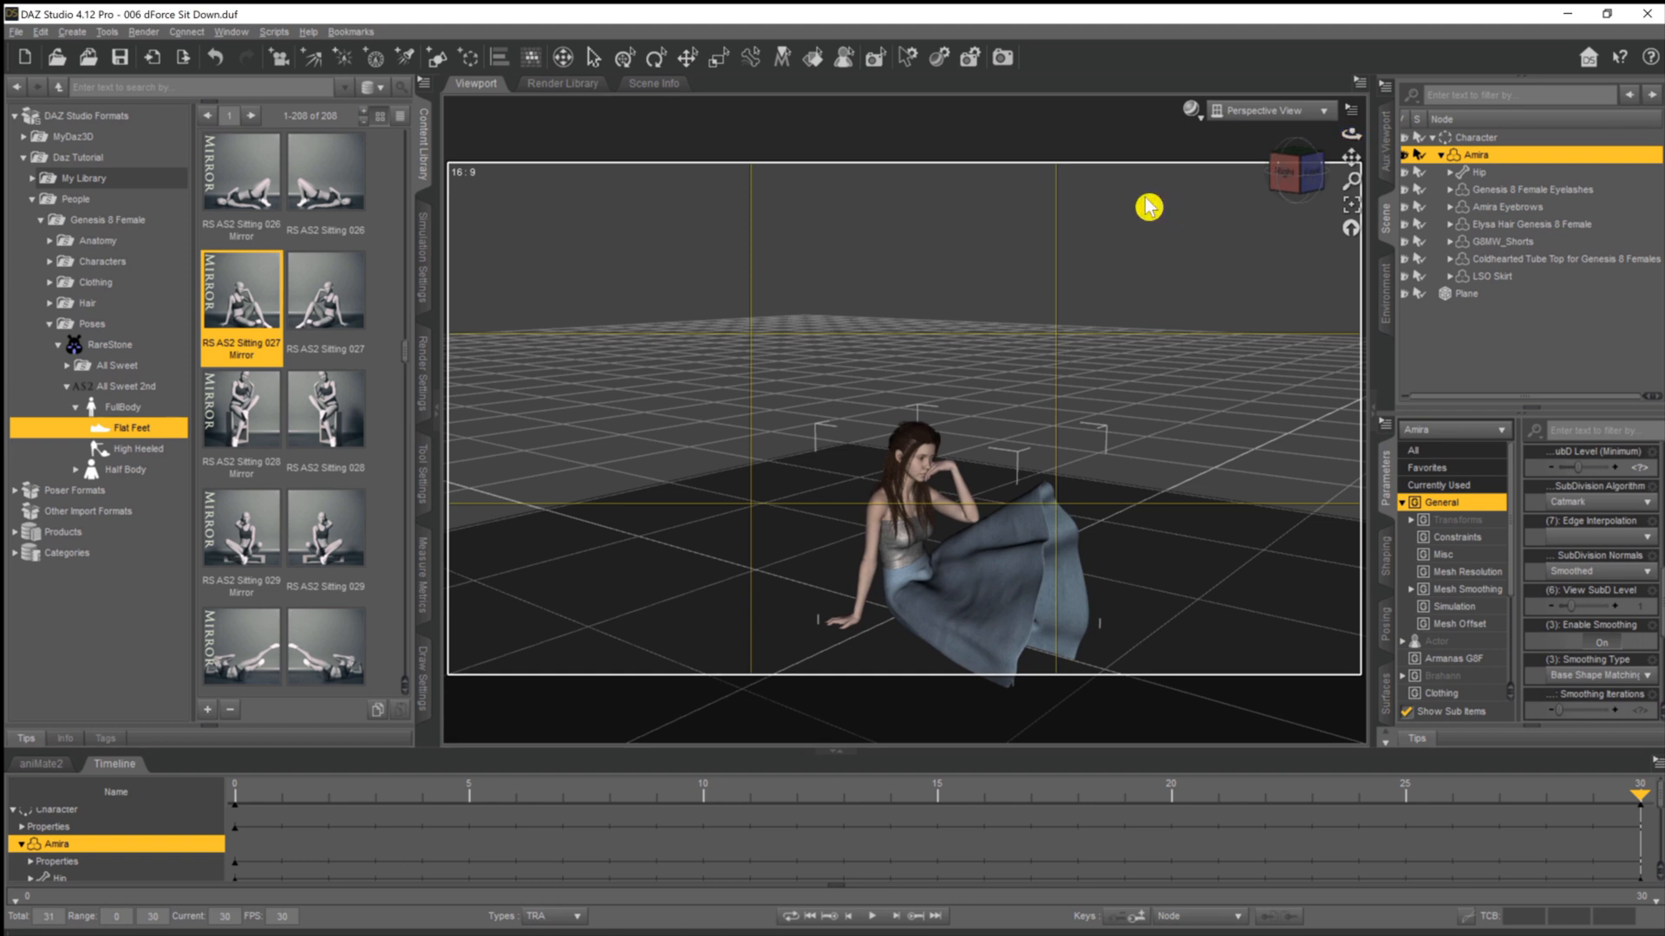
mouse_move(976, 513)
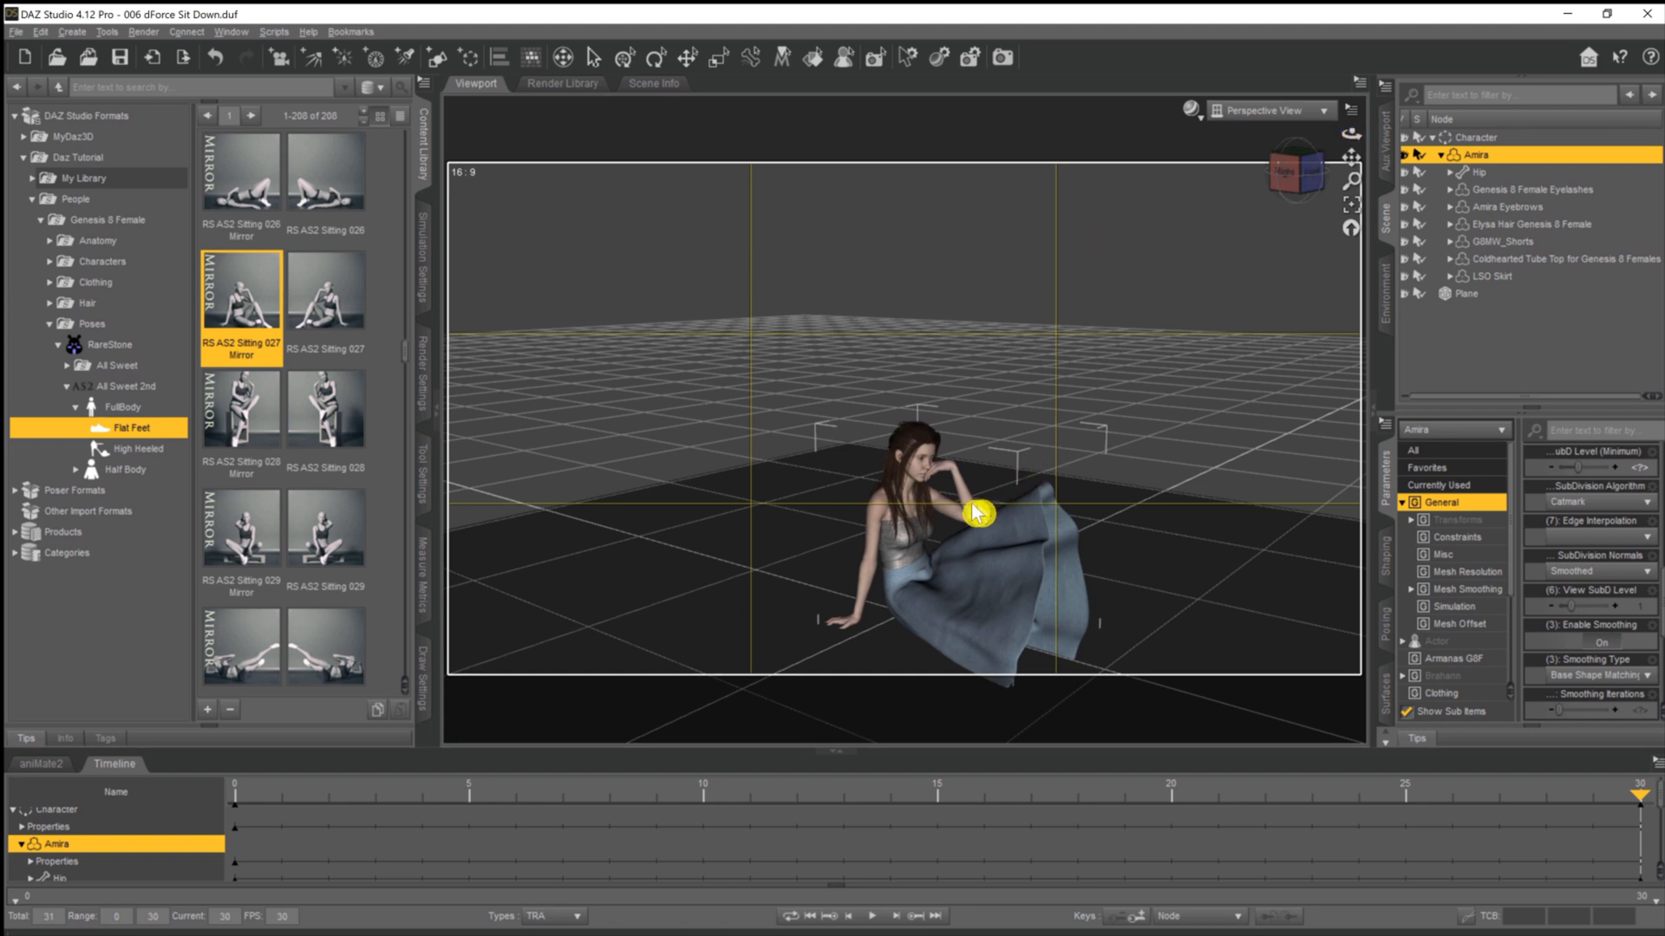
mouse_move(1063, 513)
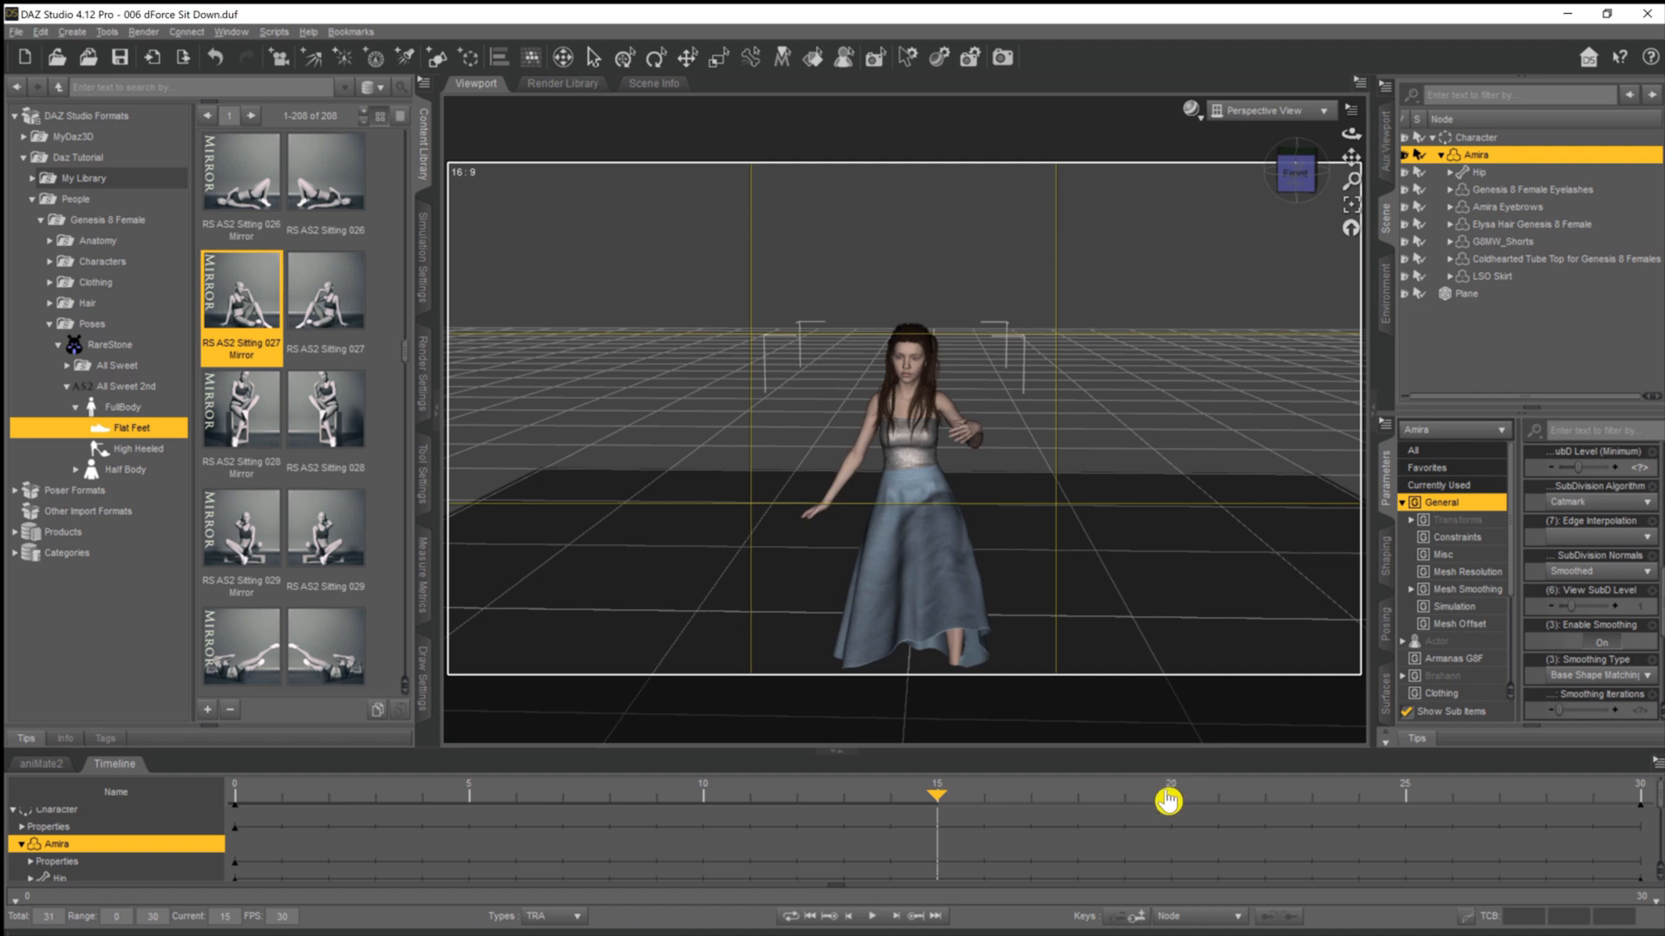
left_click_drag(1167, 800, 1402, 799)
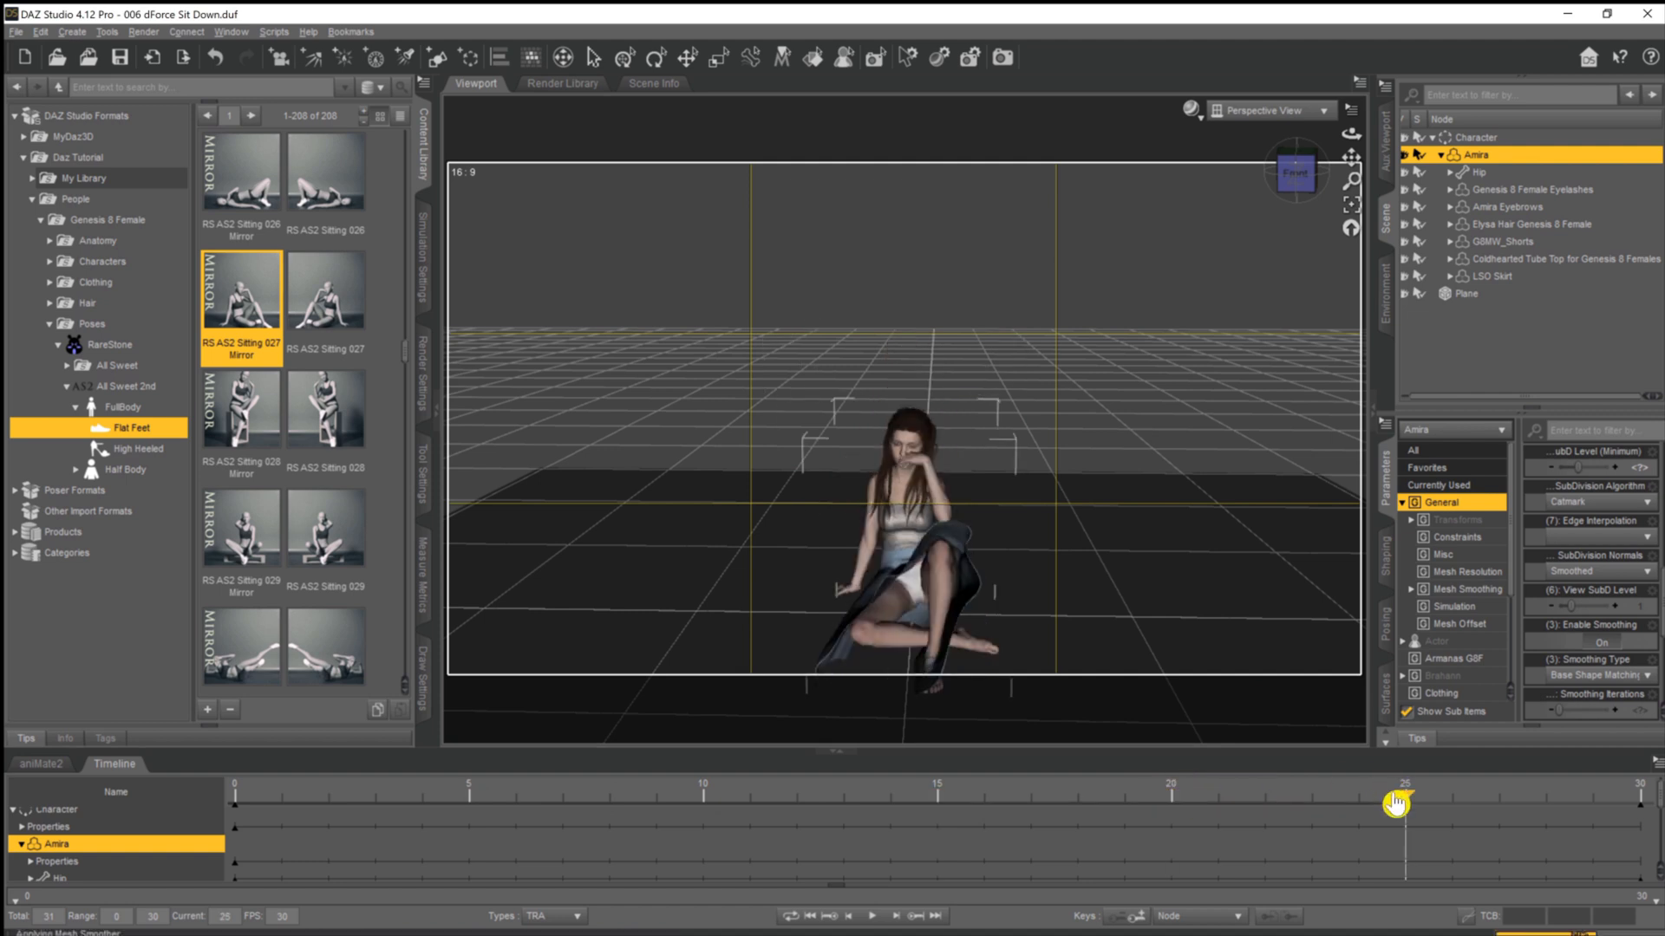
left_click_drag(1401, 801, 1644, 801)
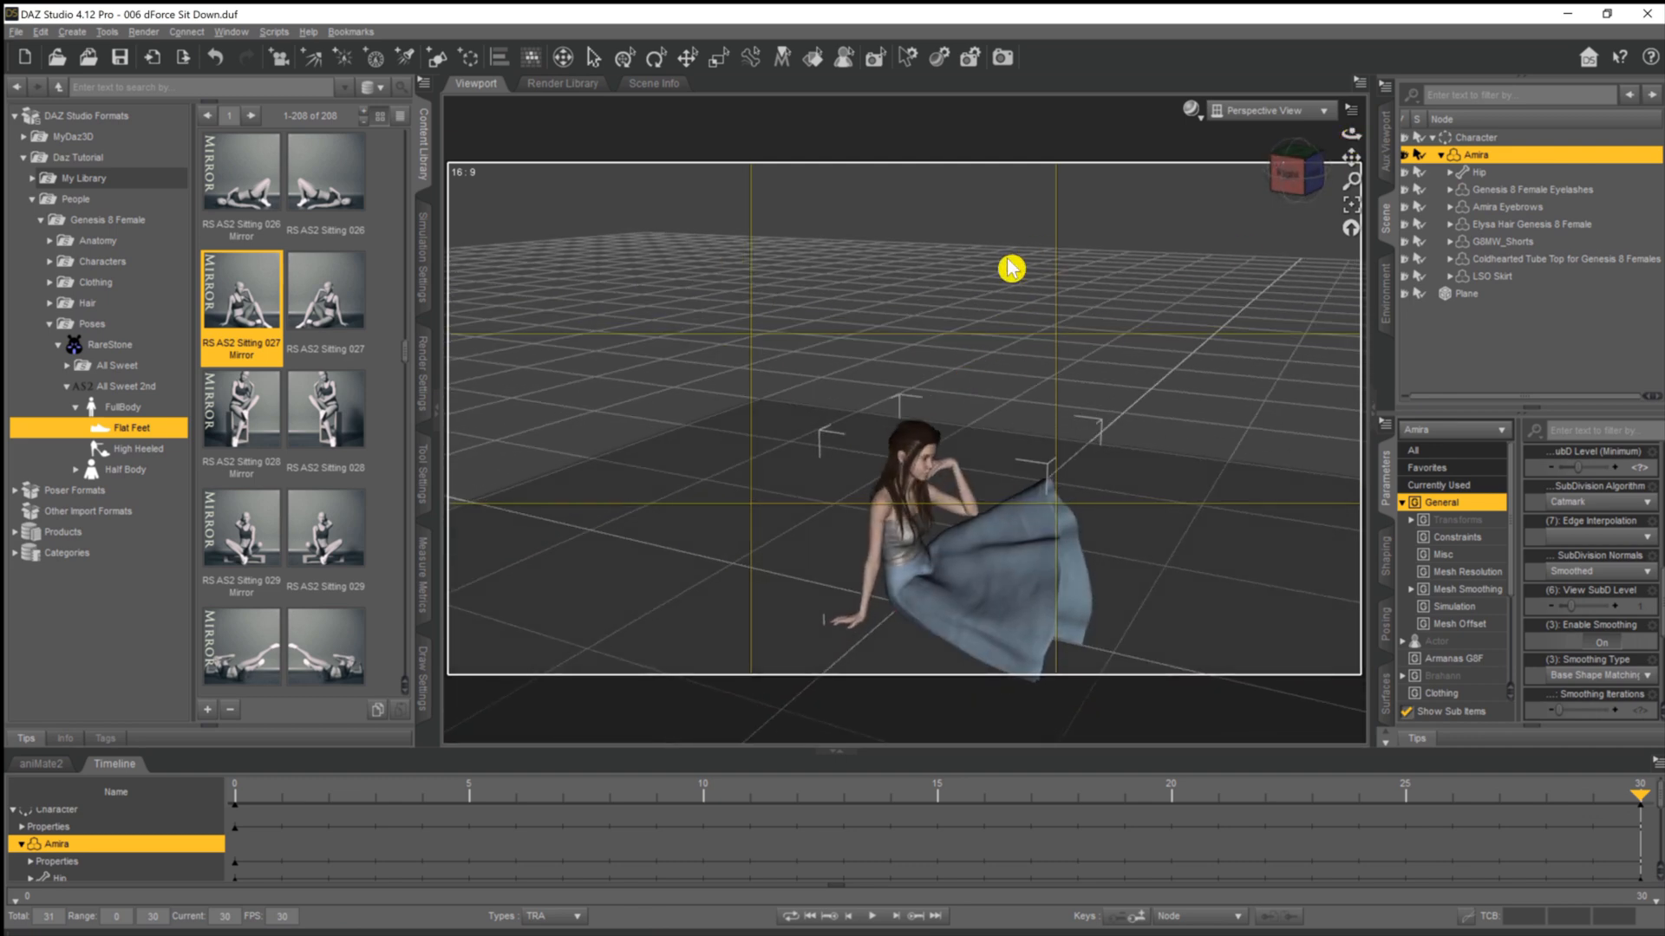
mouse_move(1223, 796)
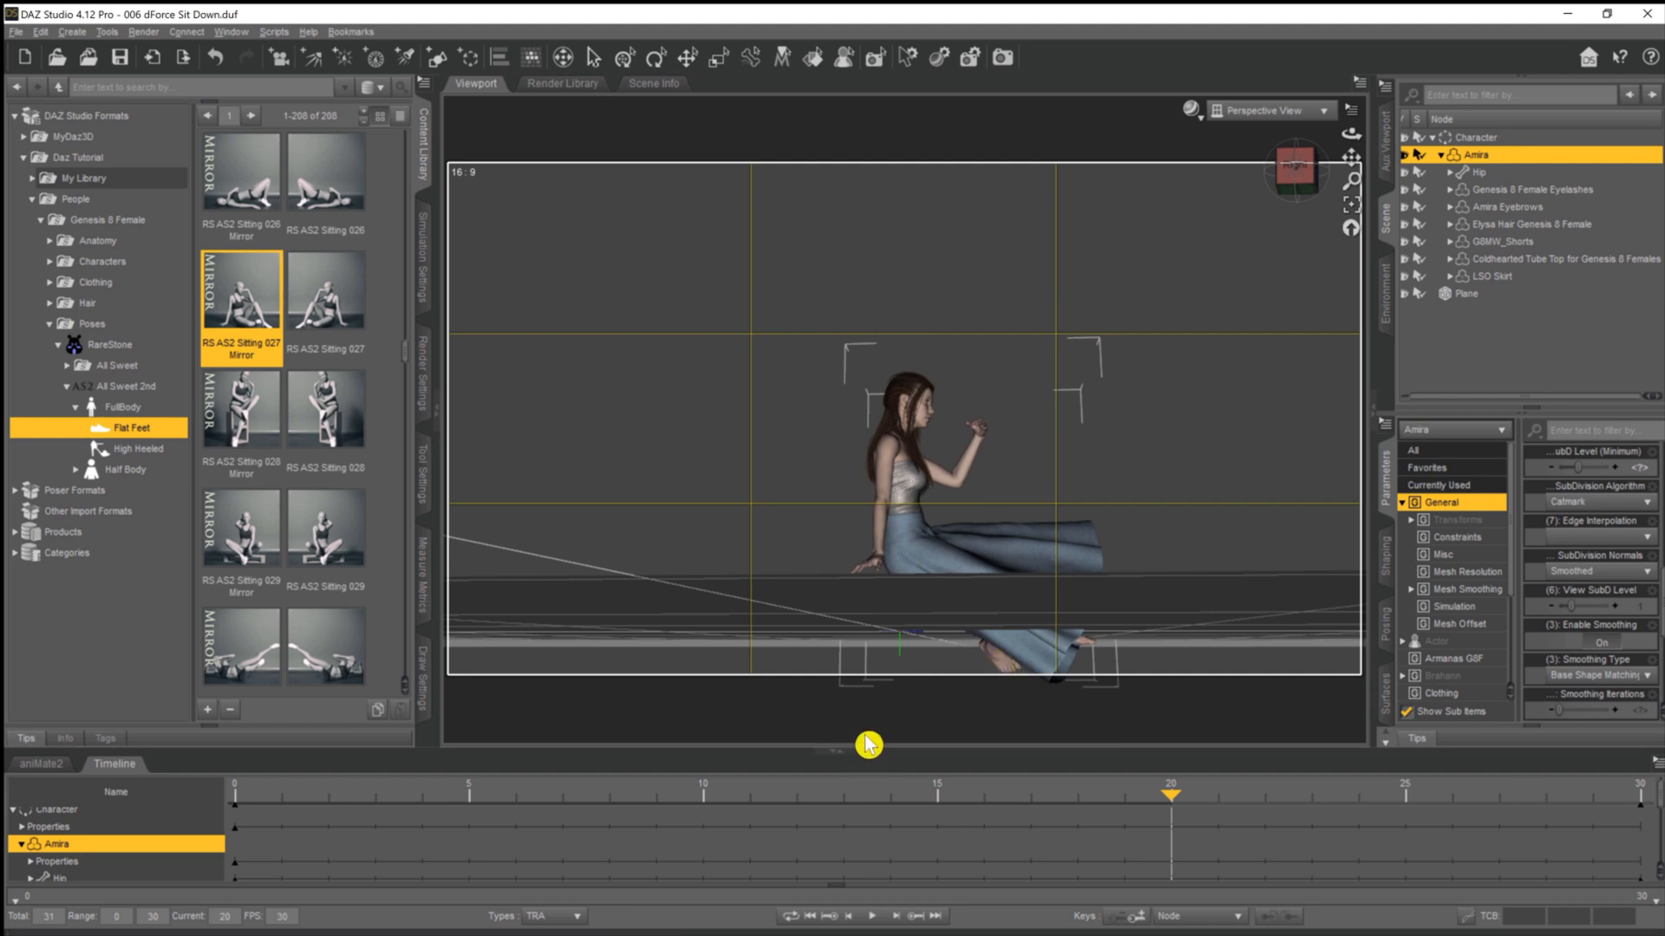
mouse_move(909, 731)
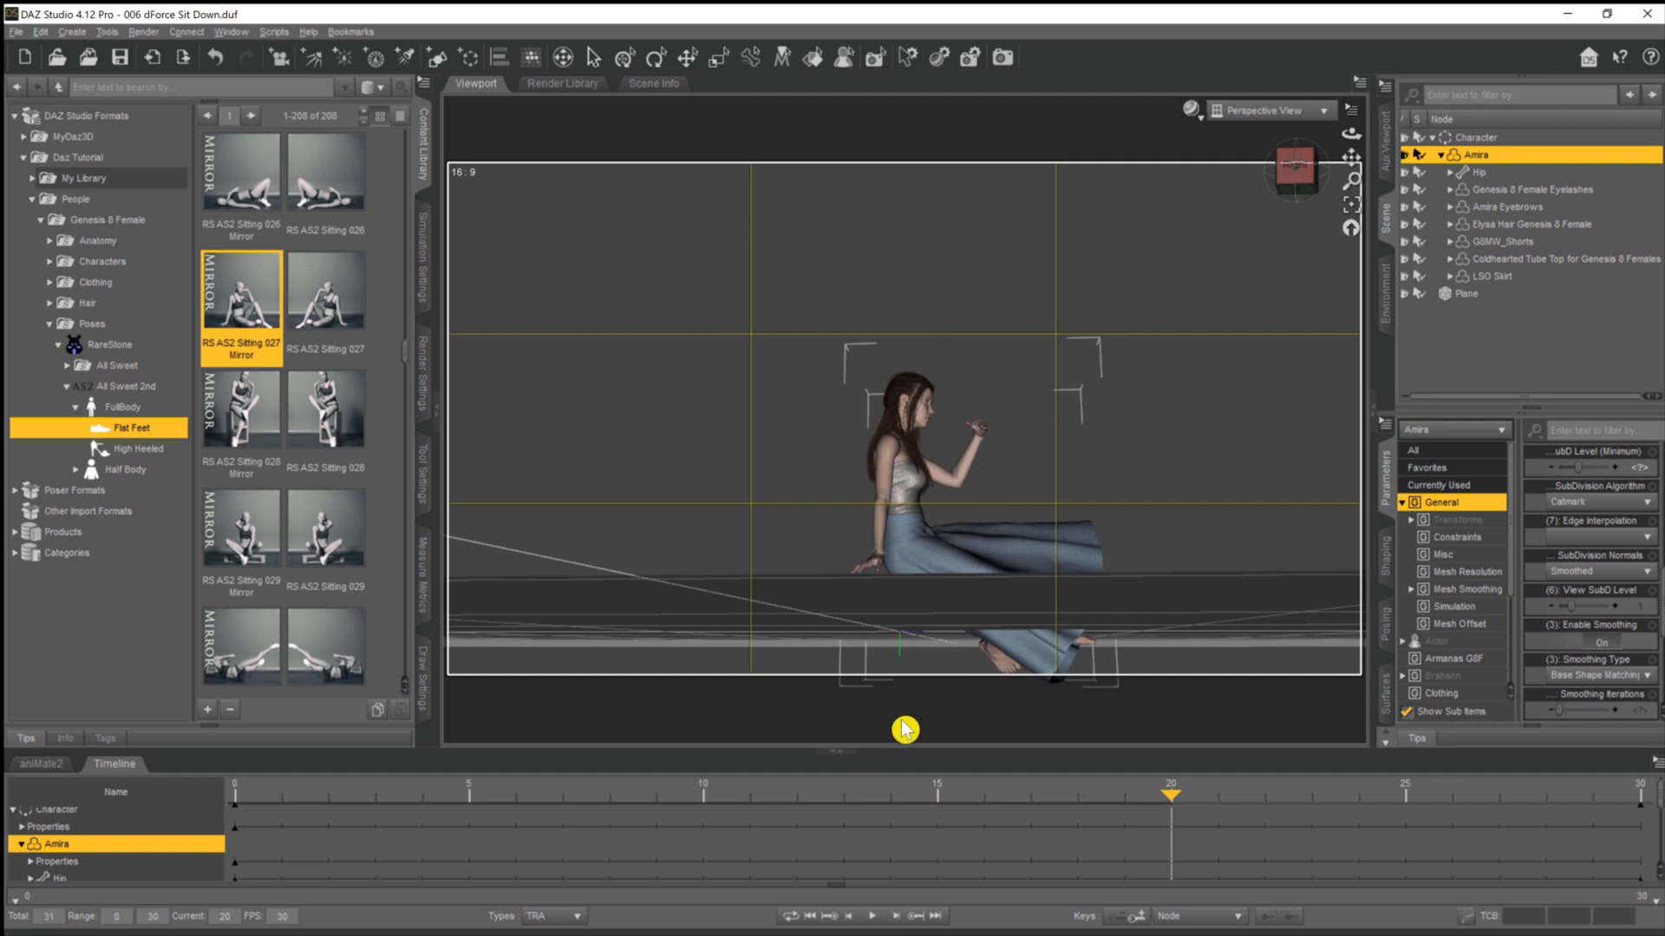
mouse_move(974, 704)
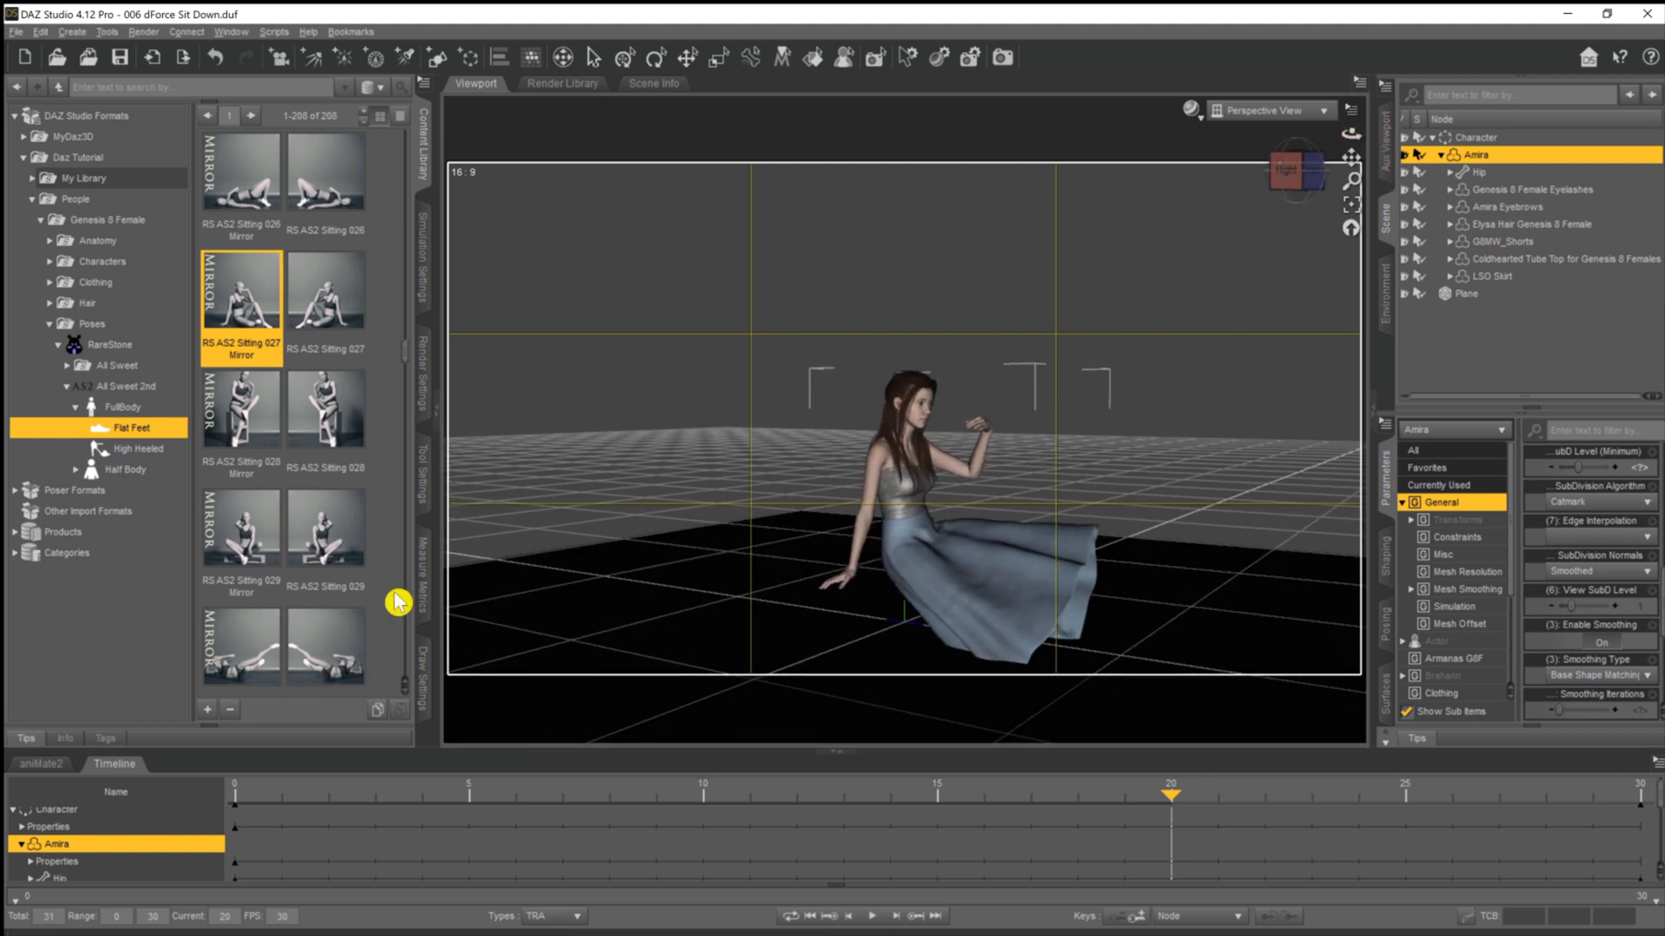
mouse_move(233, 801)
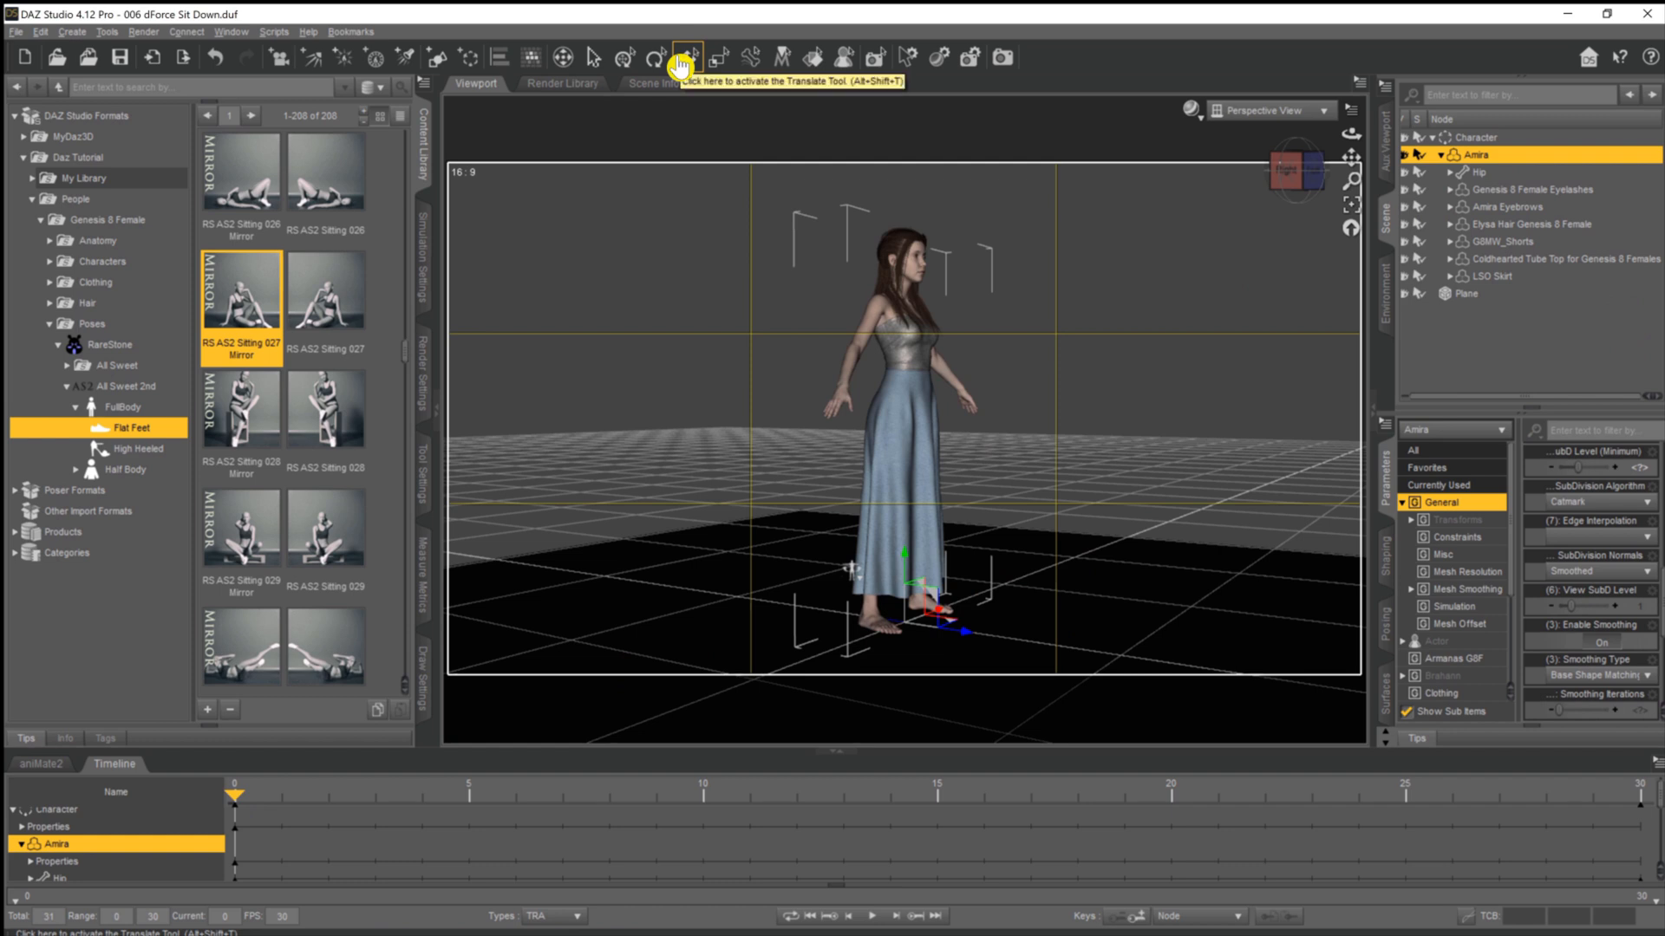
Switch to the Translate tool, step the timeline toward frame 30 and view from the right side
left_click(686, 57)
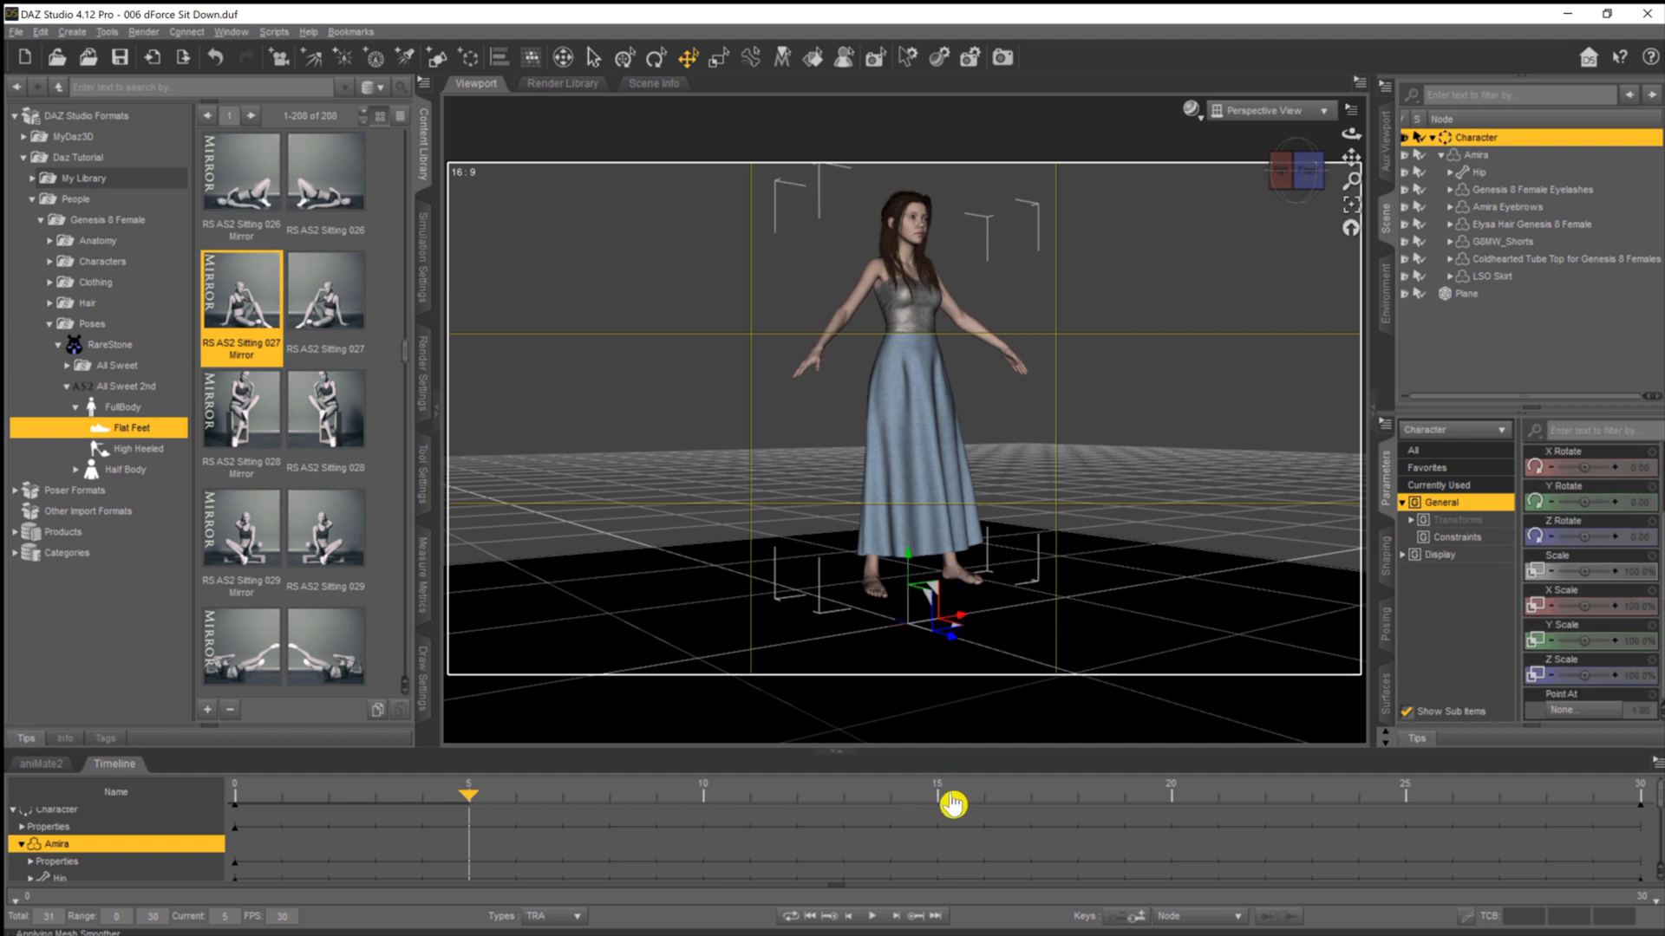
left_click_drag(468, 792, 935, 792)
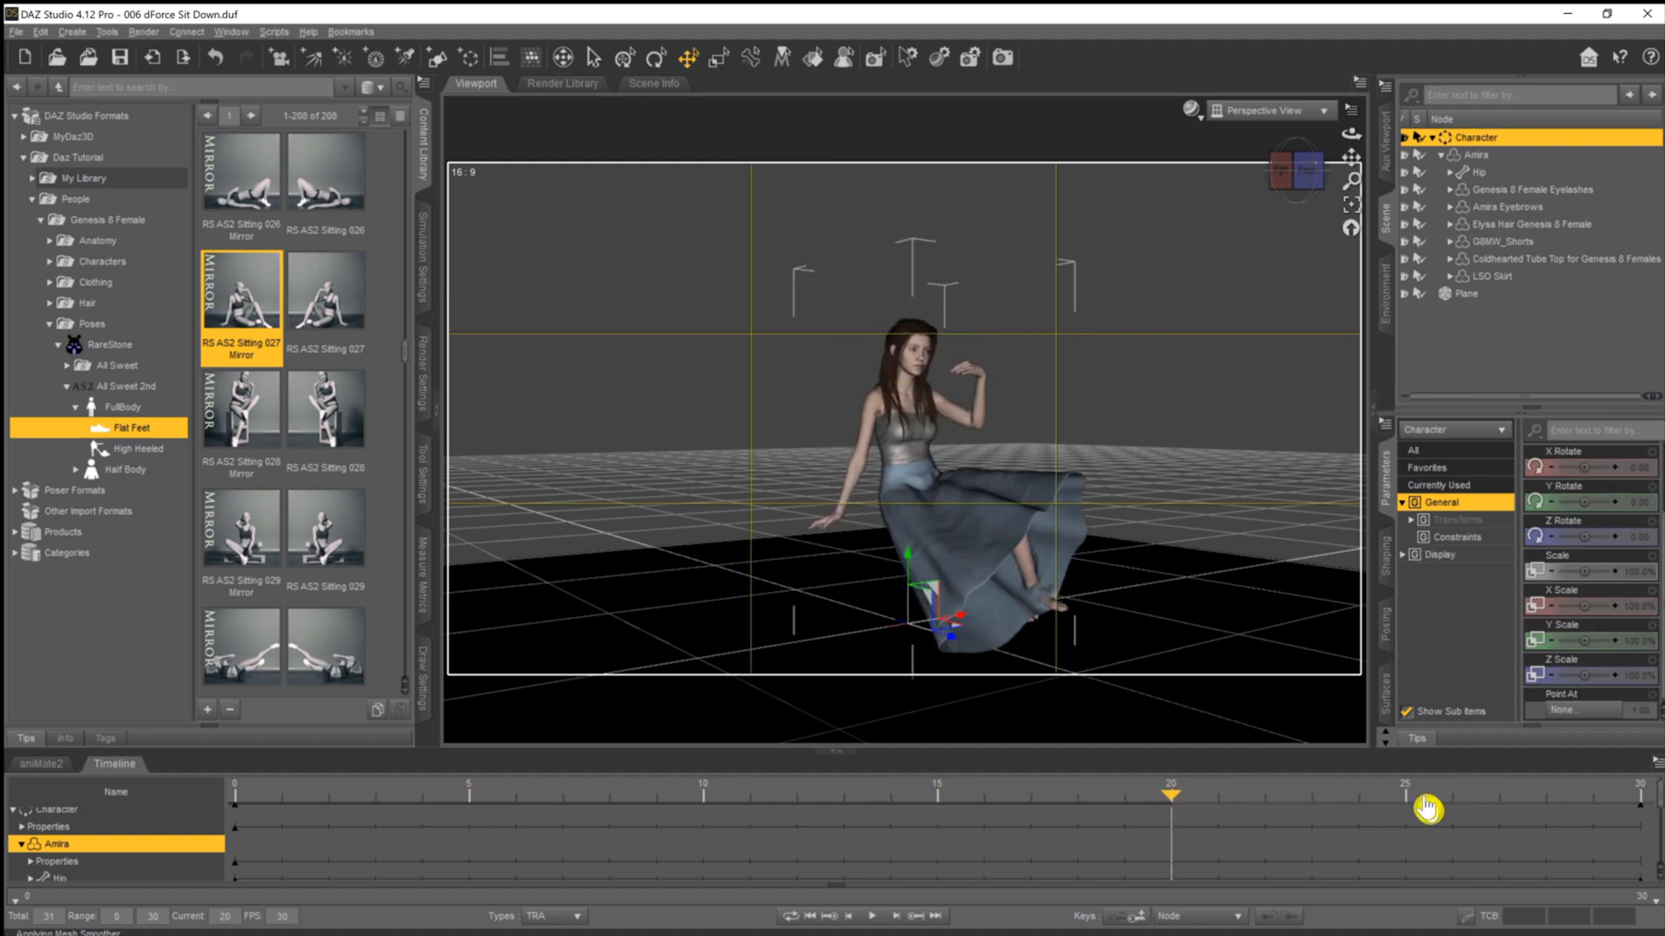
left_click_drag(1169, 792, 1405, 793)
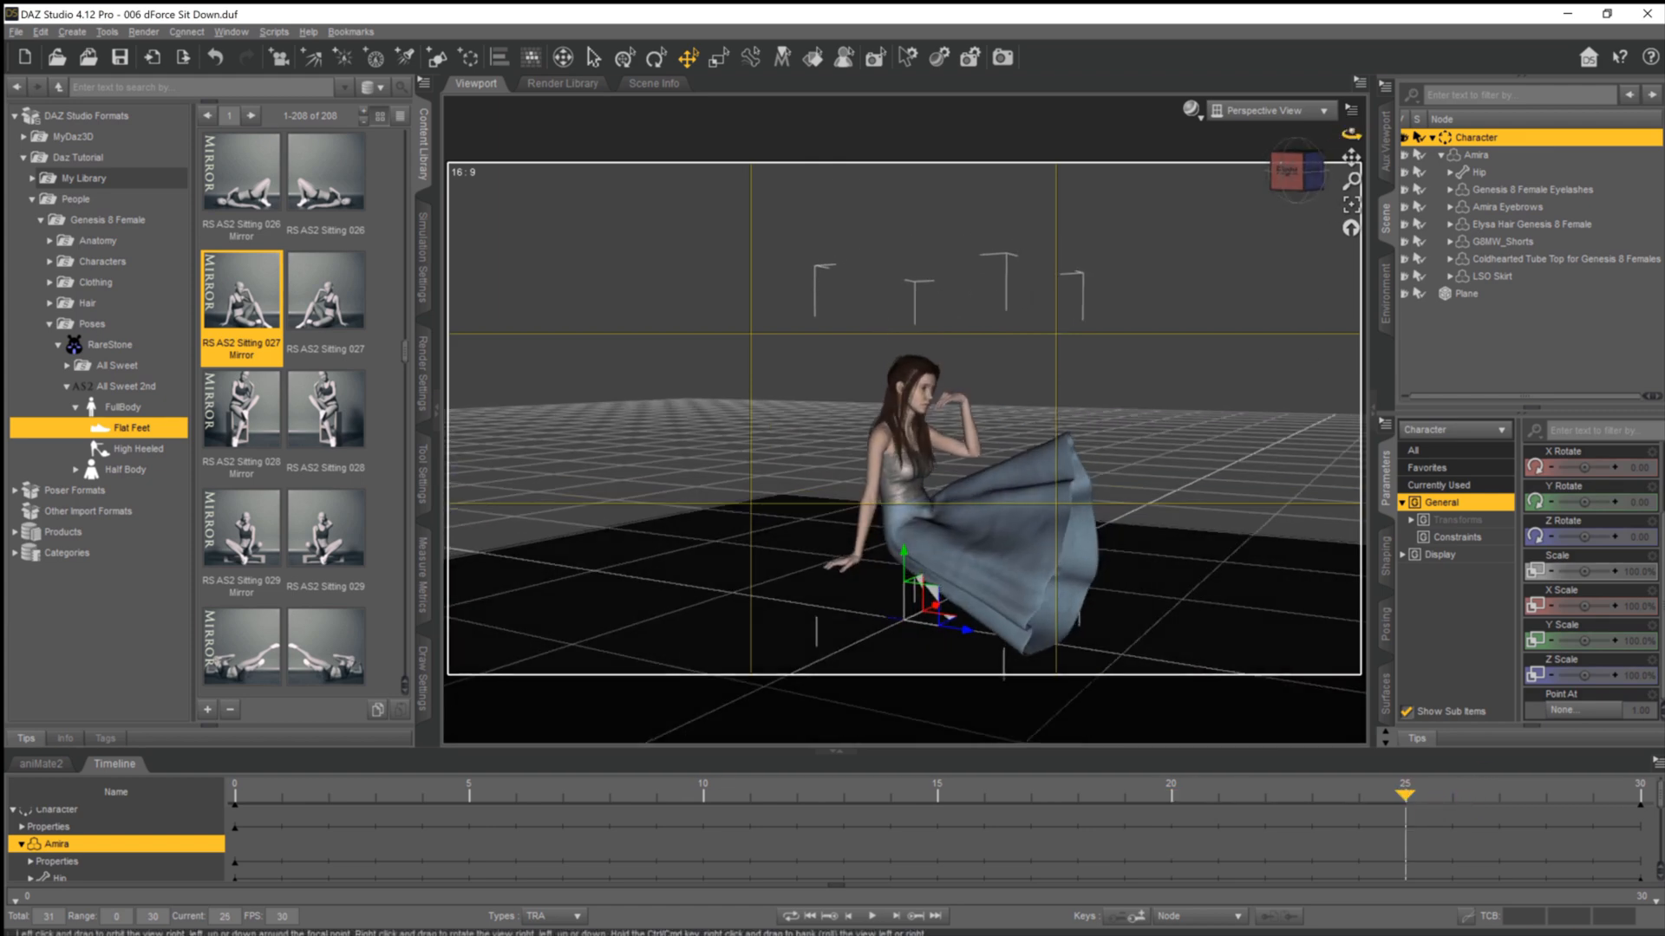
left_click(1640, 791)
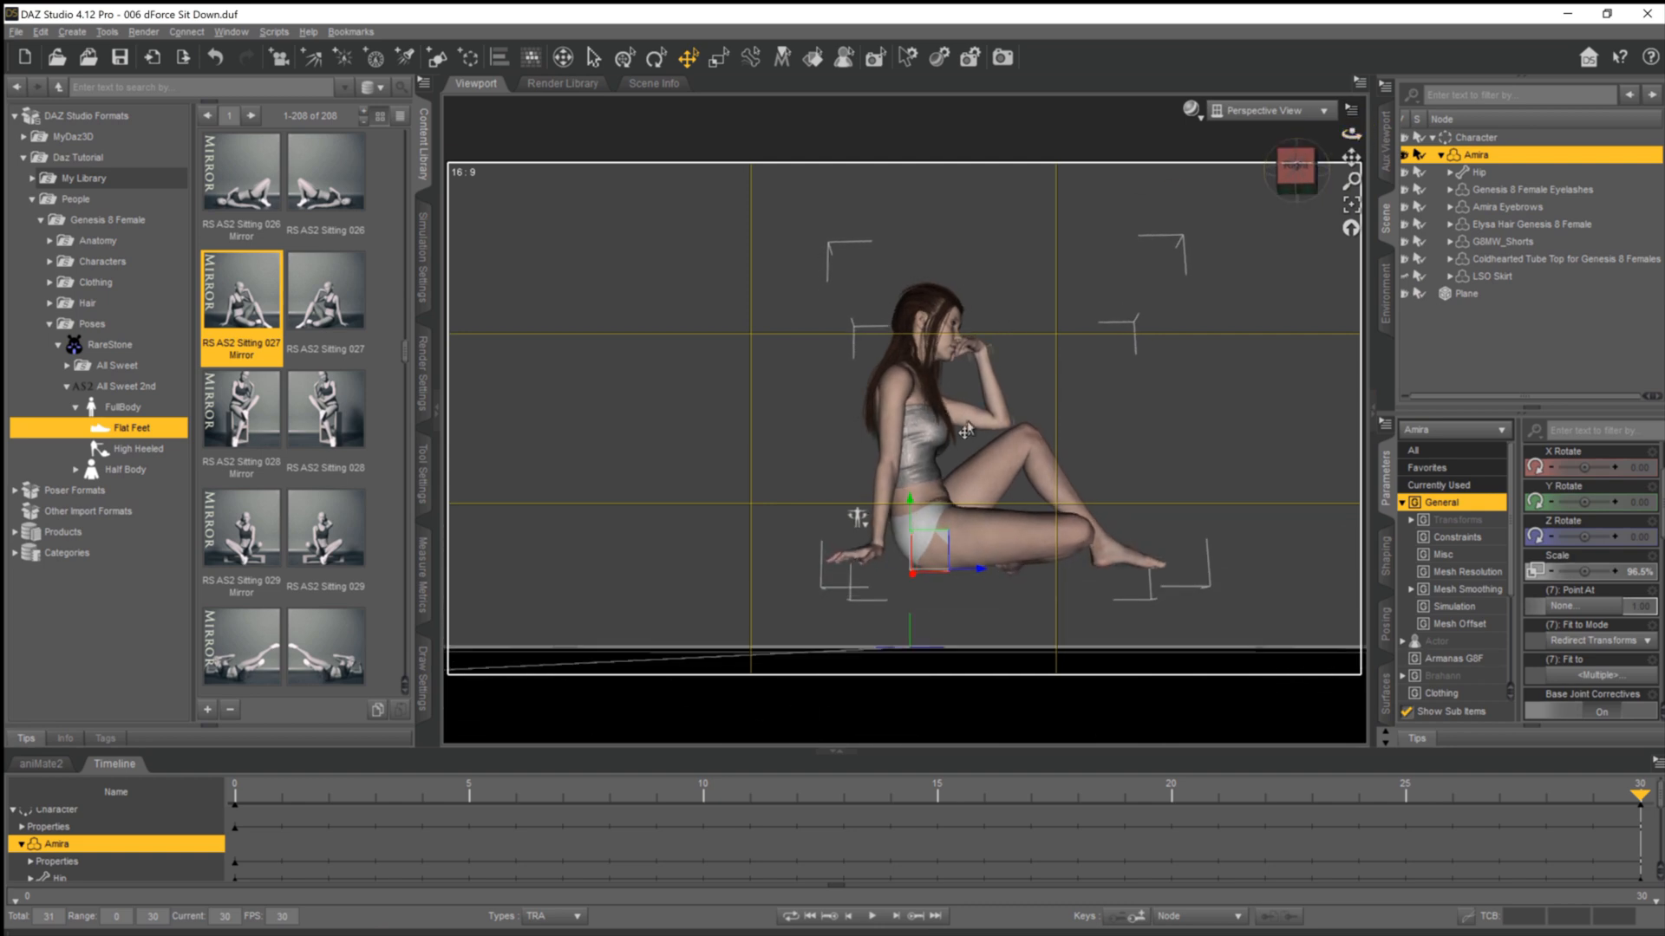
Drag the figure down along Y until she rests on the floor plane
left_click_drag(965, 430, 910, 602)
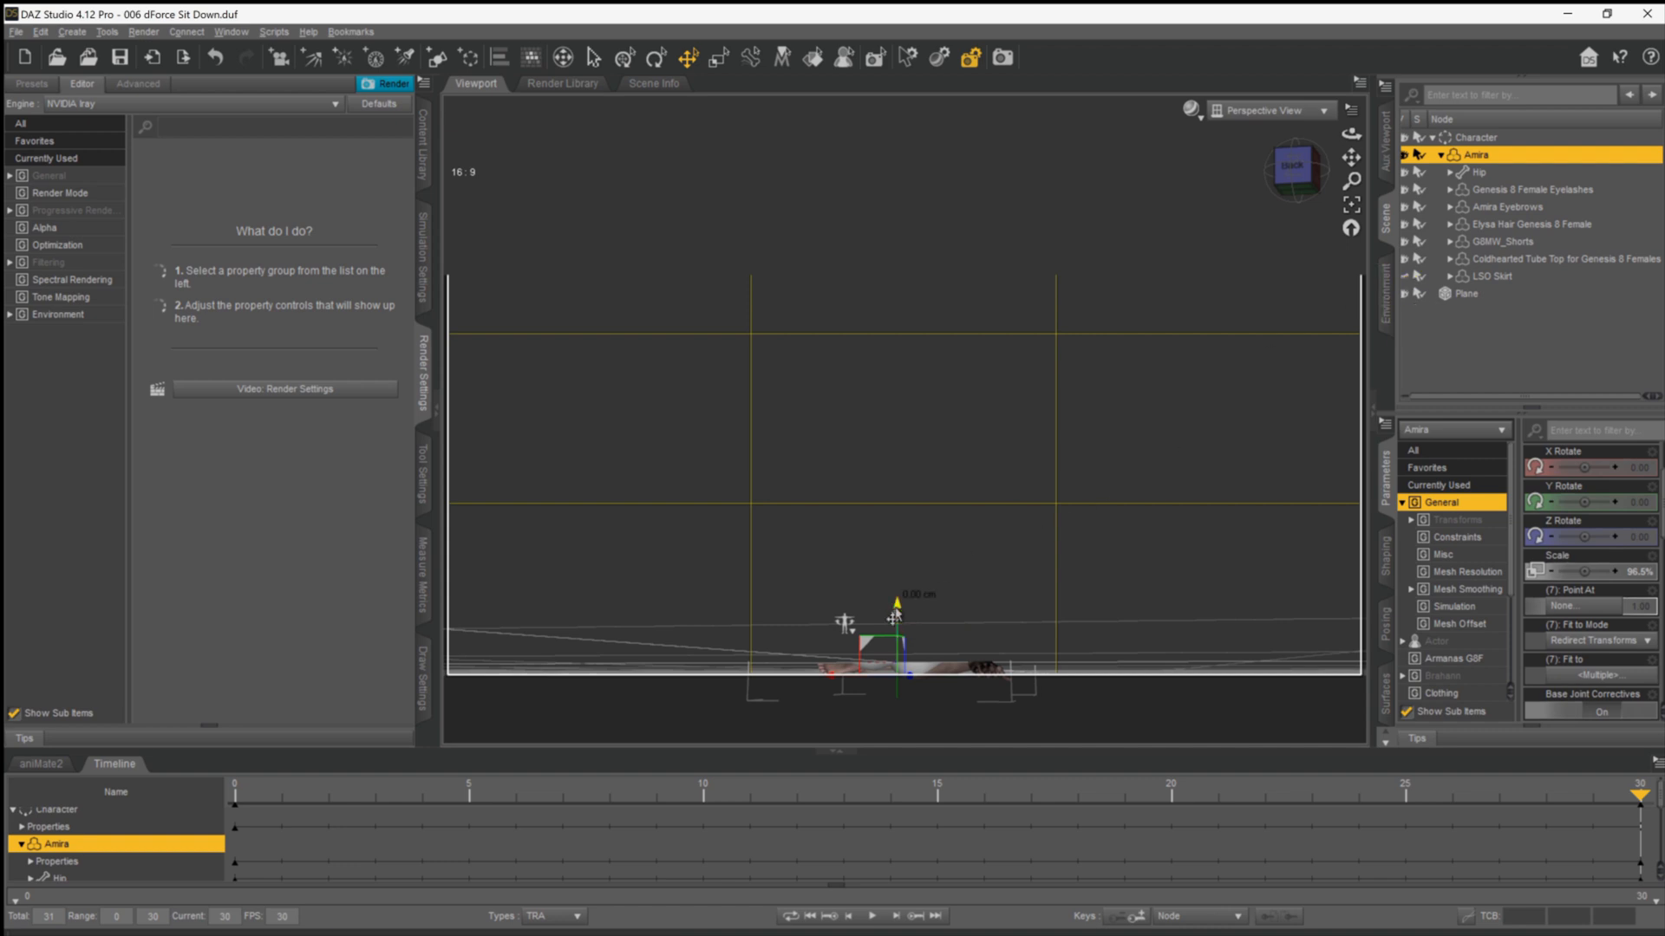
left_click_drag(896, 614, 897, 597)
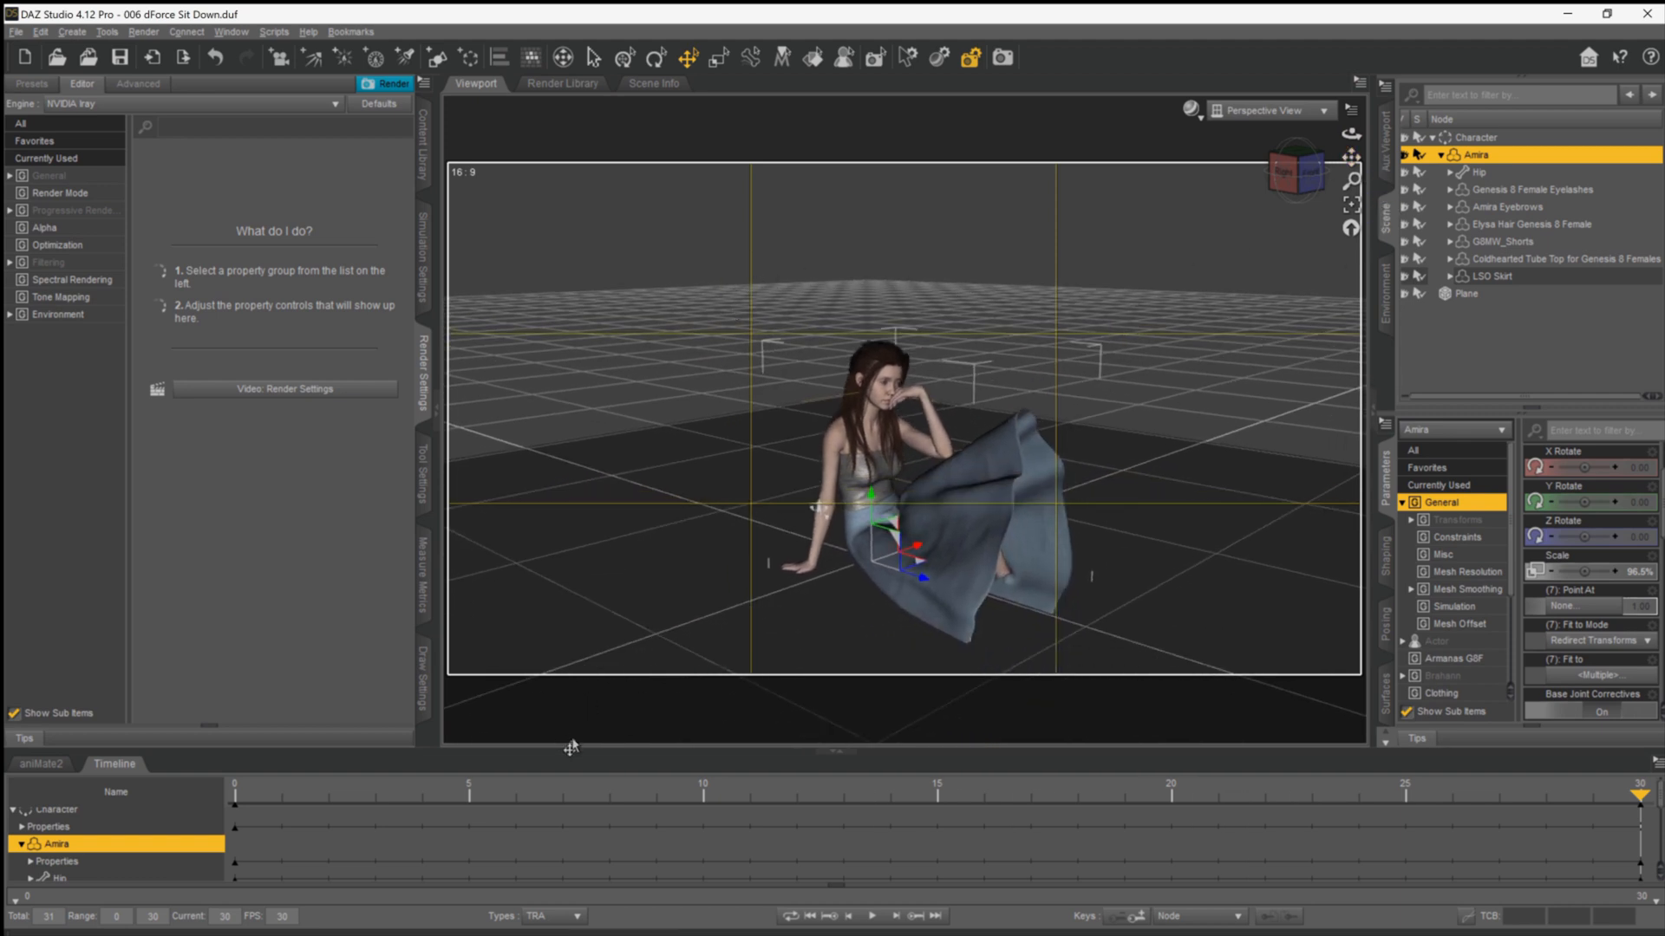
Set Frames To Simulate to Animated (Use Timeline Play Range) and return to frame 0
left_click(699, 801)
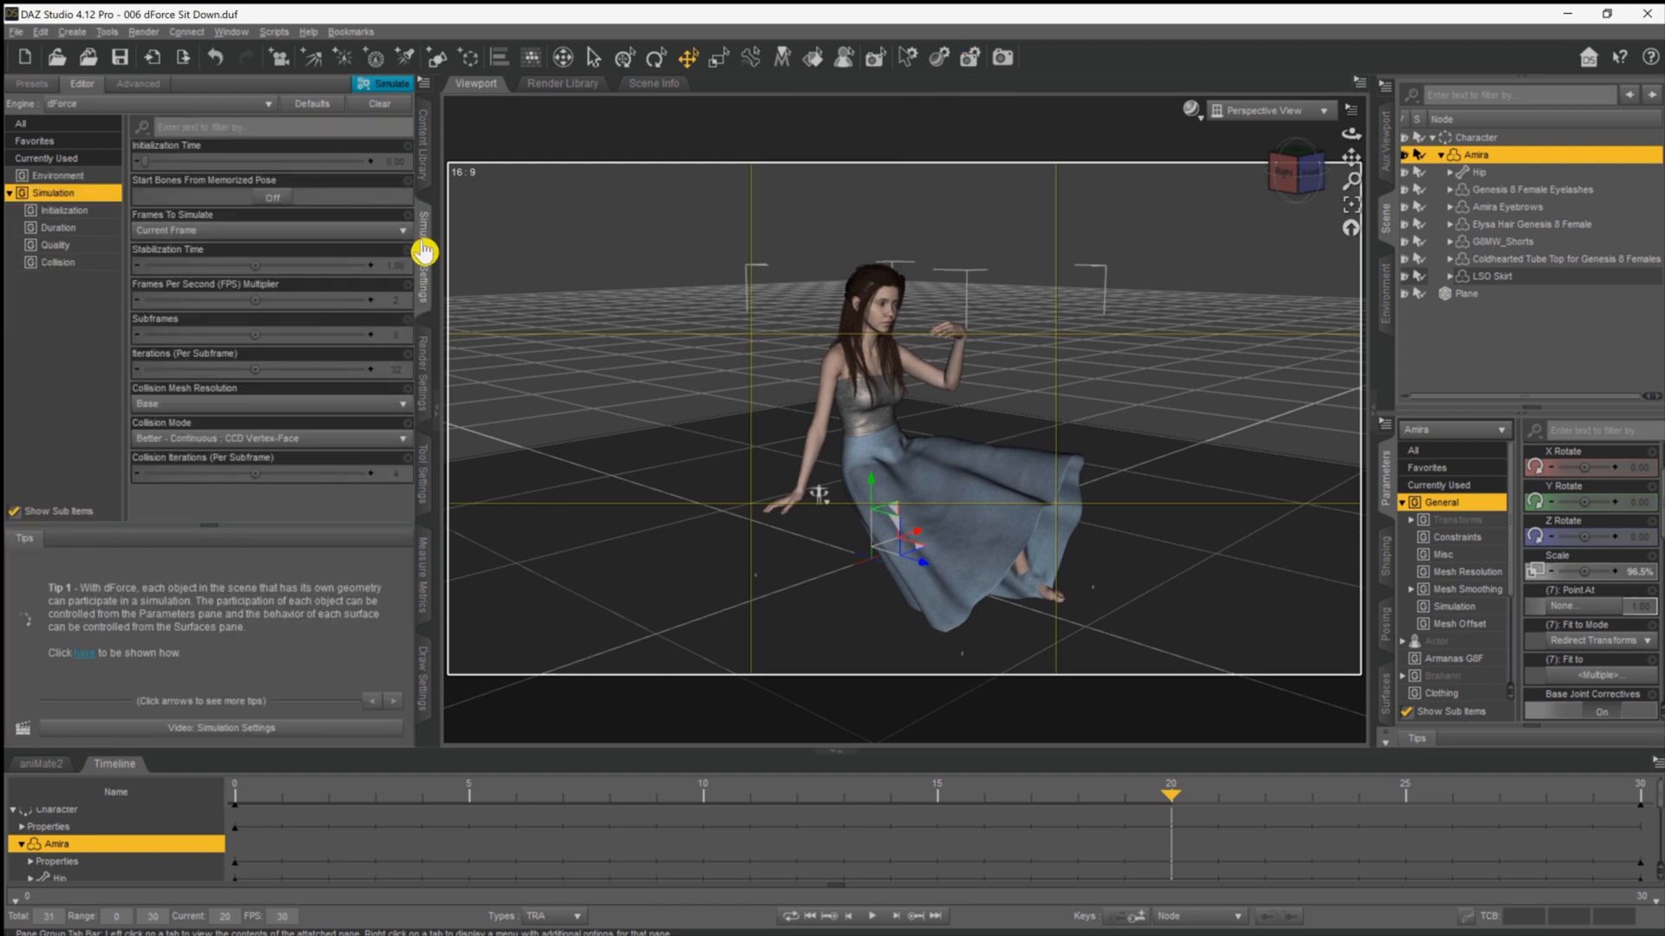
mouse_move(423, 253)
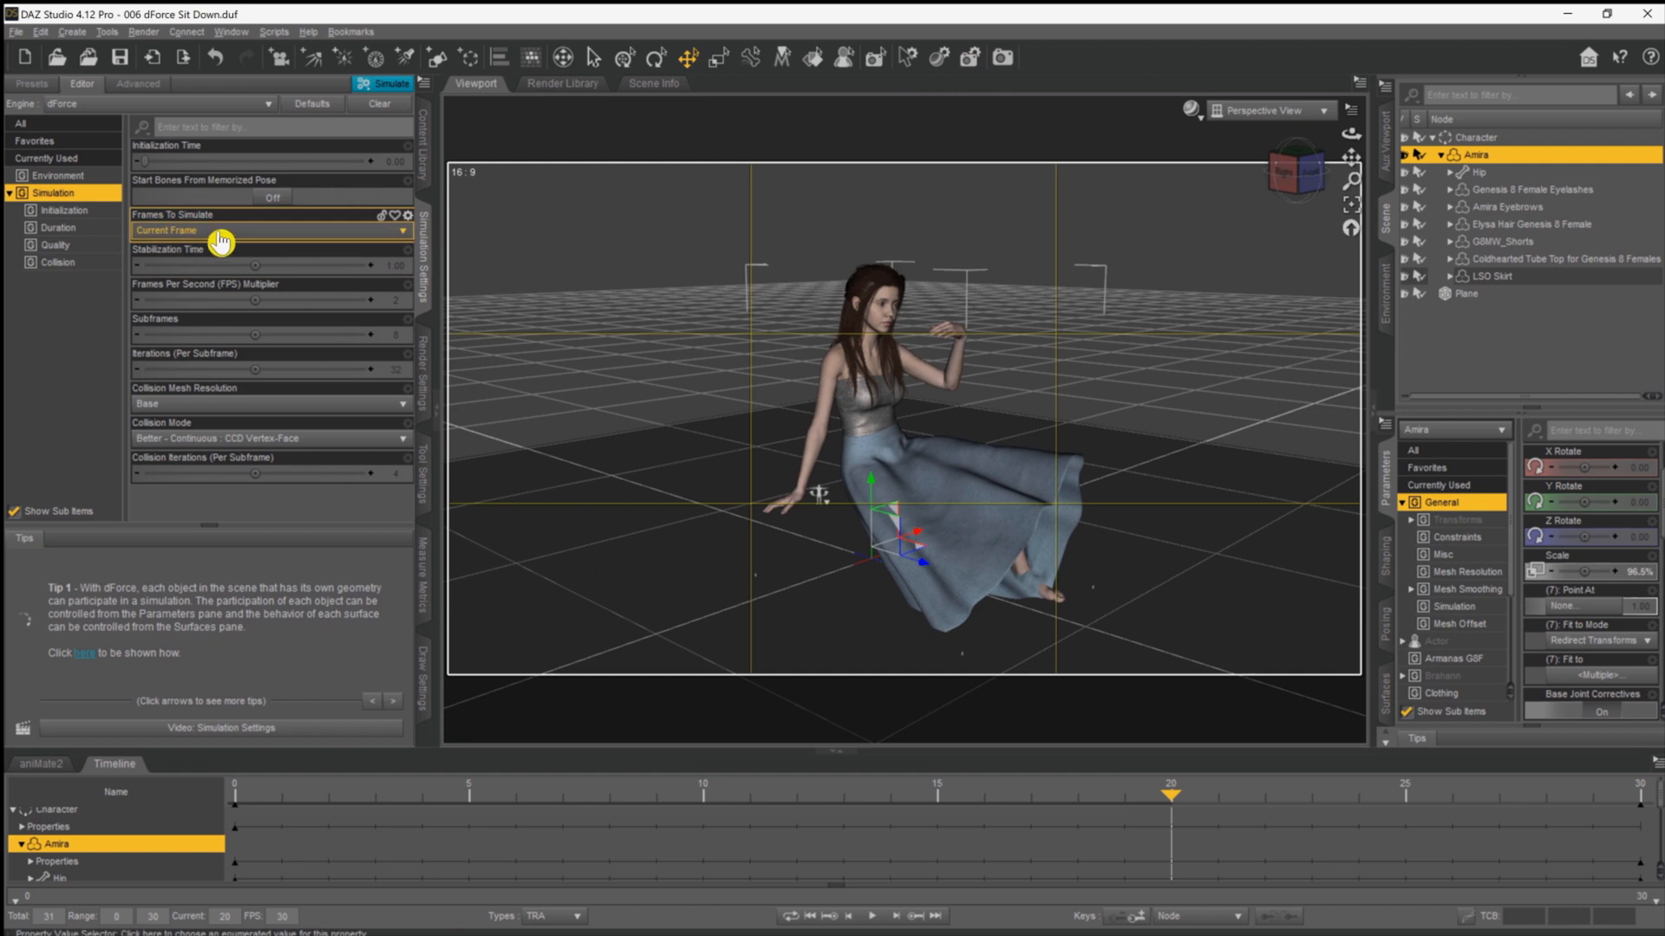
mouse_move(219, 238)
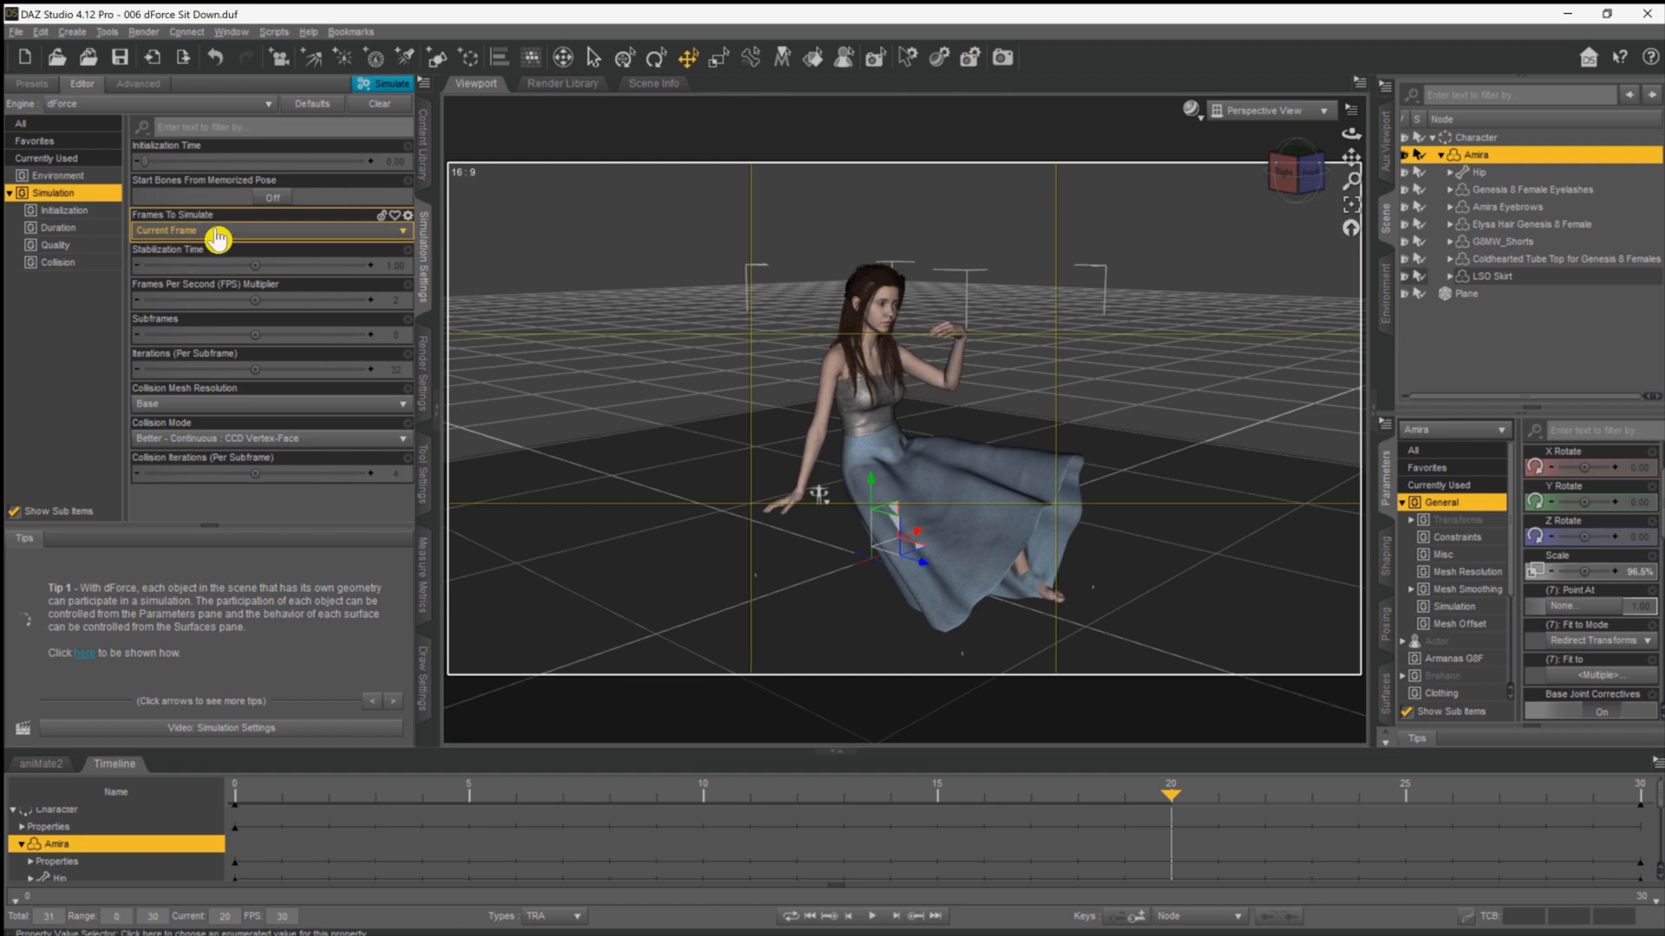
left_click(270, 231)
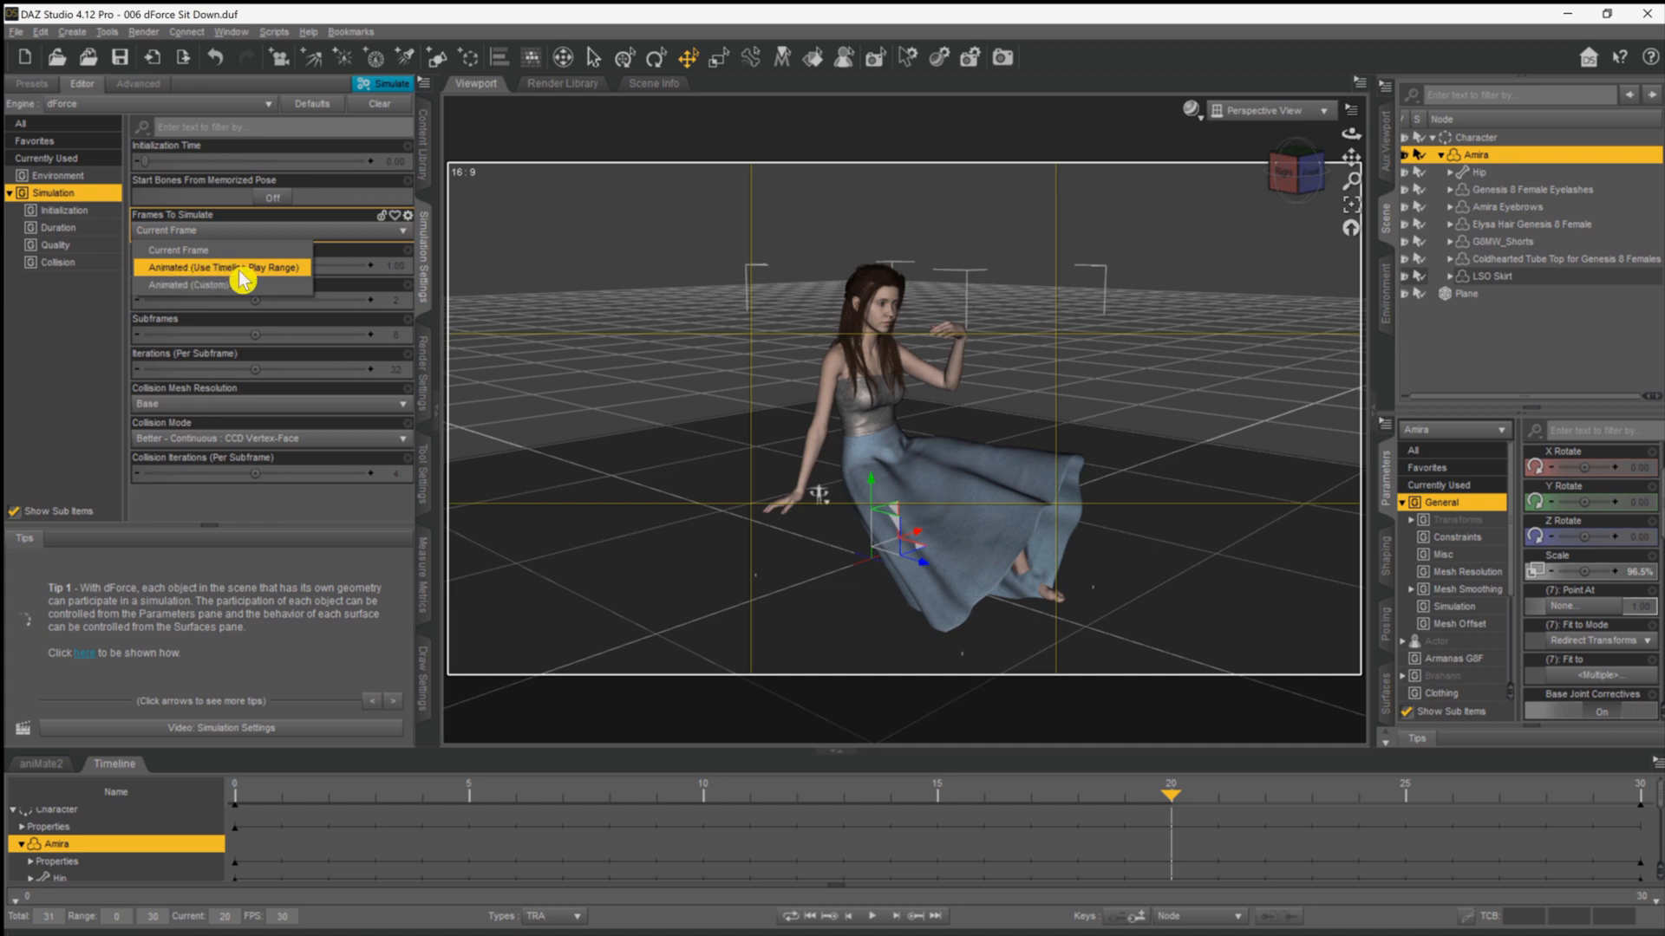
left_click(224, 267)
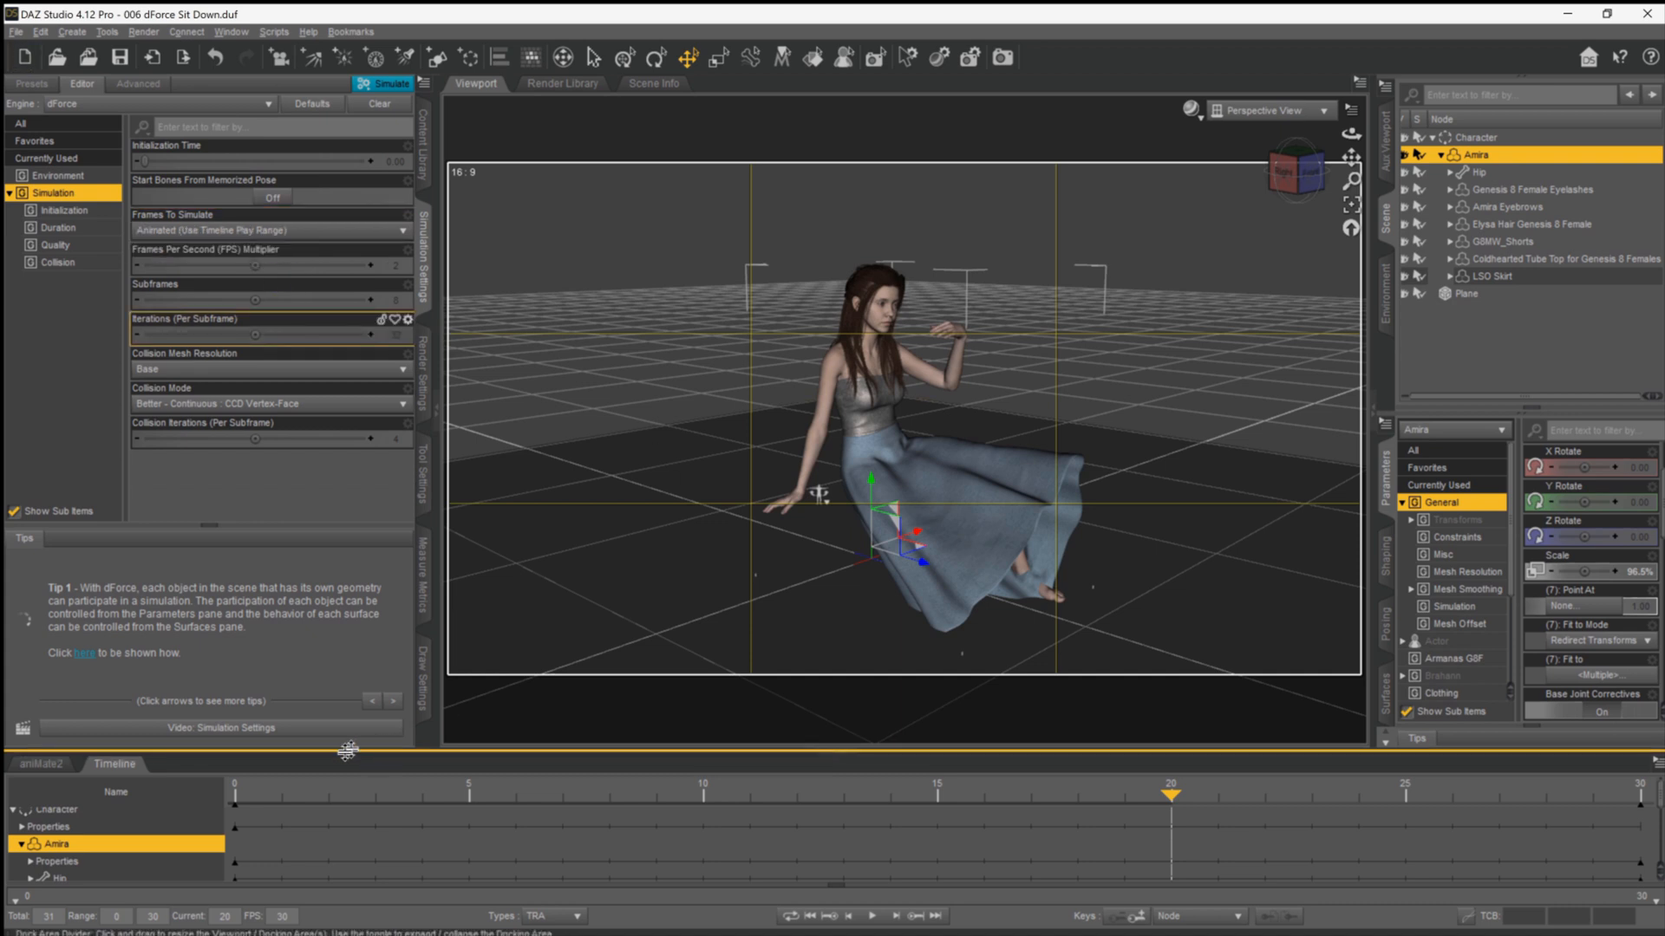
left_click_drag(1167, 793, 234, 793)
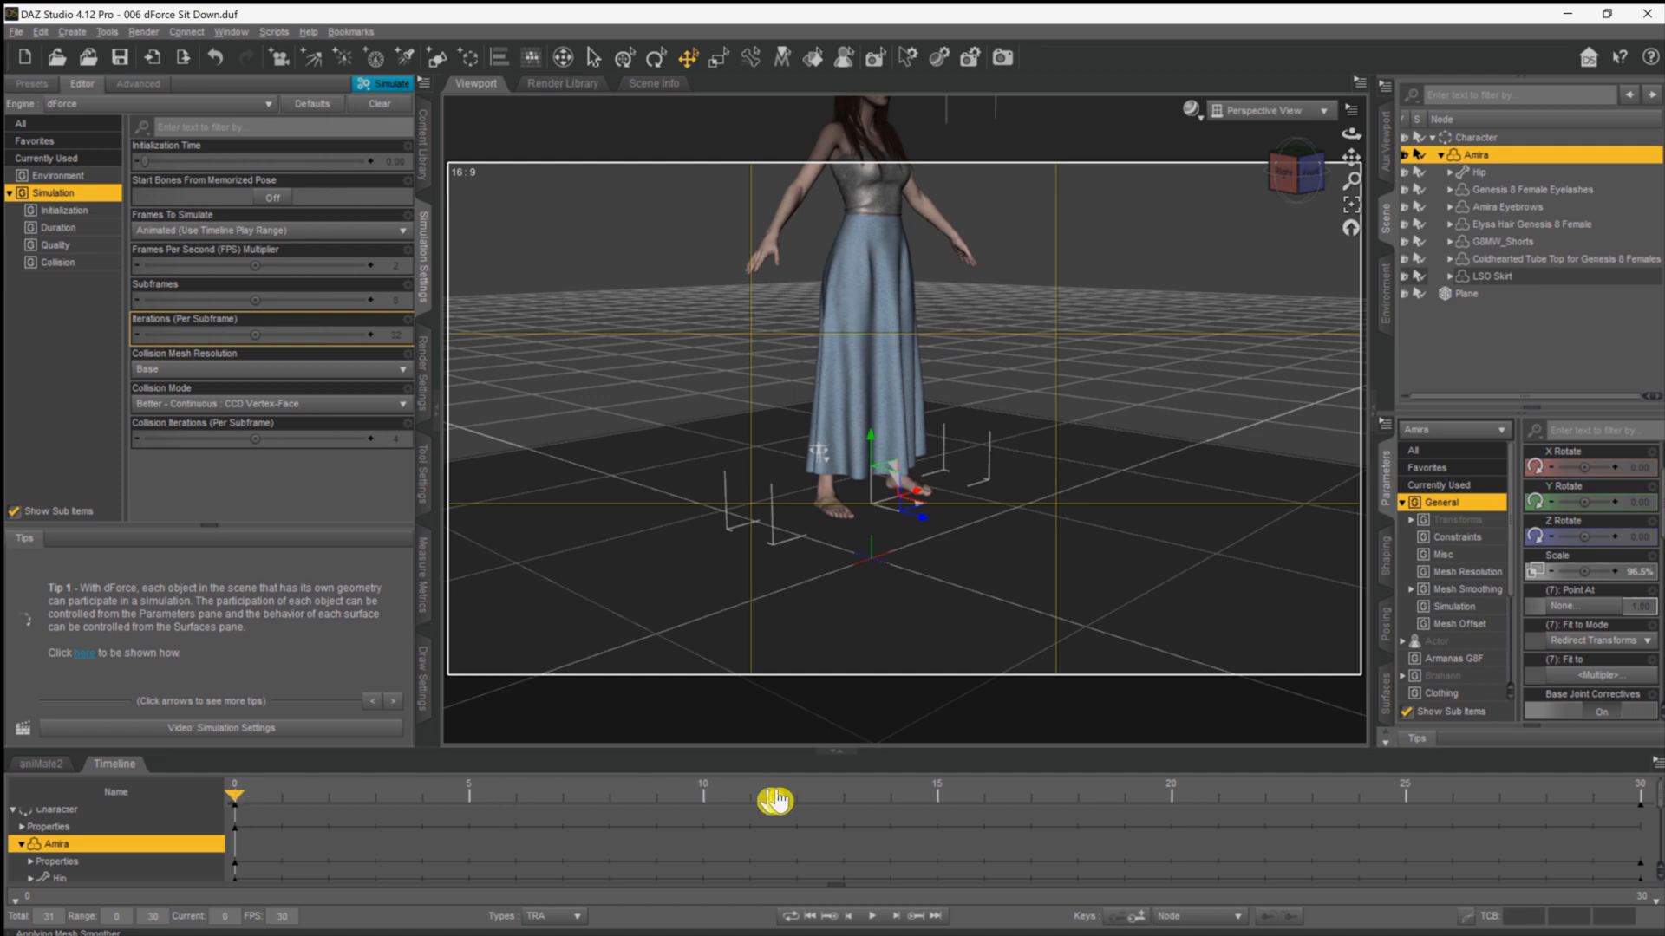
mouse_move(1632, 808)
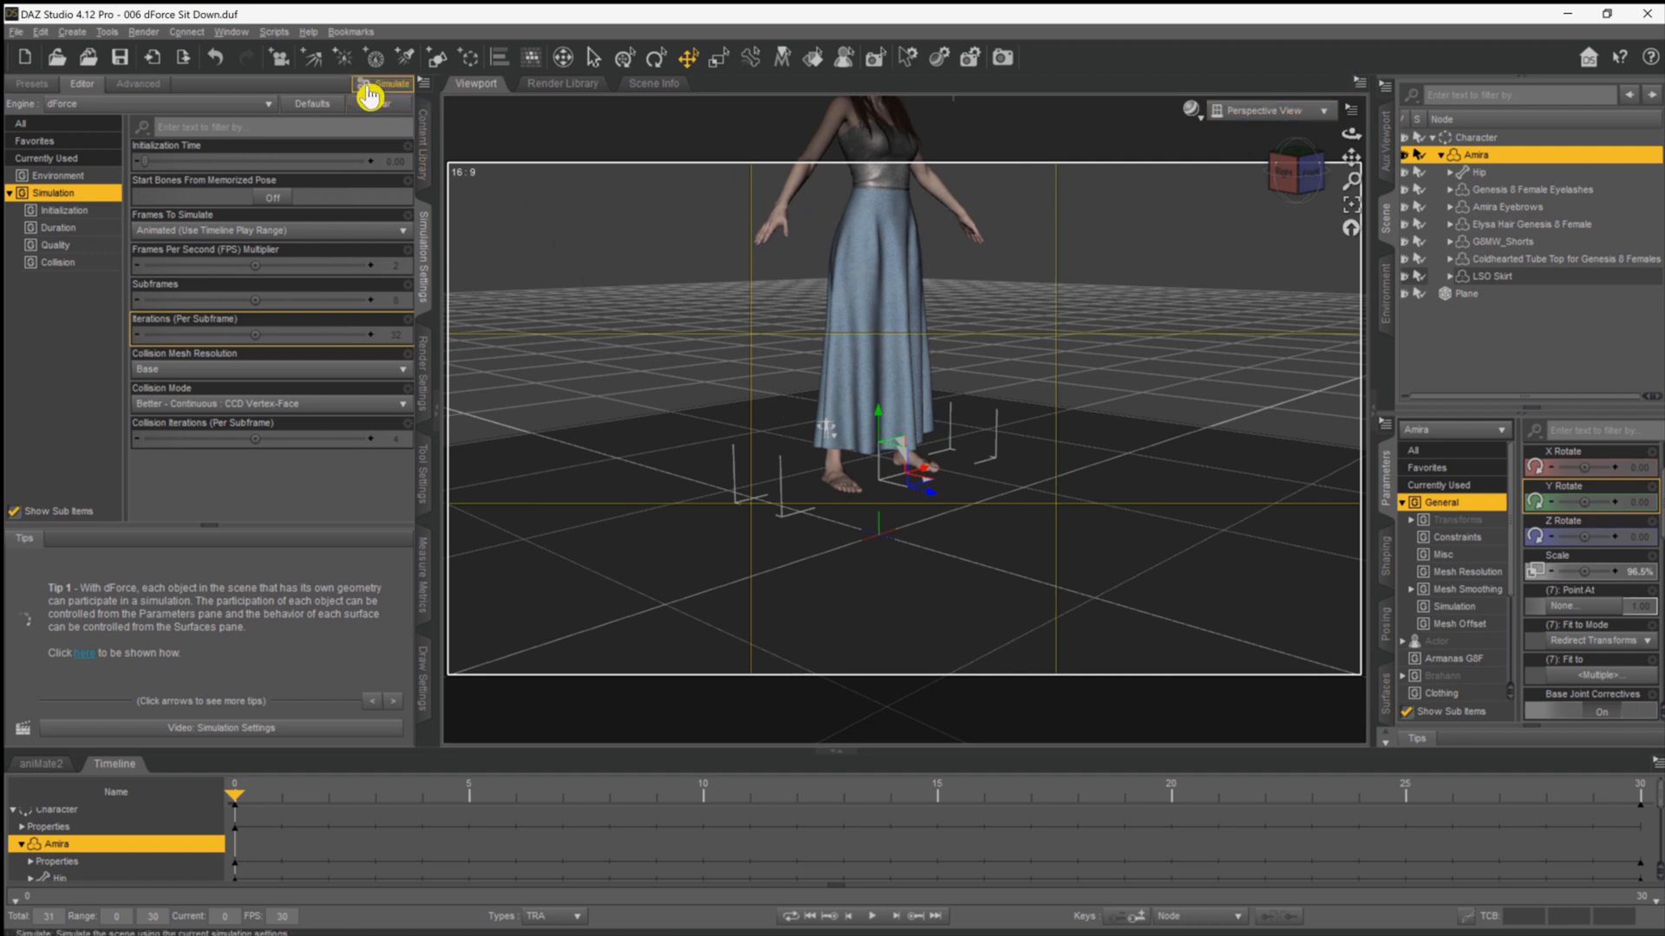
mouse_move(371, 92)
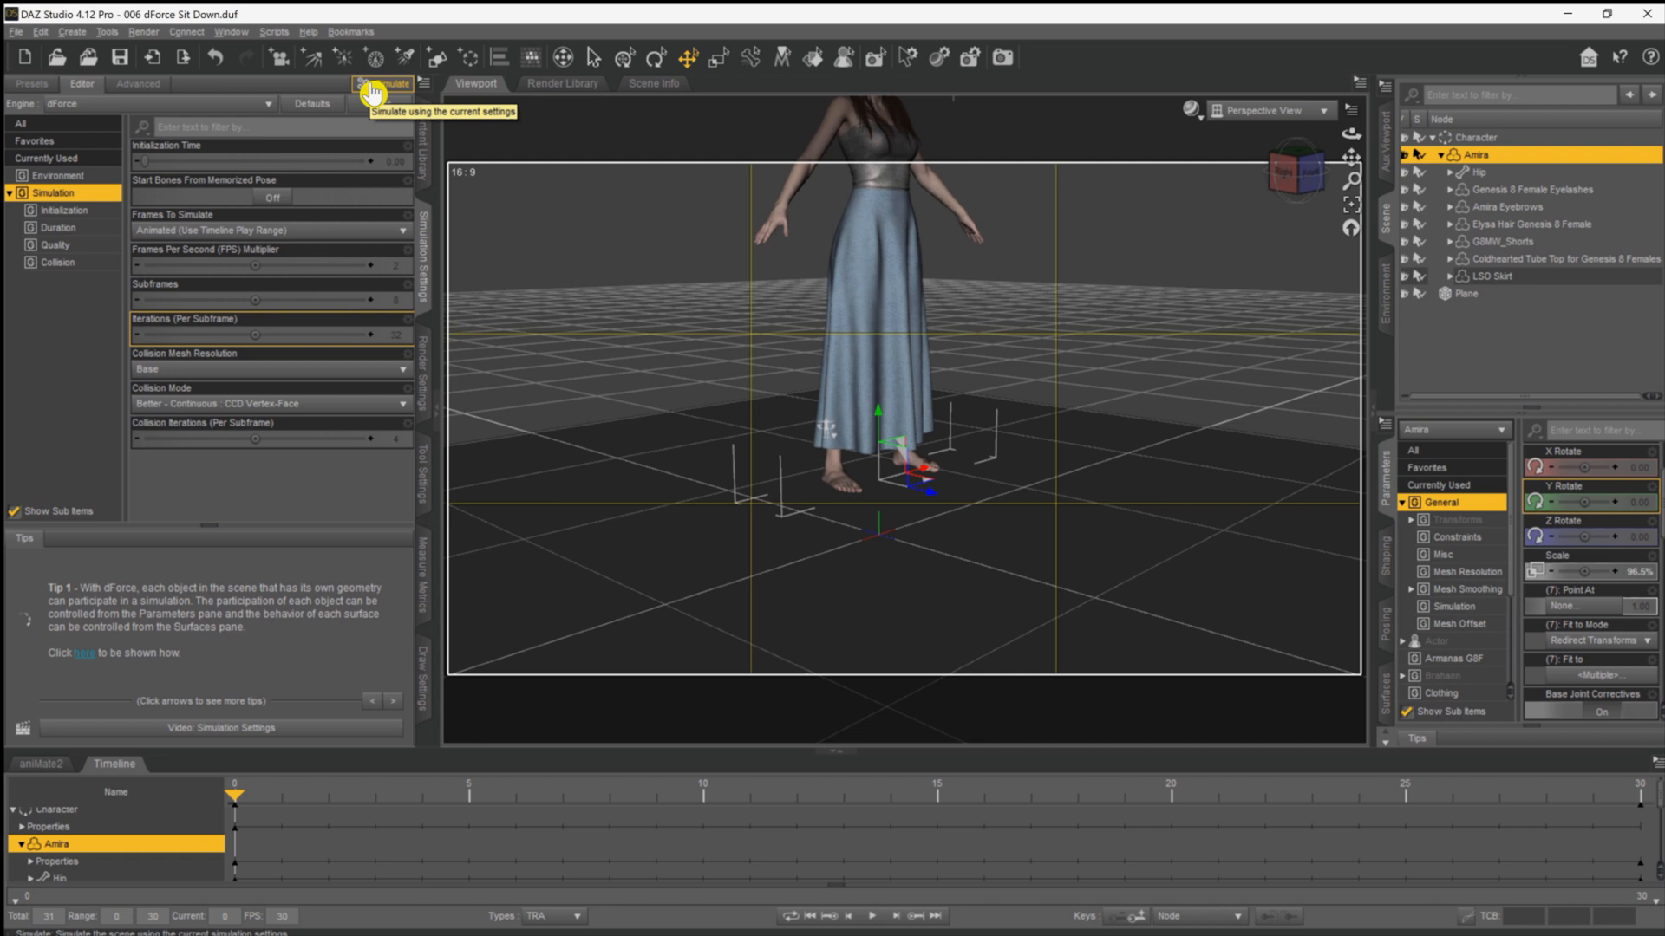
Run the dForce skirt simulation across the sitting animation
left_click(385, 83)
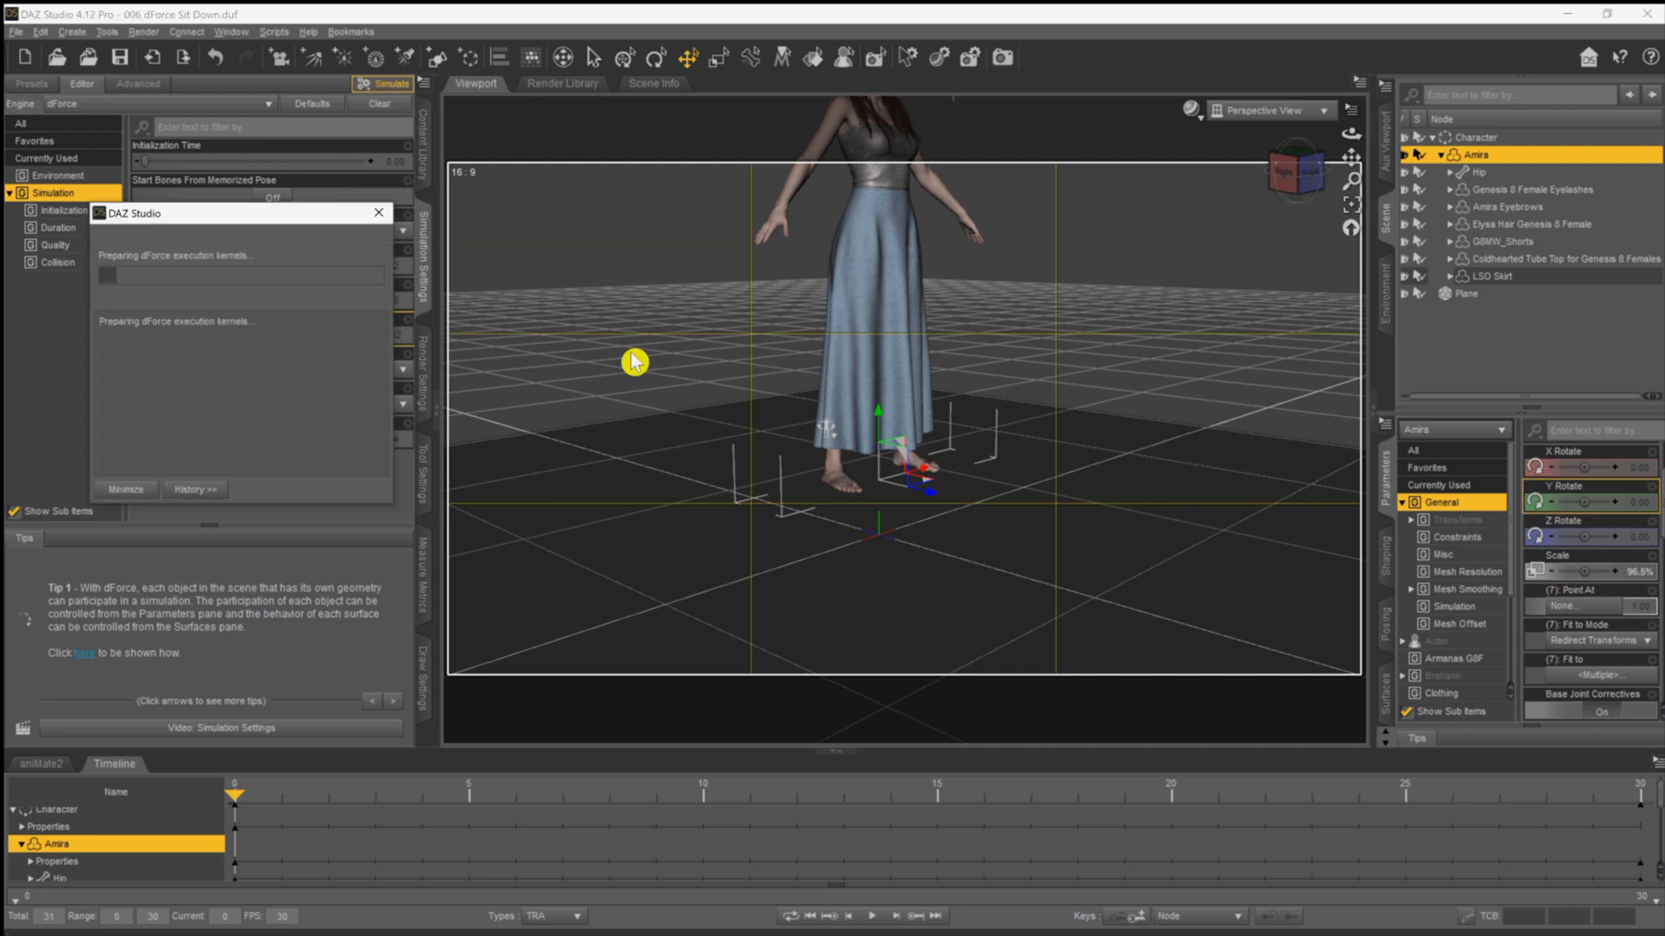
left_click(389, 83)
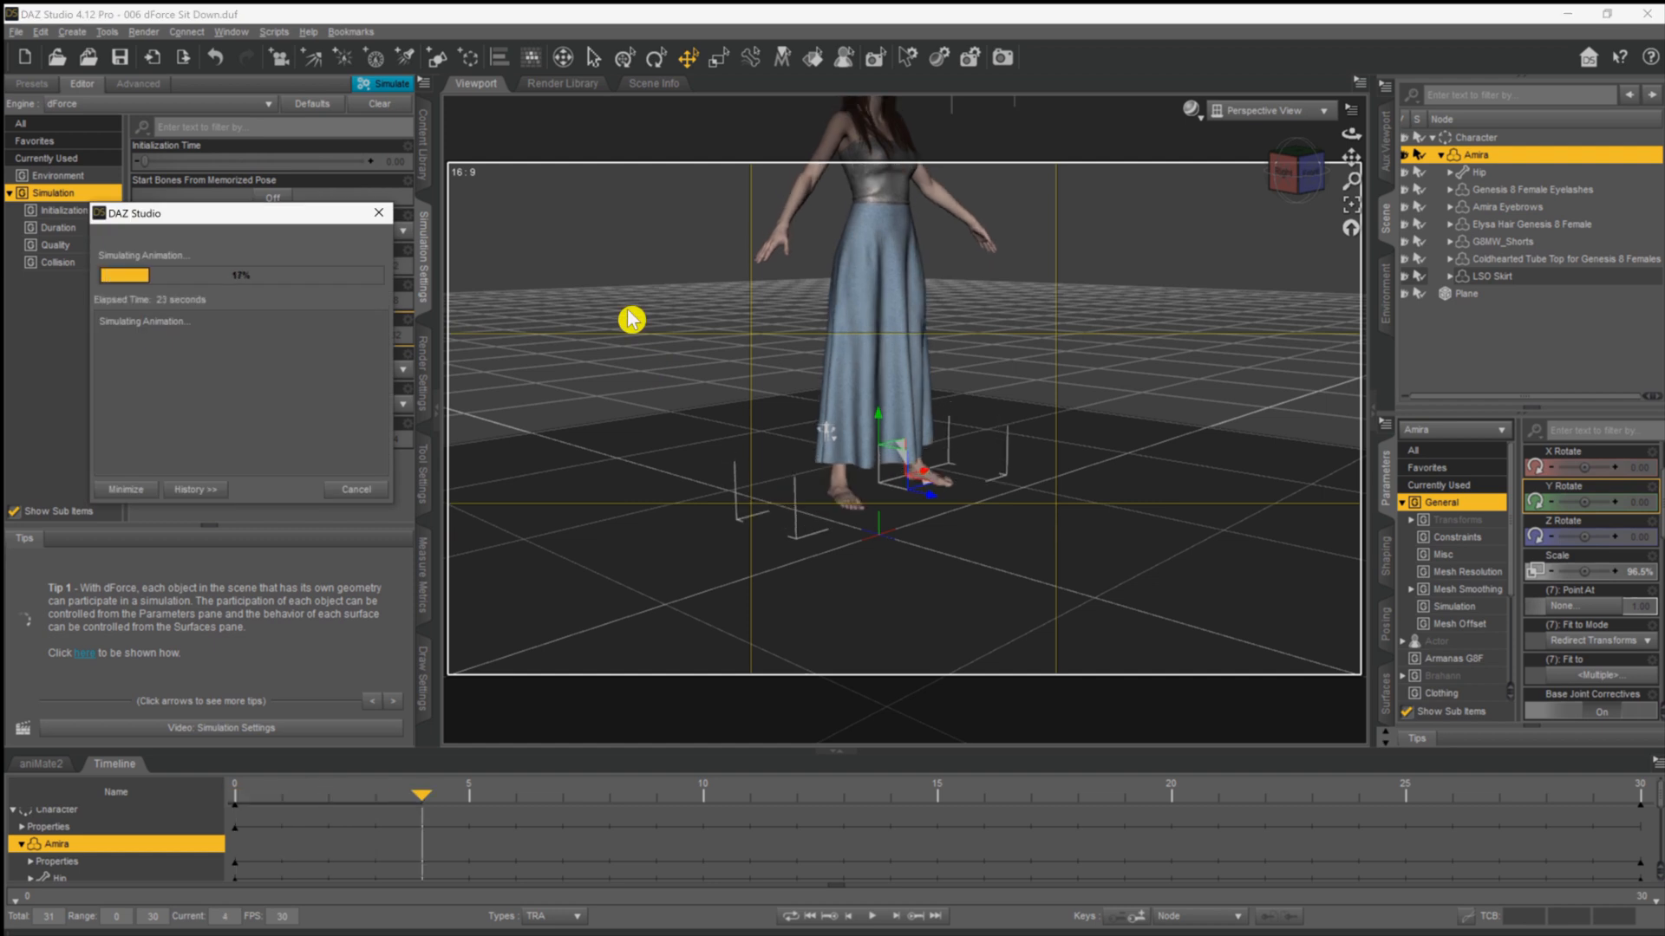